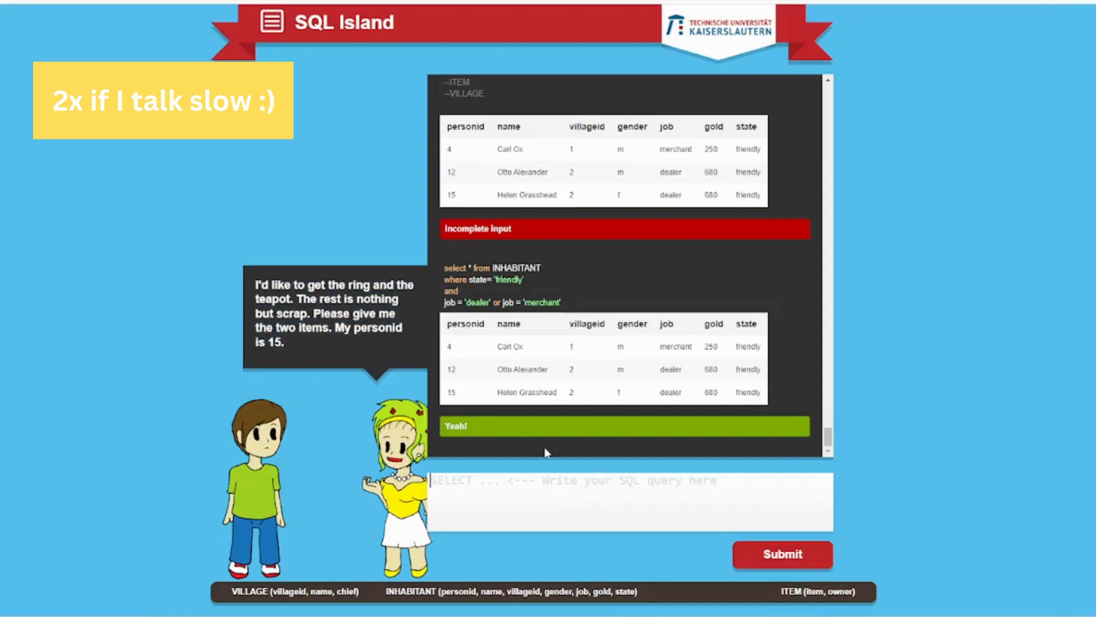
Draft the partial query 'update owner= 15 from item where item' and look back at the item list
{"action": "type", "text": "update"}
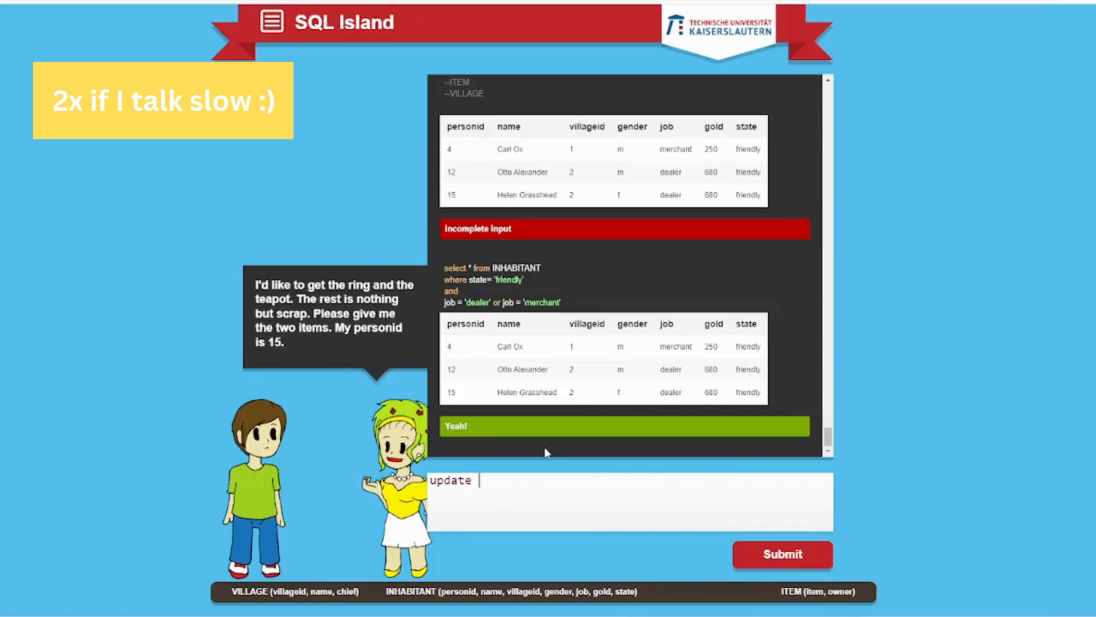
{"action": "type", "text": "o"}
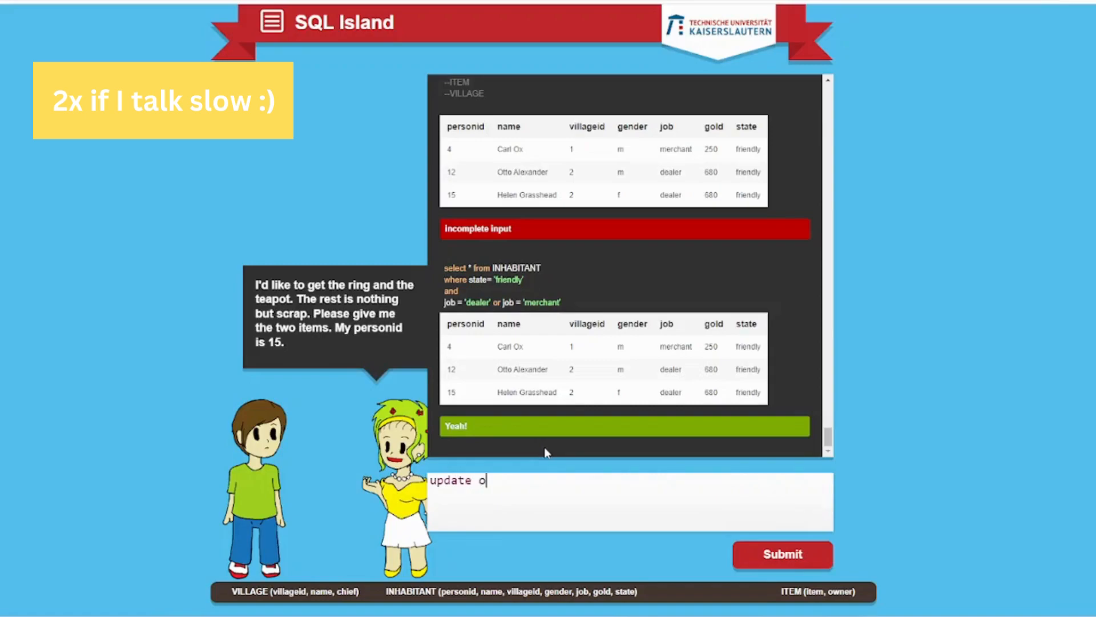
{"action": "type", "text": "wner"}
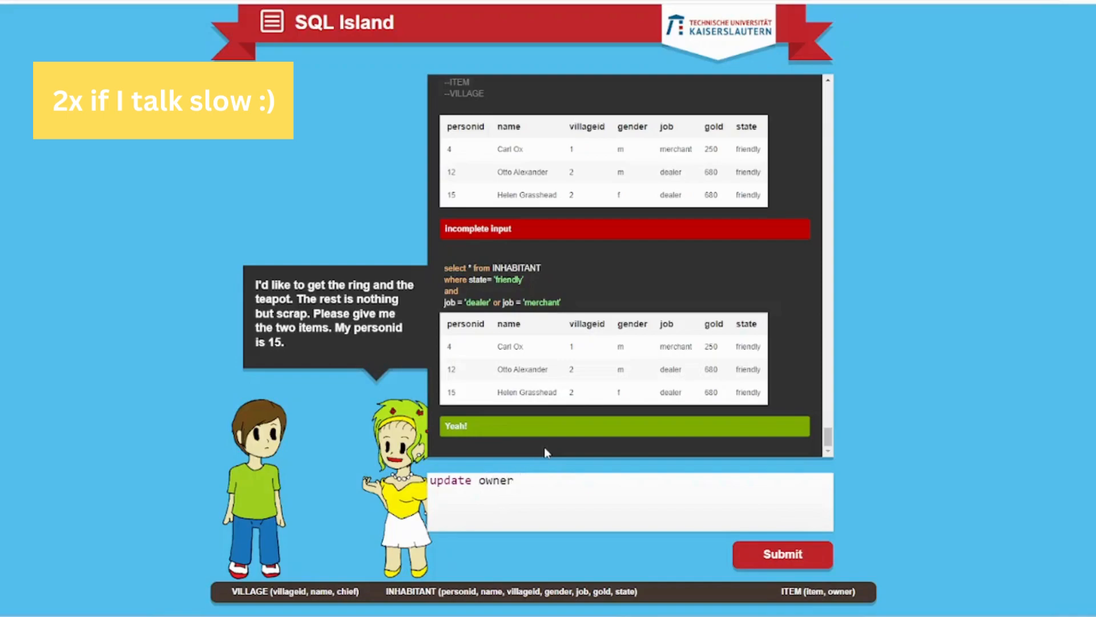
{"action": "type", "text": "="}
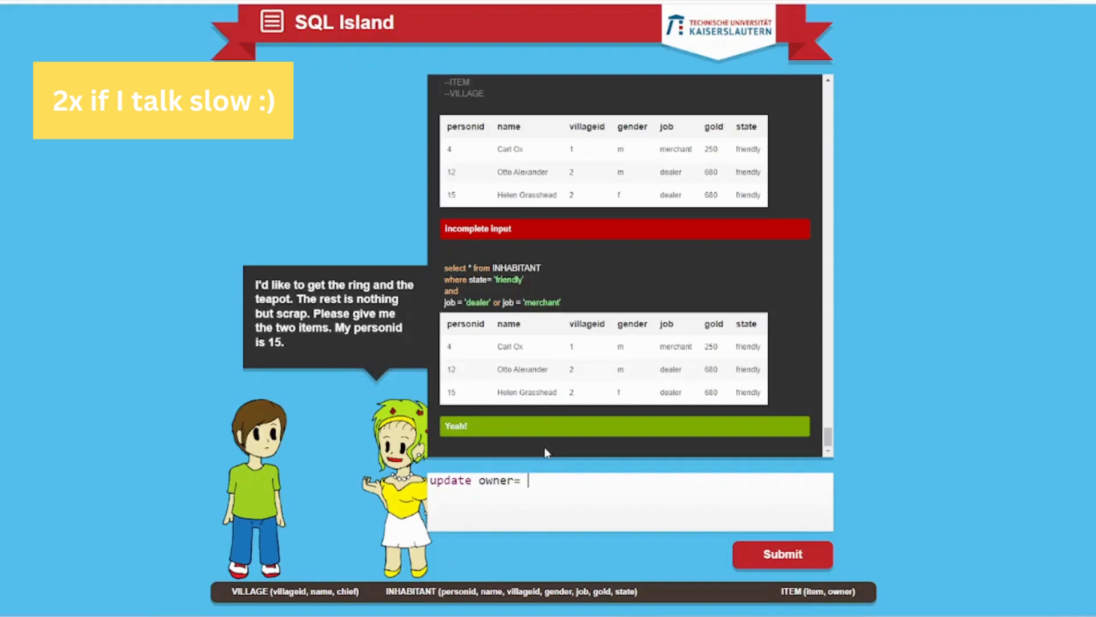
{"action": "type", "text": "15"}
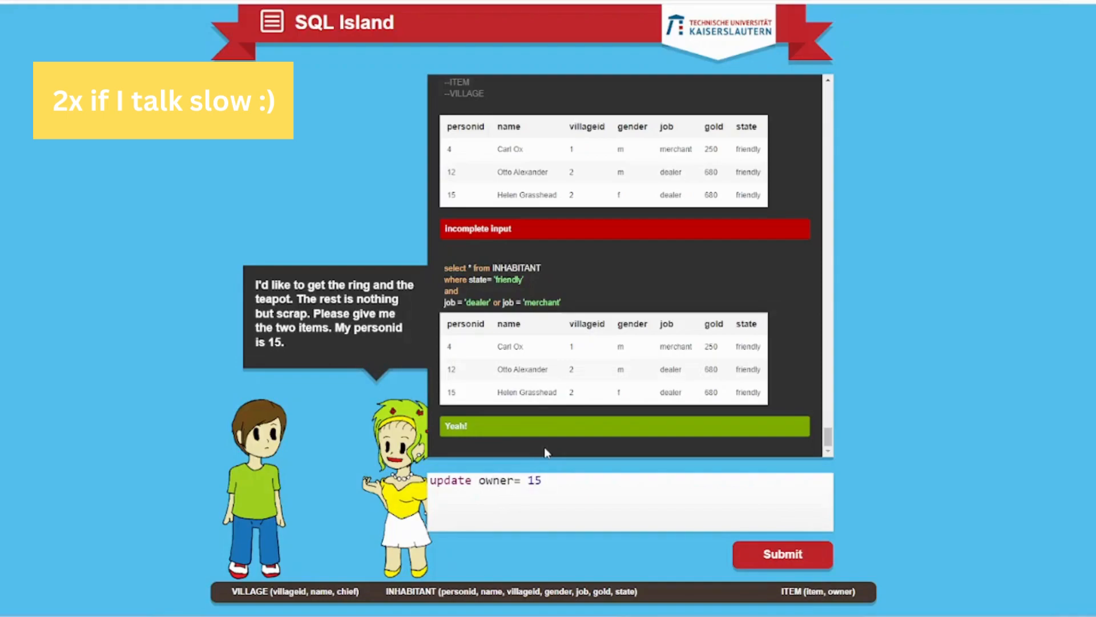
{"action": "type", "text": "from"}
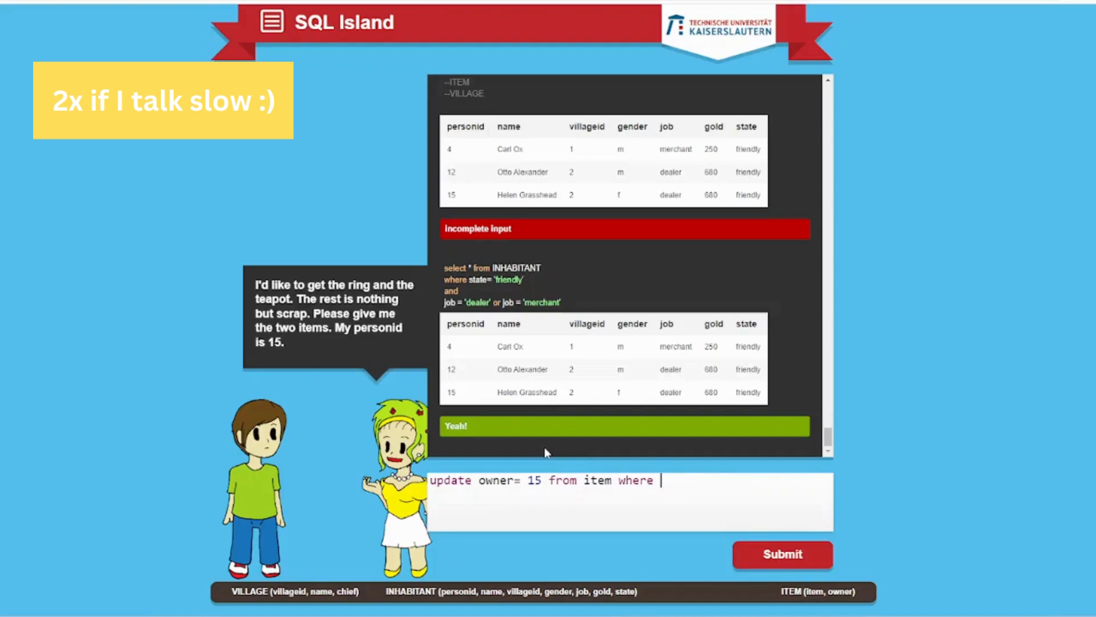
{"action": "type", "text": "item"}
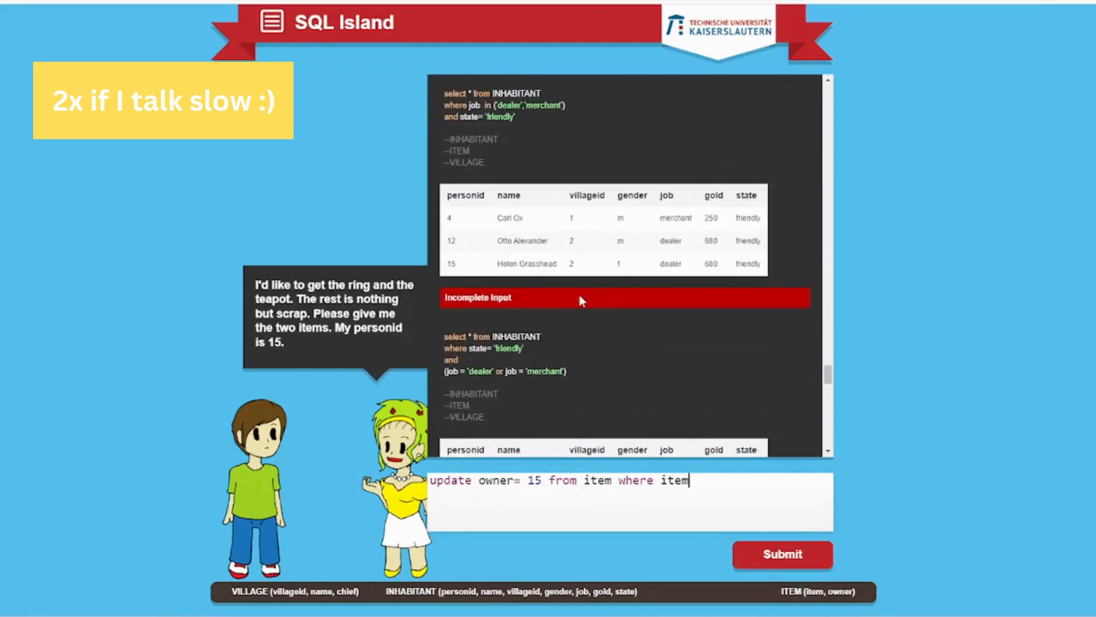
{"action": "scroll", "scroll_direction": "down", "scroll_amount": 3}
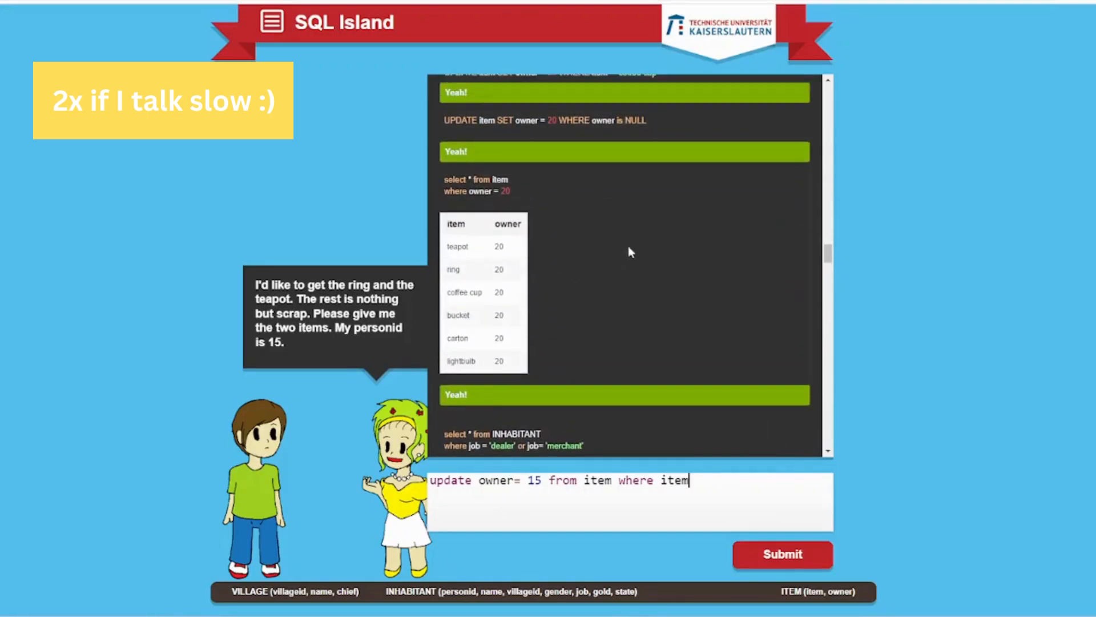
{"action": "mouse_move", "coordinate": [589, 239]}
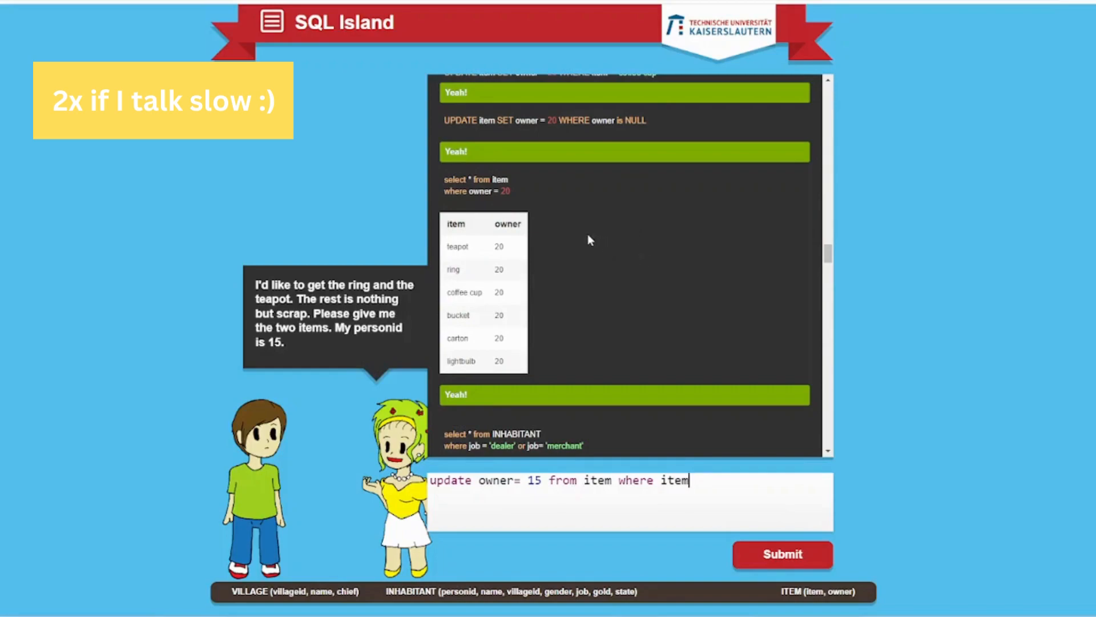
{"action": "mouse_move", "coordinate": [528, 253]}
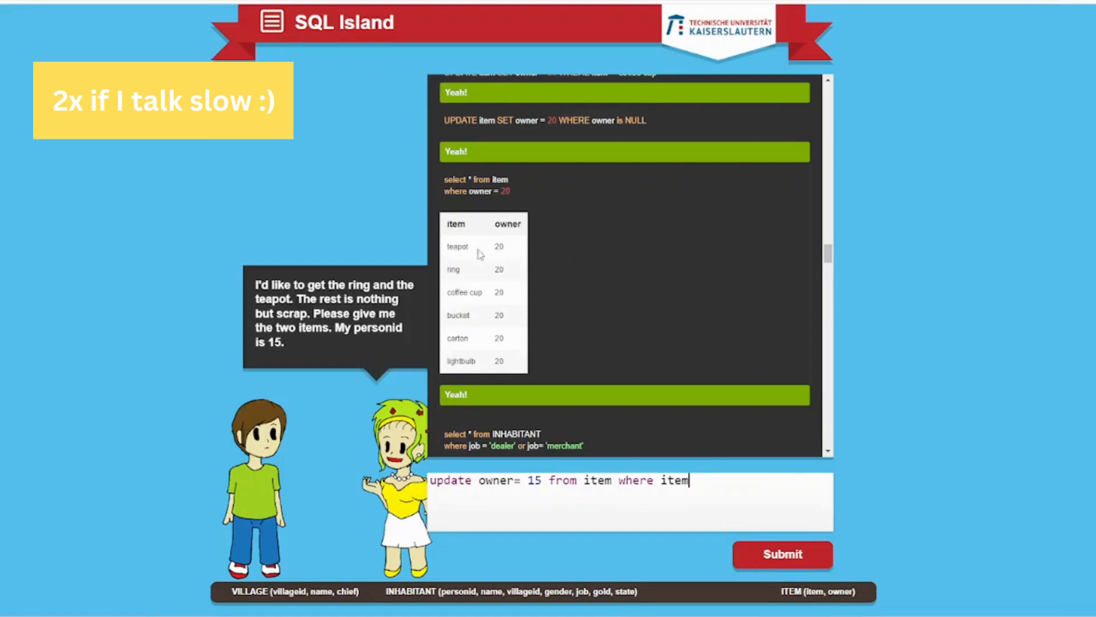
Rework the draft into 'update item set owner = 15', dropping the stray 'from item' clause
{"action": "double_click", "coordinate": [453, 270]}
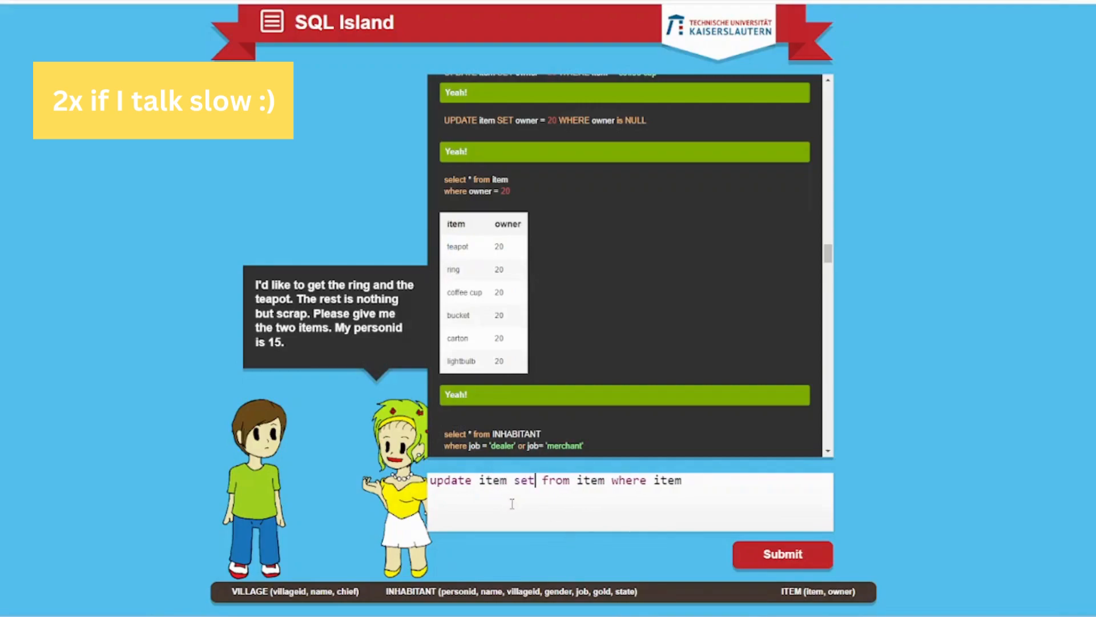
{"action": "type", "text": "owner ="}
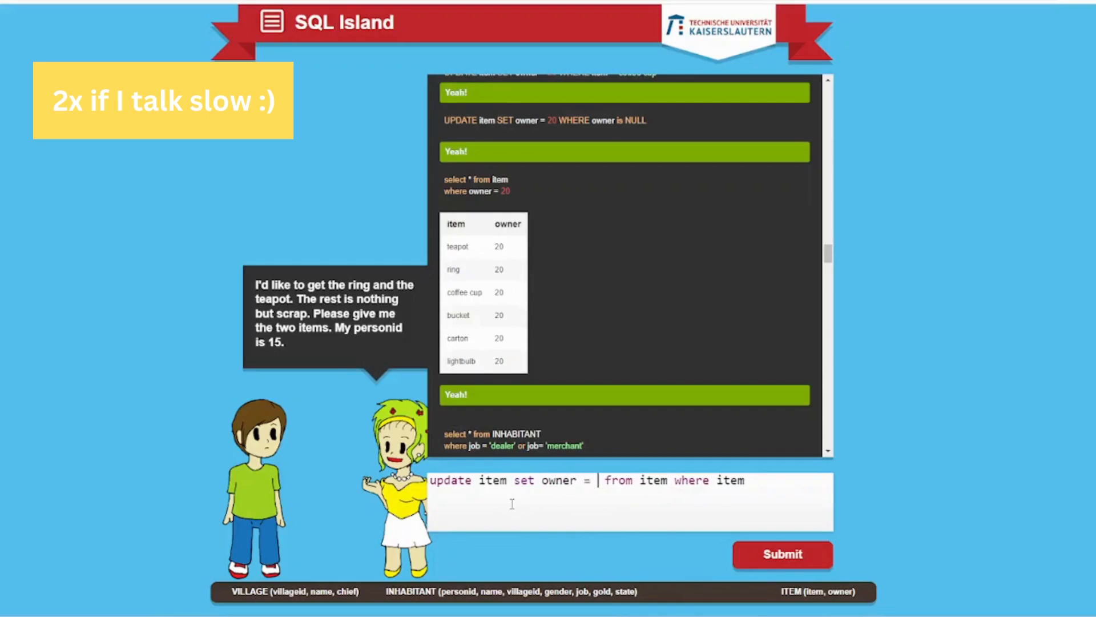
{"action": "type", "text": "15"}
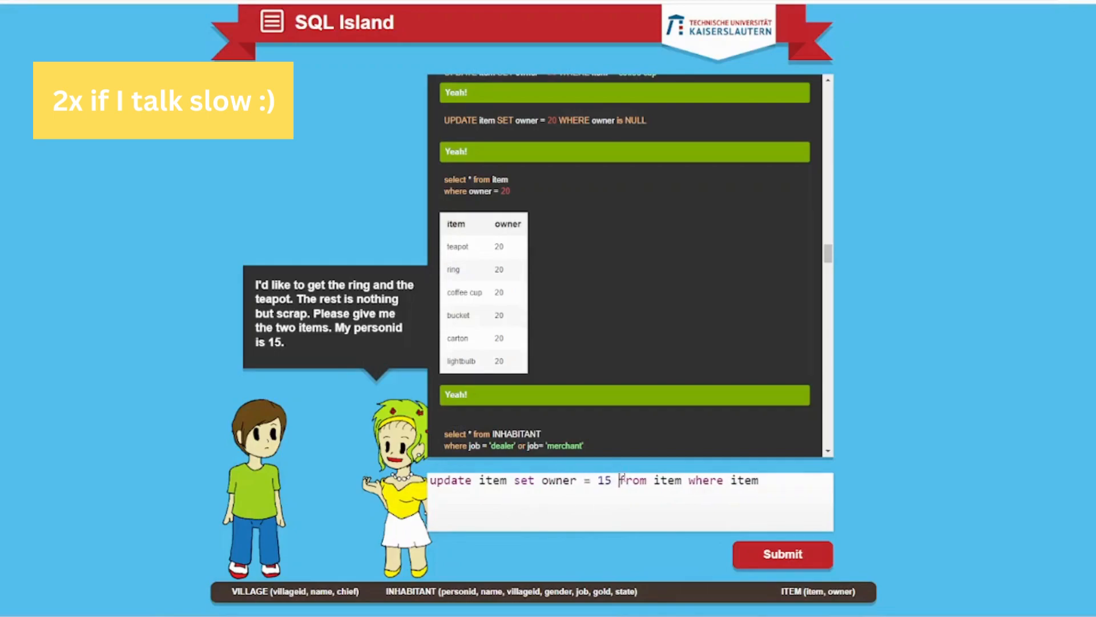
{"action": "left_click_drag", "start_coordinate": [619, 480], "coordinate": [758, 479]}
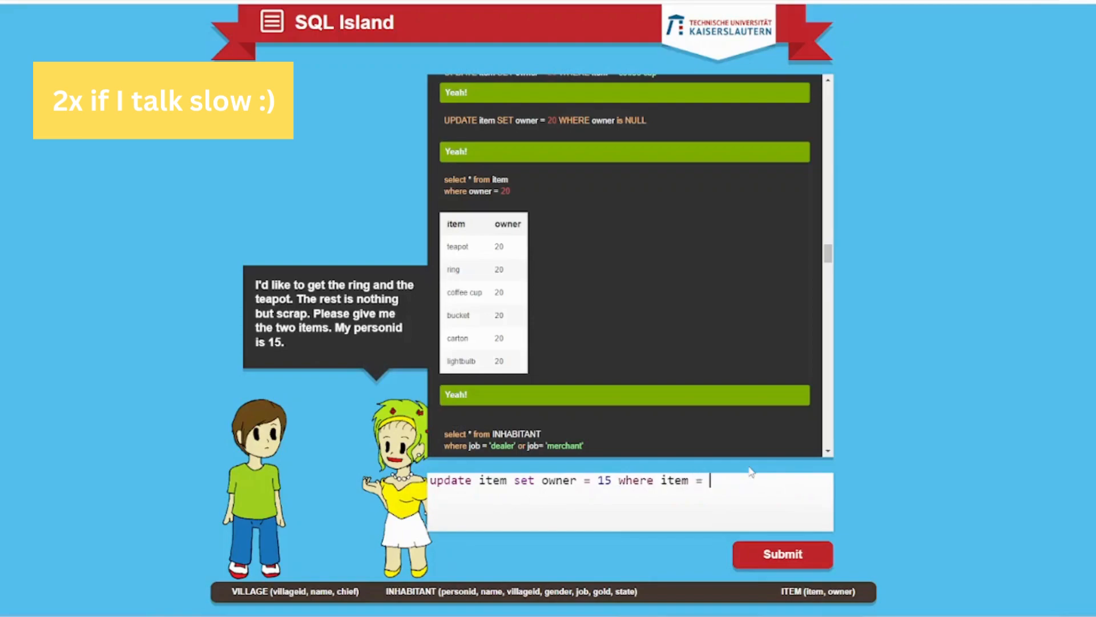
Finish the condition as item = 'teapot' or item = 'ring' and submit the update
{"action": "type", "text": "'tea"}
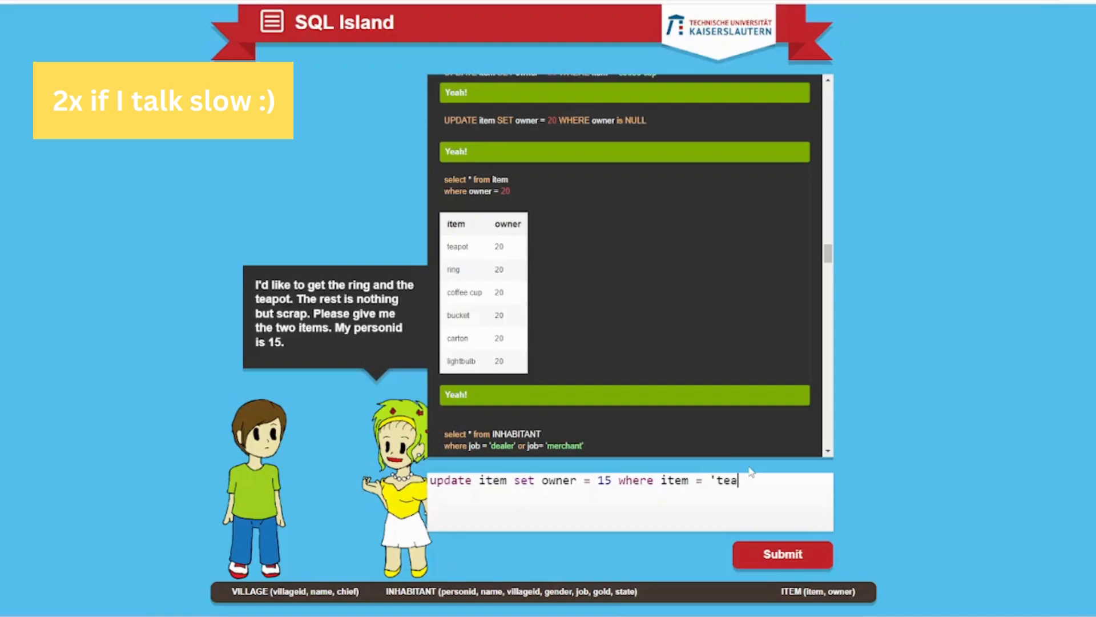
{"action": "type", "text": "pot'"}
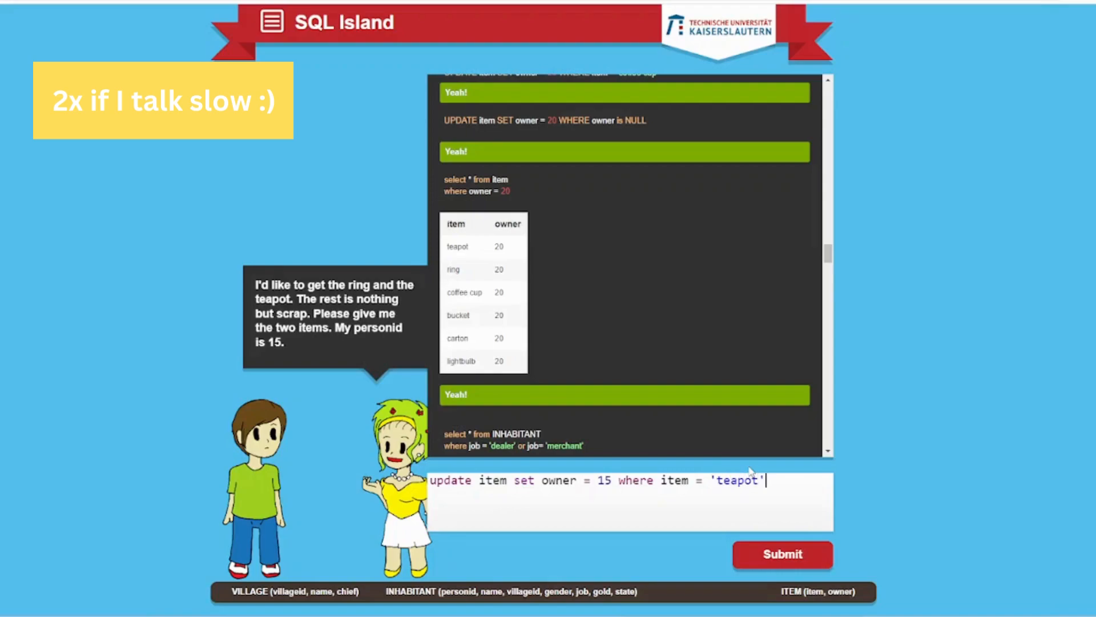
{"action": "type", "text": "o"}
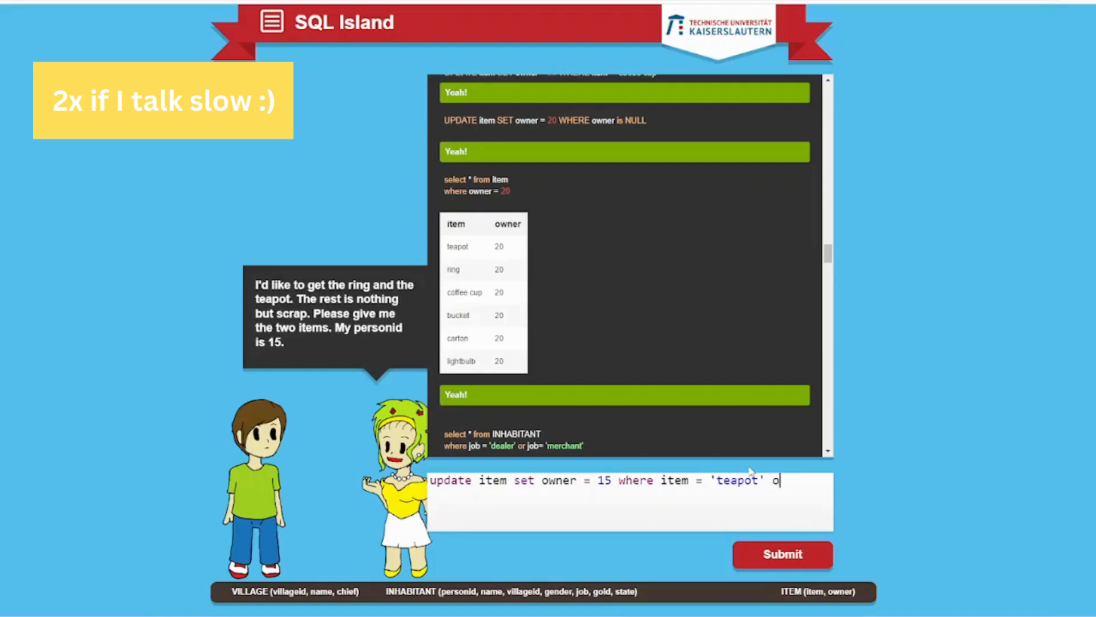
{"action": "type", "text": "r item ='"}
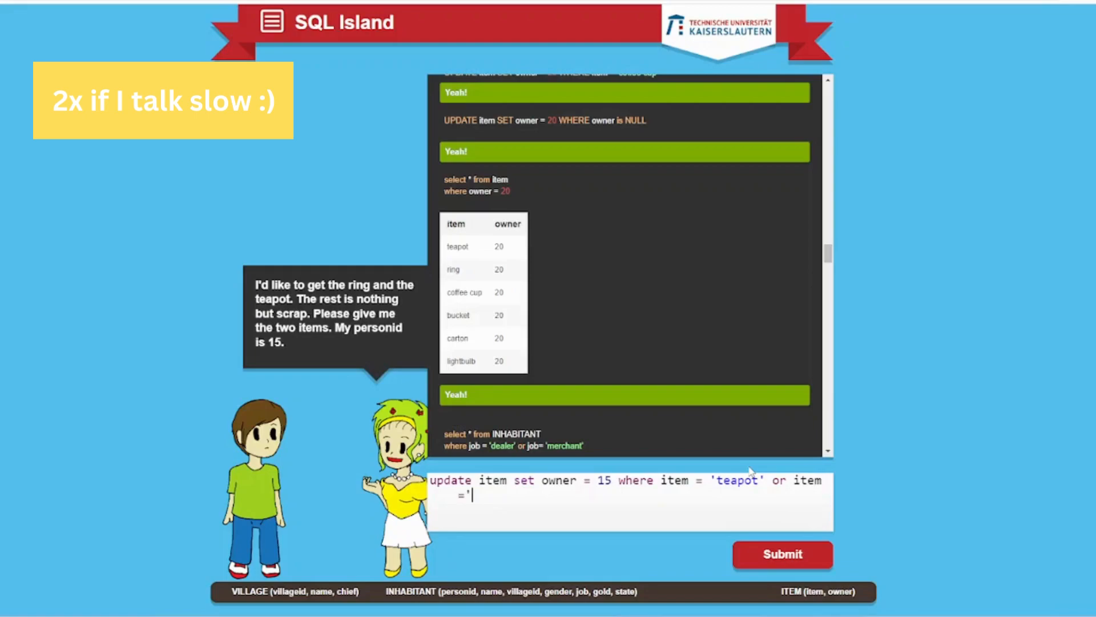
{"action": "type", "text": "ring'"}
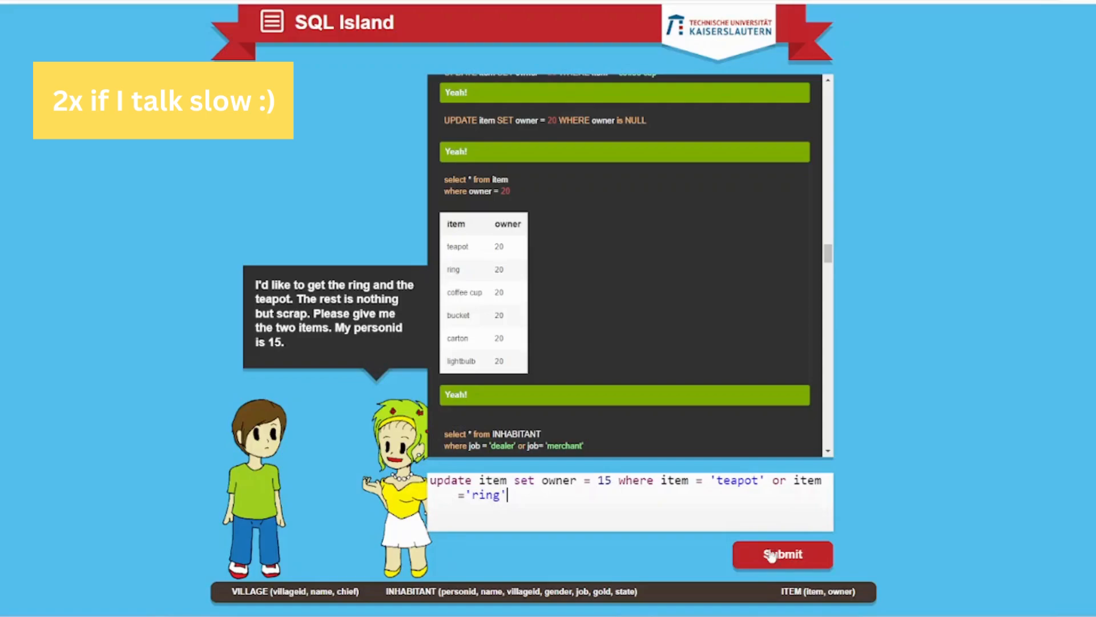
{"action": "left_click", "coordinate": [782, 554]}
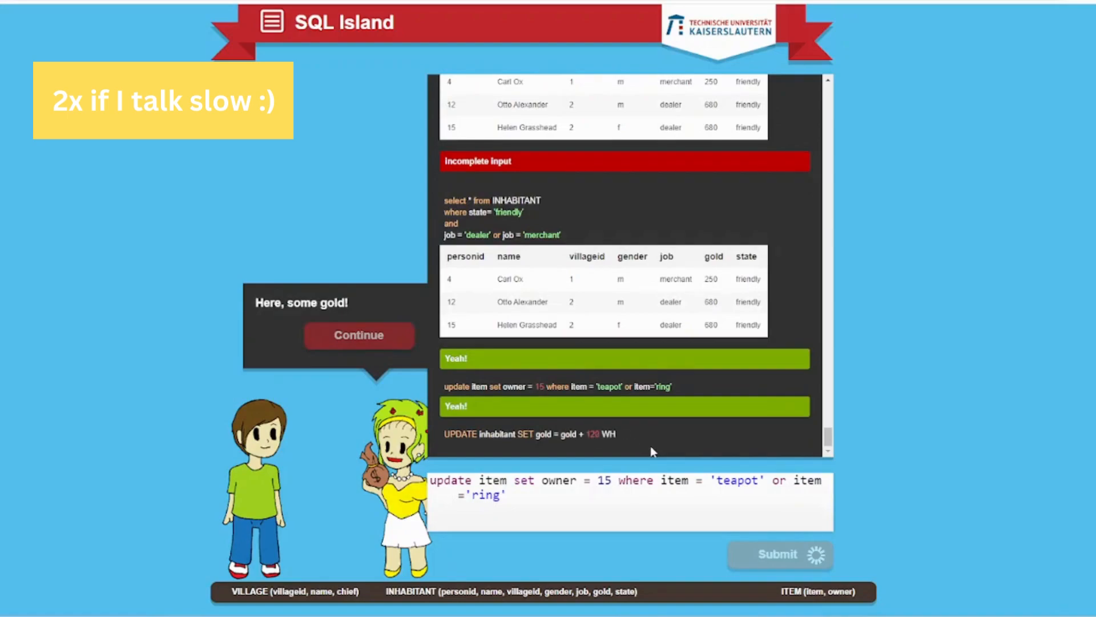
Continue past the gold reward to the message that it isn't enough for a sword
{"action": "left_click", "coordinate": [777, 555]}
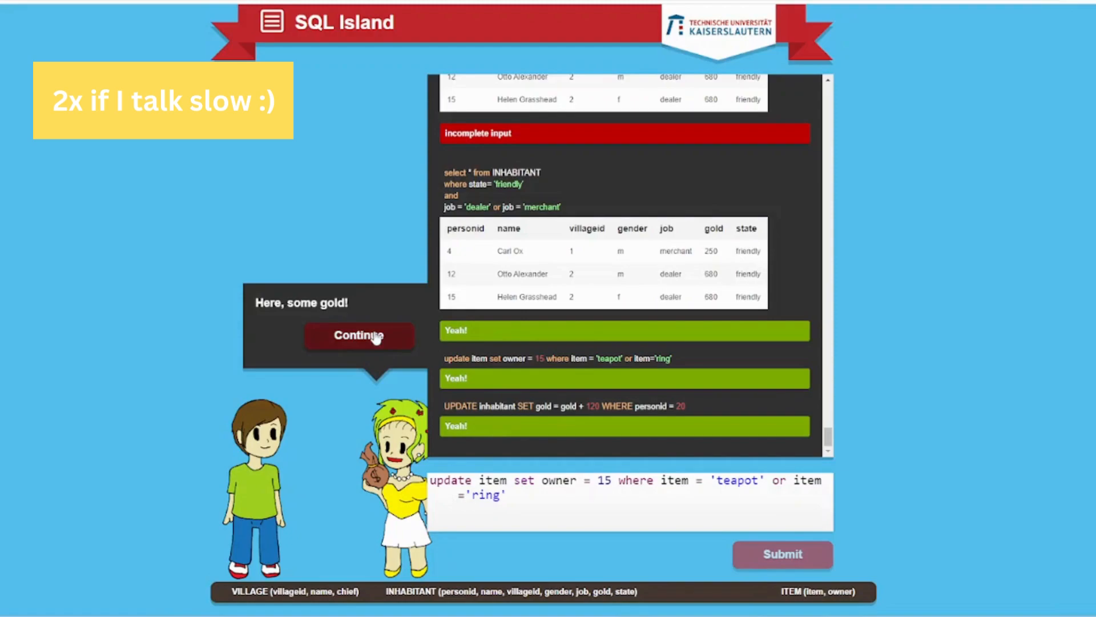
{"action": "left_click", "coordinate": [359, 335]}
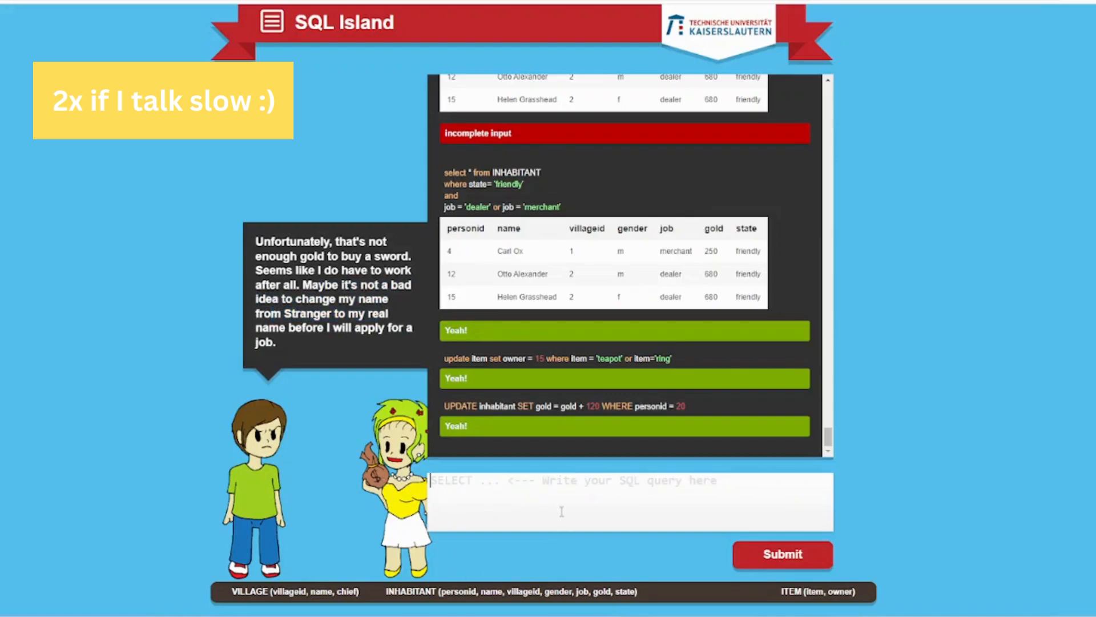
Write UPDATE INHABITANT name = 'Lukas' without SET
{"action": "type", "text": "SEL"}
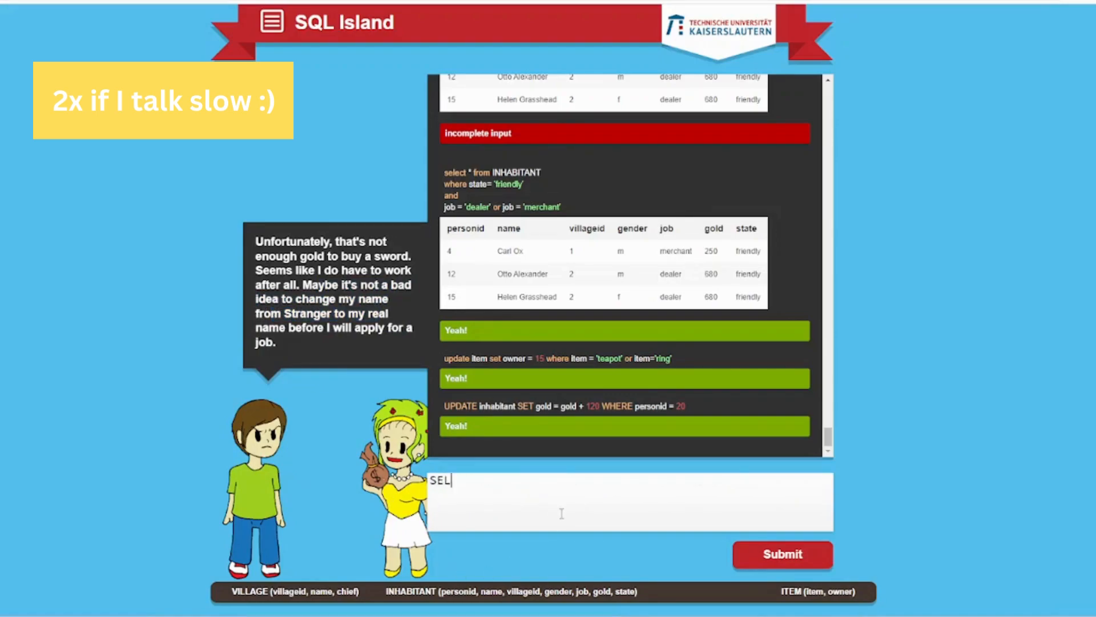
{"action": "type", "text": "UPDATE"}
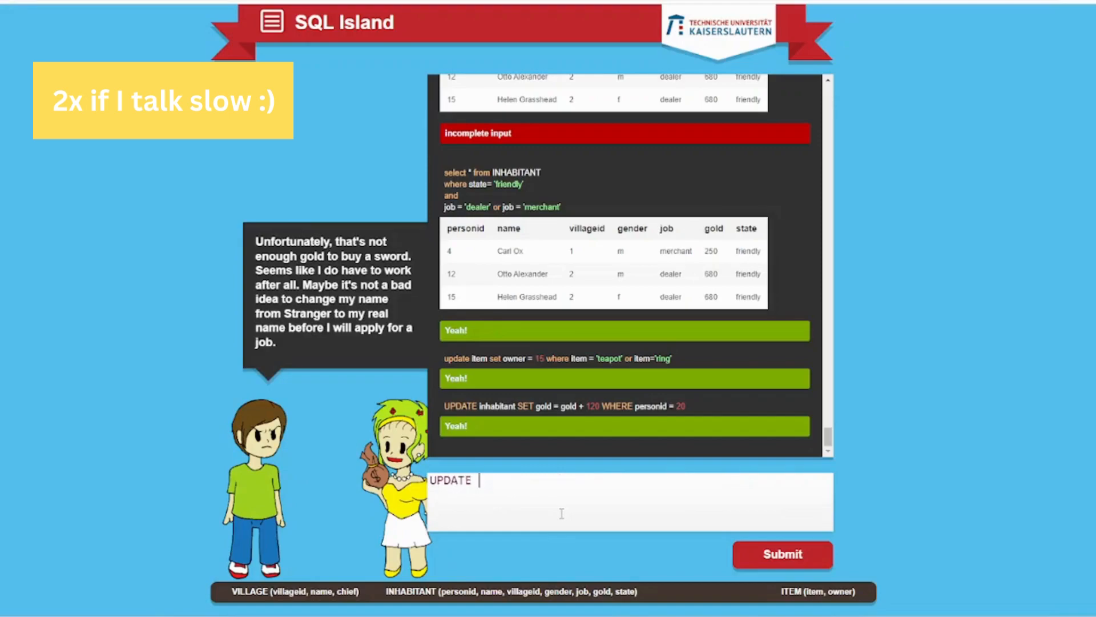
{"action": "type", "text": "name"}
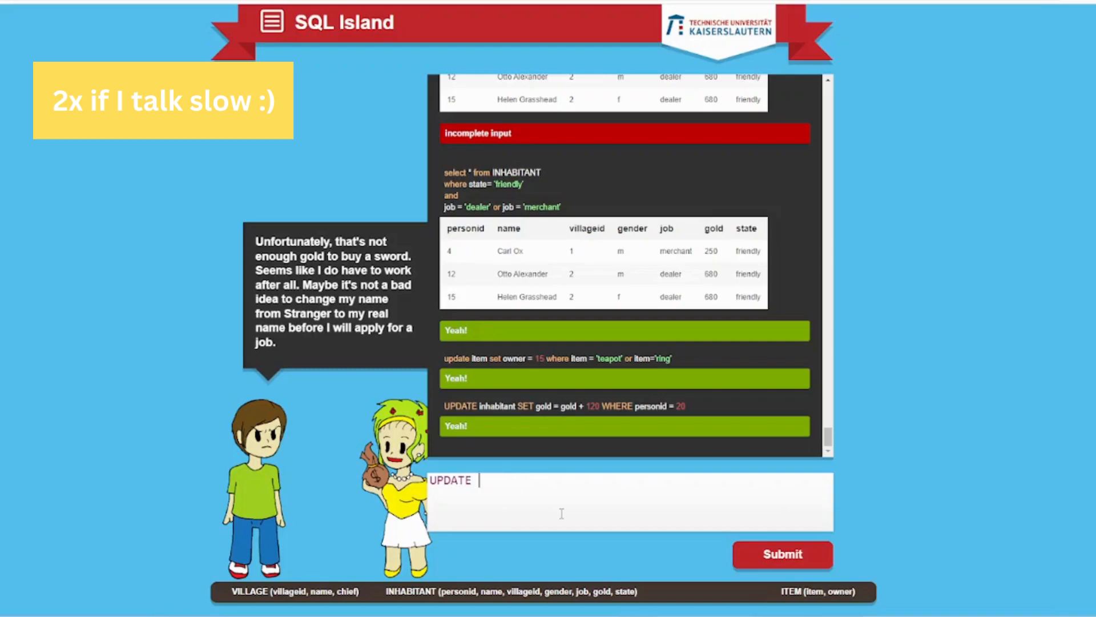
{"action": "type", "text": "INHABITANT"}
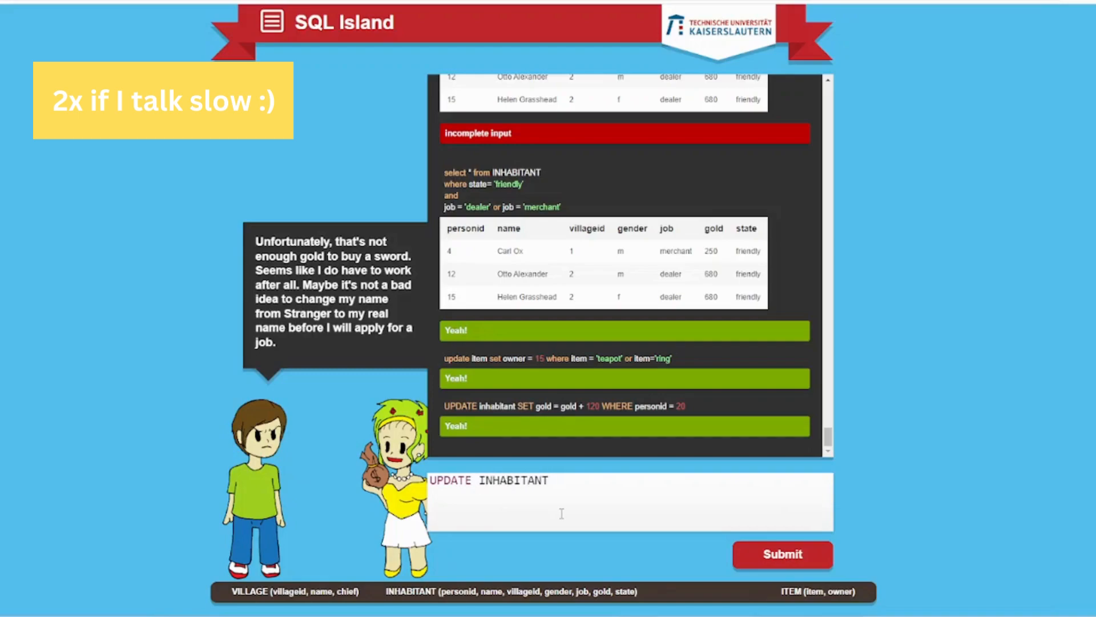
{"action": "type", "text": "name ="}
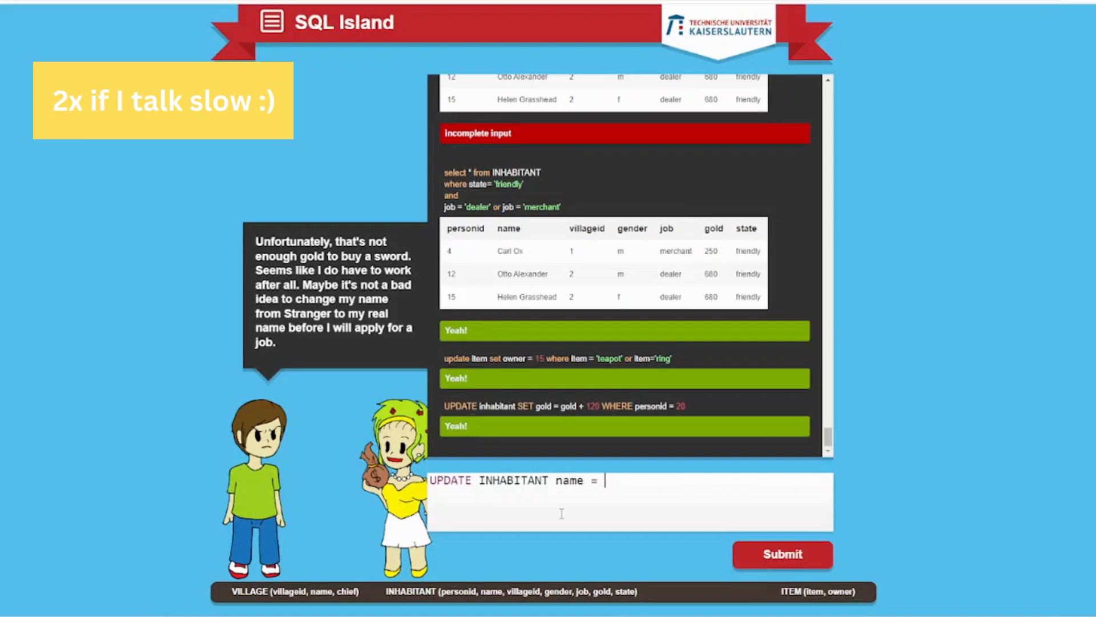
{"action": "type", "text": "'"}
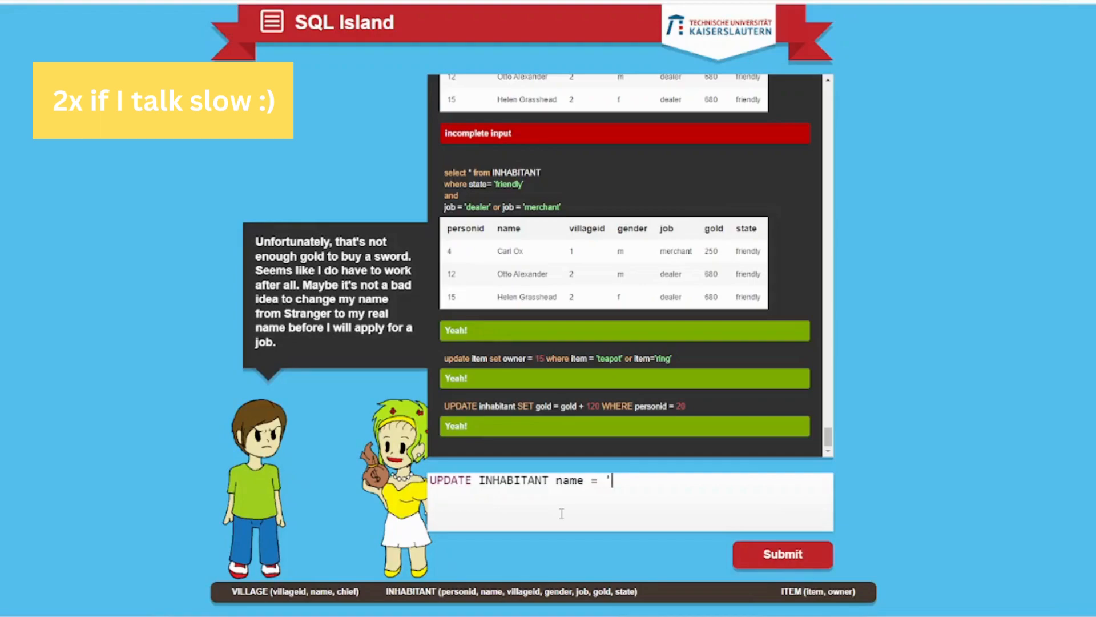
{"action": "type", "text": "Luka"}
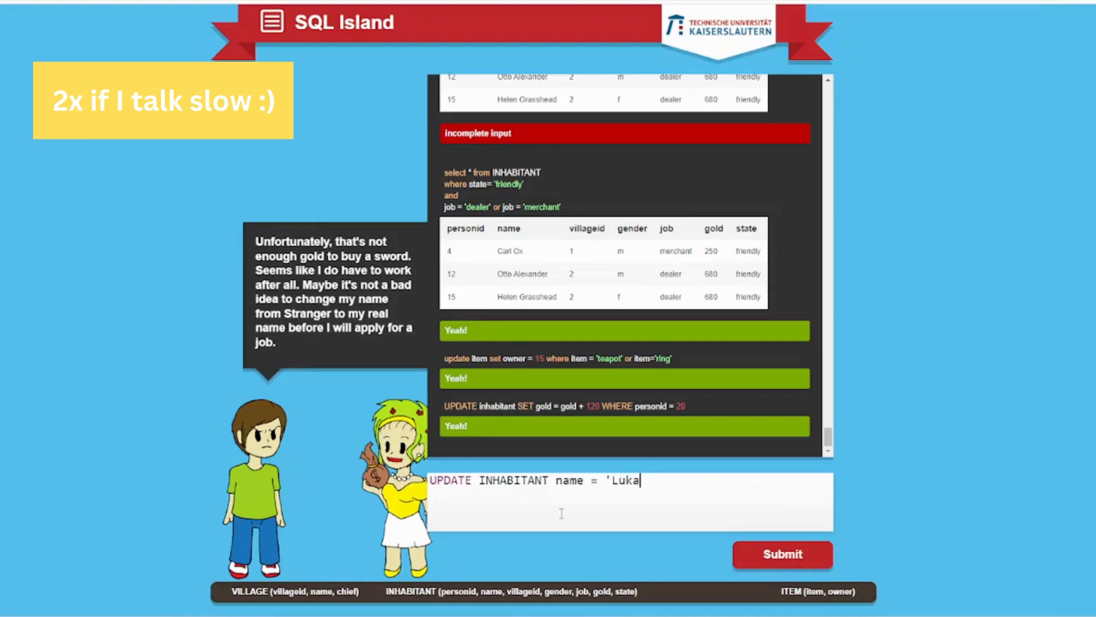
{"action": "type", "text": "s'"}
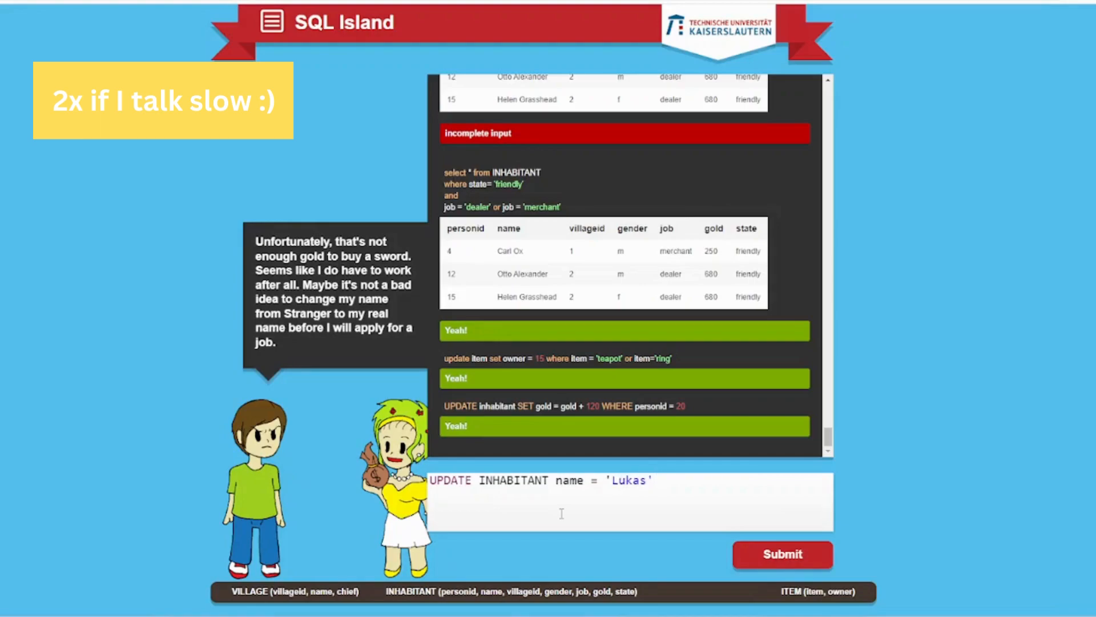
Add where name = 'Stranger' and submit, getting a syntax error near "name"
{"action": "type", "text": "from"}
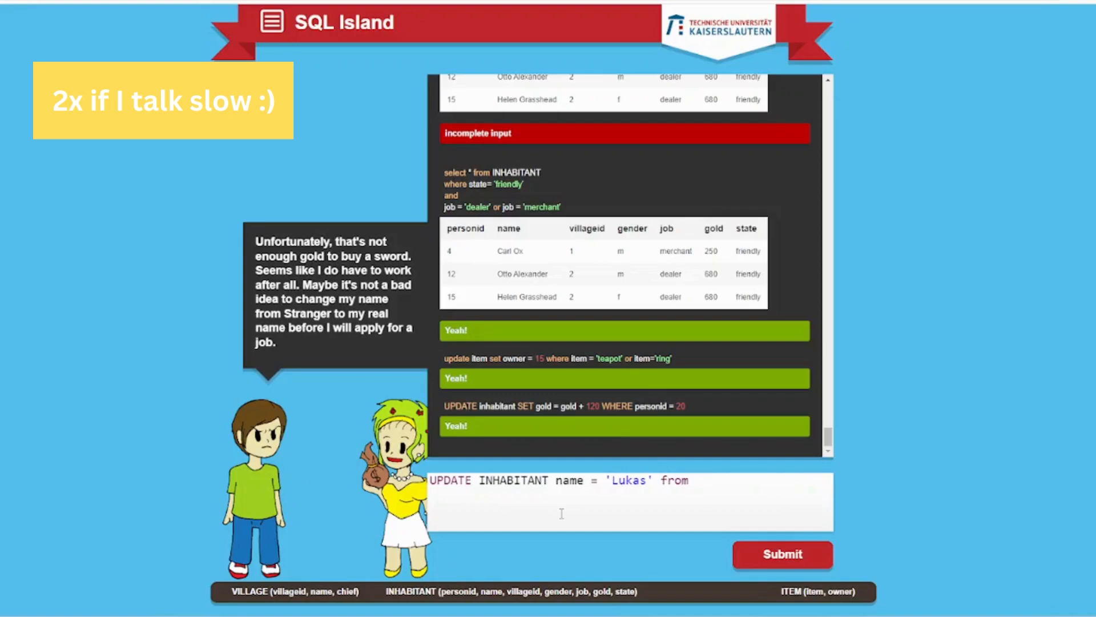
{"action": "type", "text": "where"}
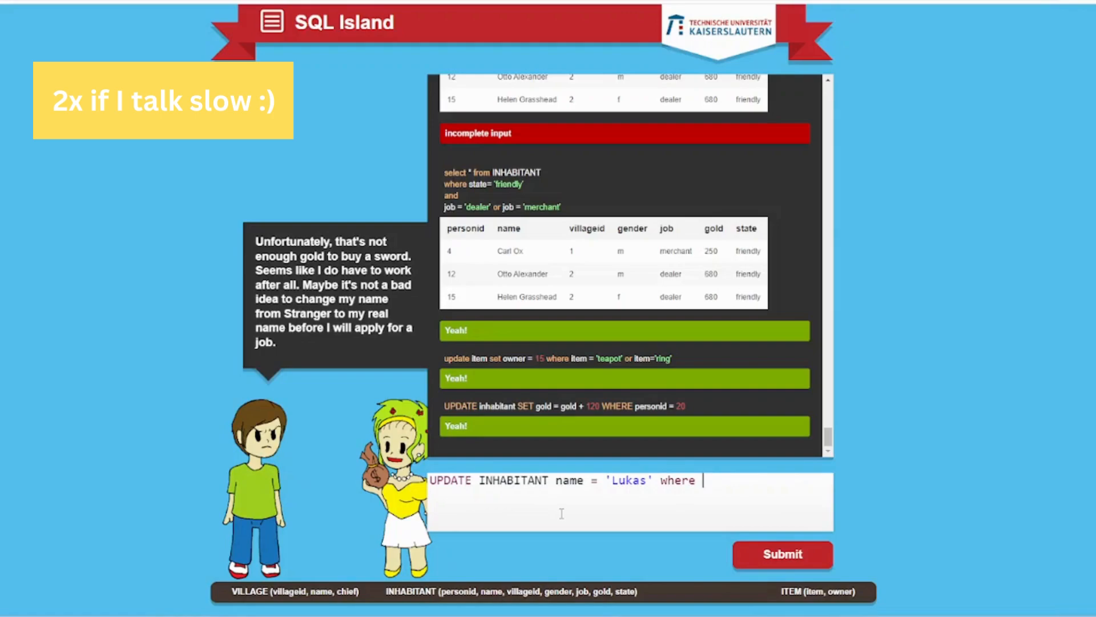
{"action": "type", "text": "name = '"}
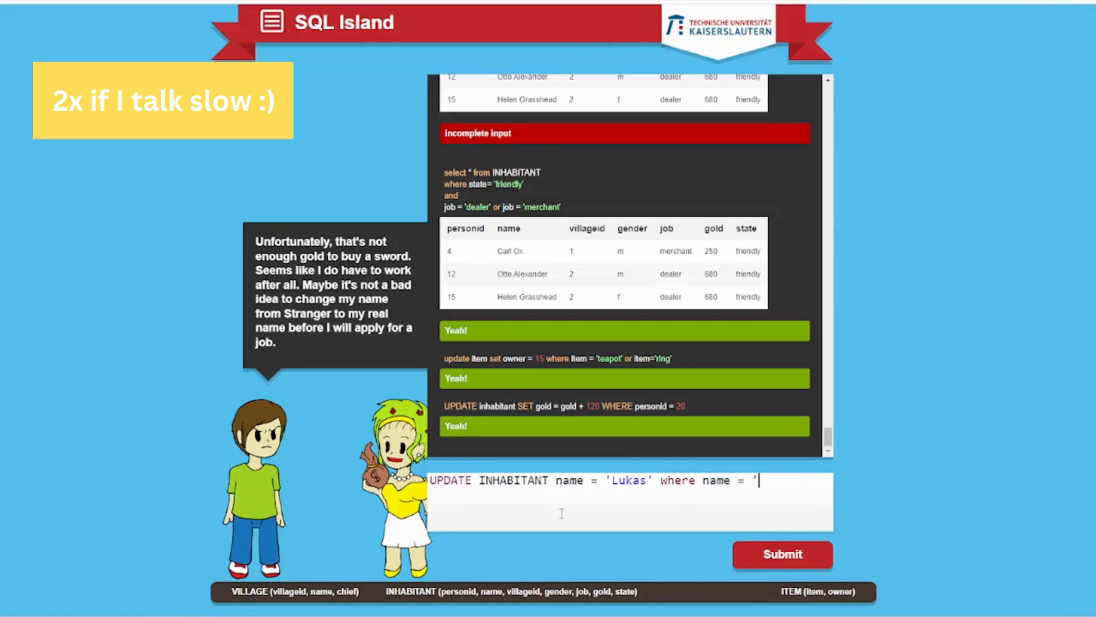
{"action": "type", "text": "Stranger'"}
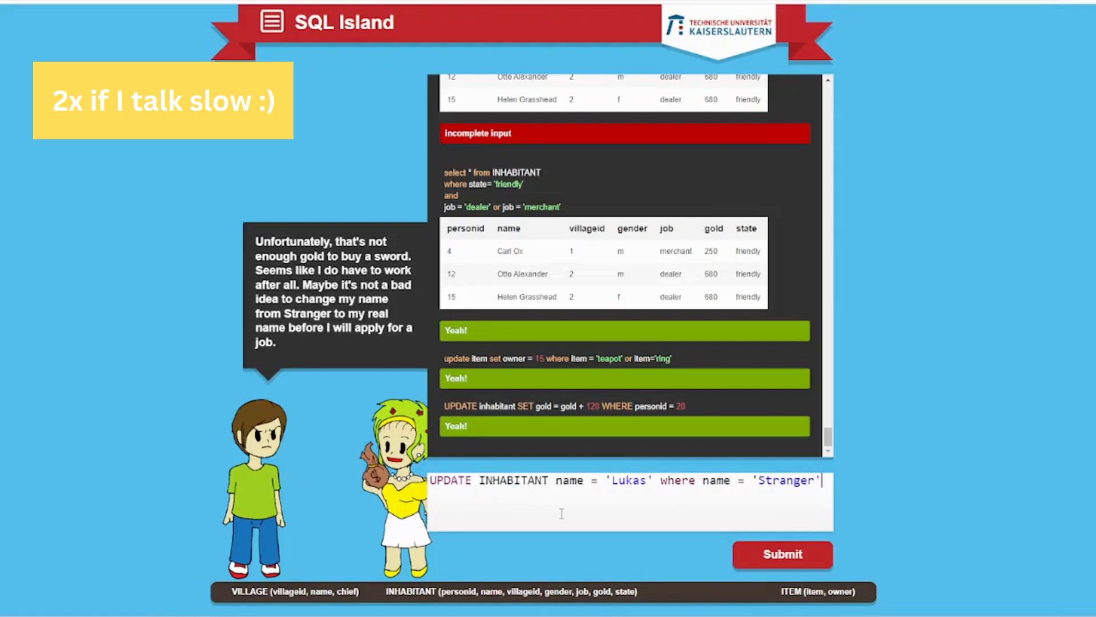
{"action": "left_click", "coordinate": [781, 555]}
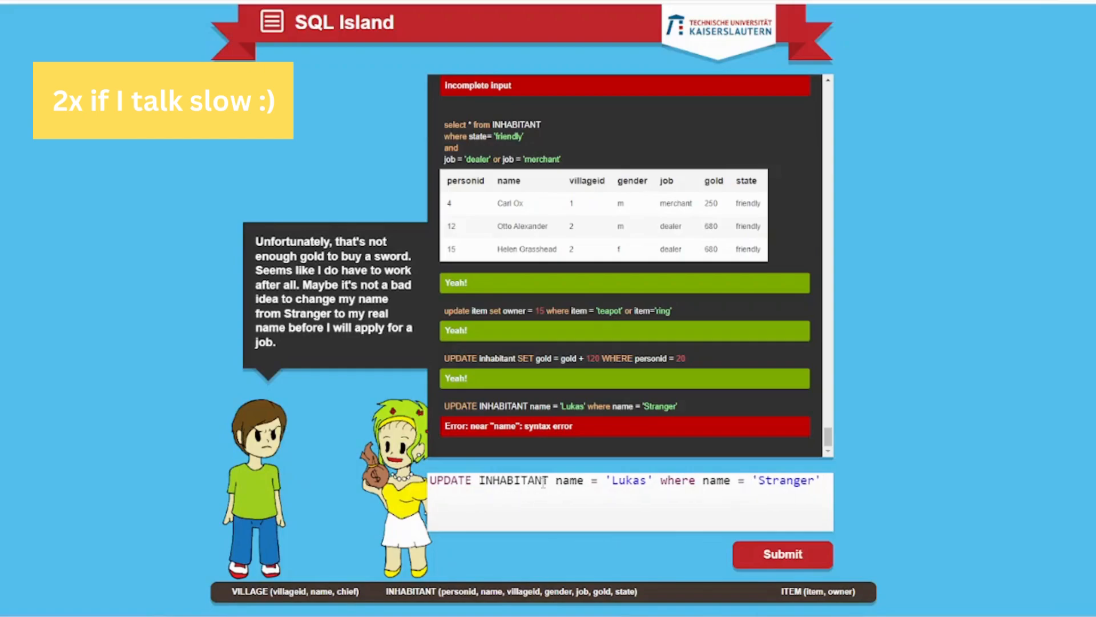
Submit the corrected rename with SET and continue to the hint about the richest baker
{"action": "left_click", "coordinate": [782, 555]}
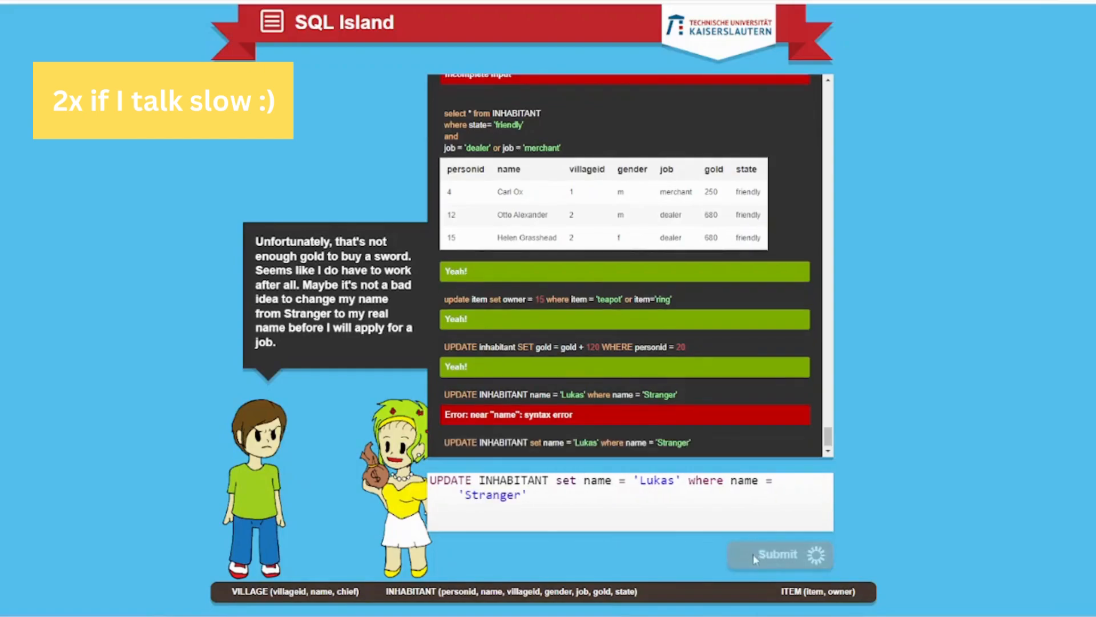
{"action": "left_click", "coordinate": [777, 555]}
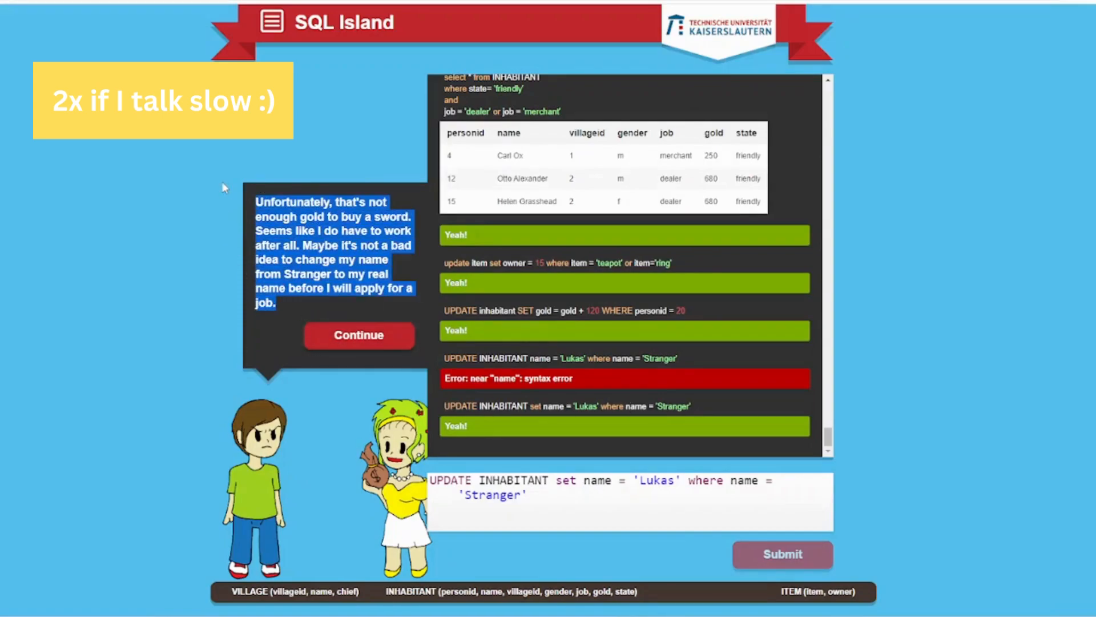
{"action": "left_click", "coordinate": [359, 335]}
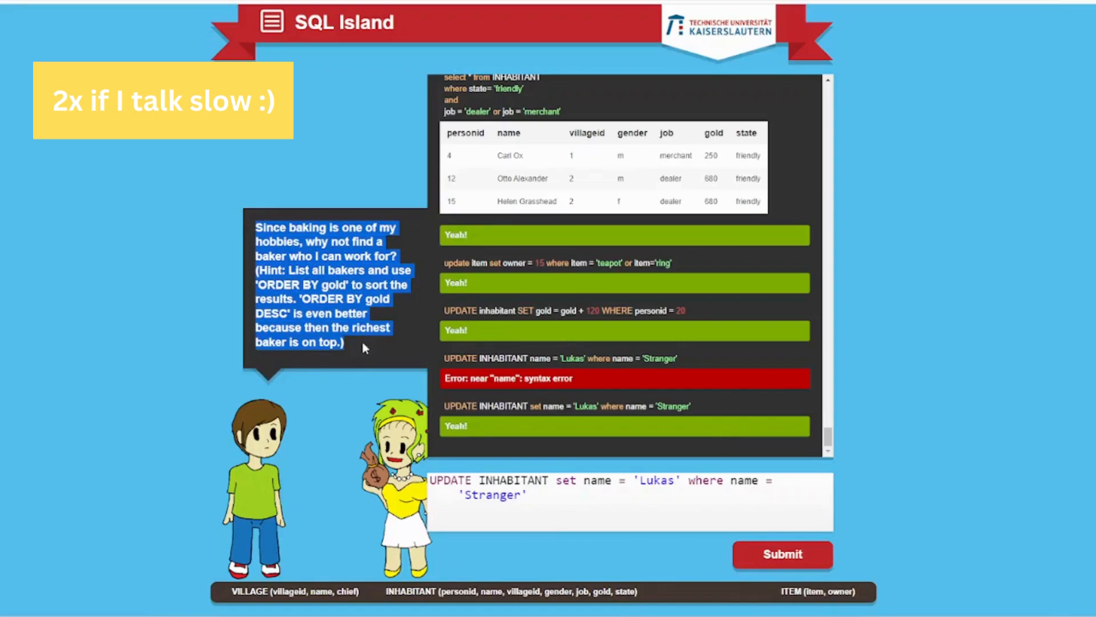
{"action": "mouse_move", "coordinate": [375, 342]}
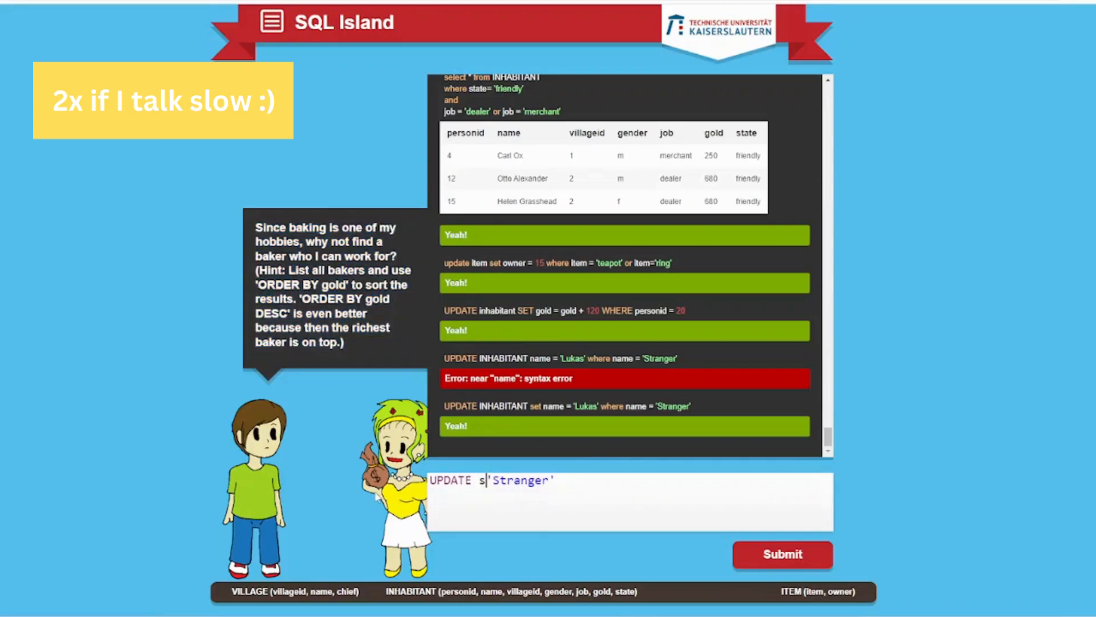
Write select * from Inhabitant where job = 'baker', removing a stray semicolon
{"action": "type", "text": "elect"}
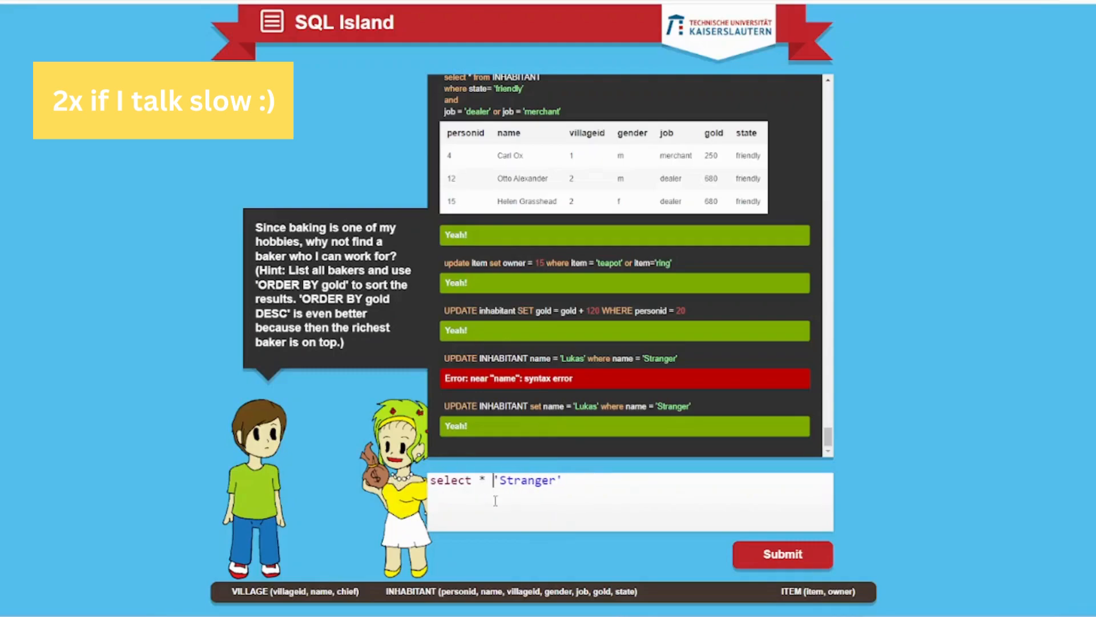
{"action": "type", "text": "from"}
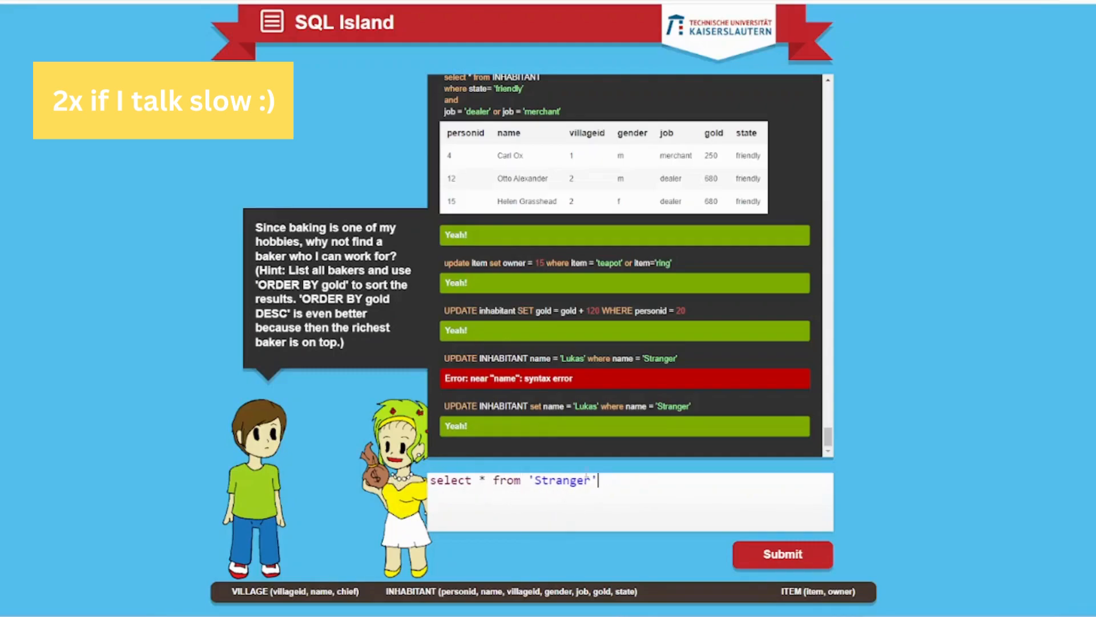
{"action": "type", "text": "Inhabitant"}
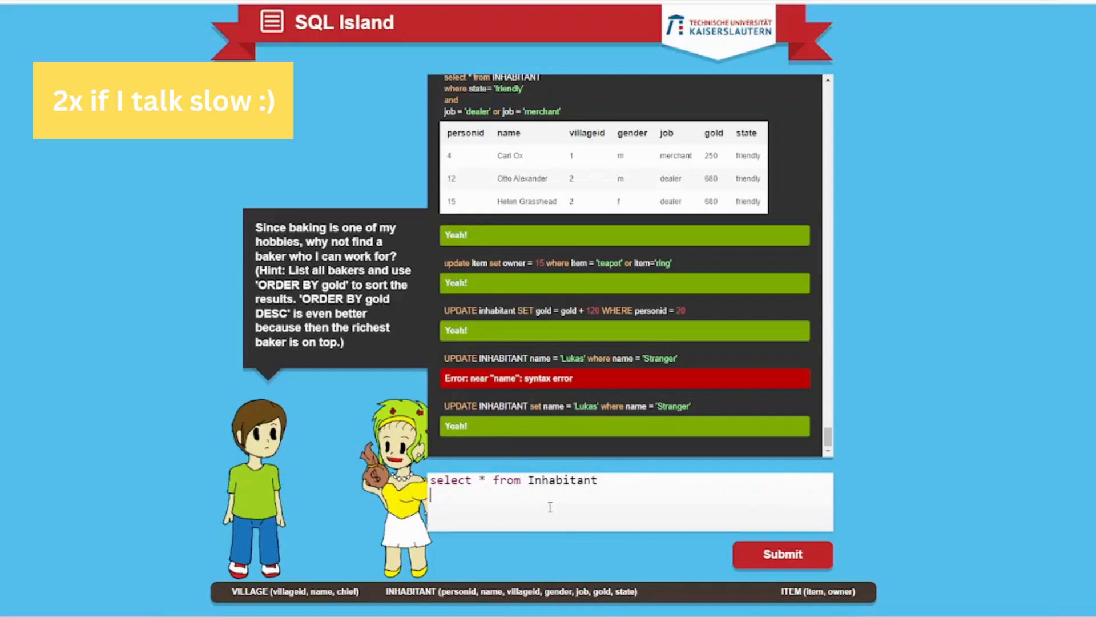
{"action": "type", "text": "where job ="}
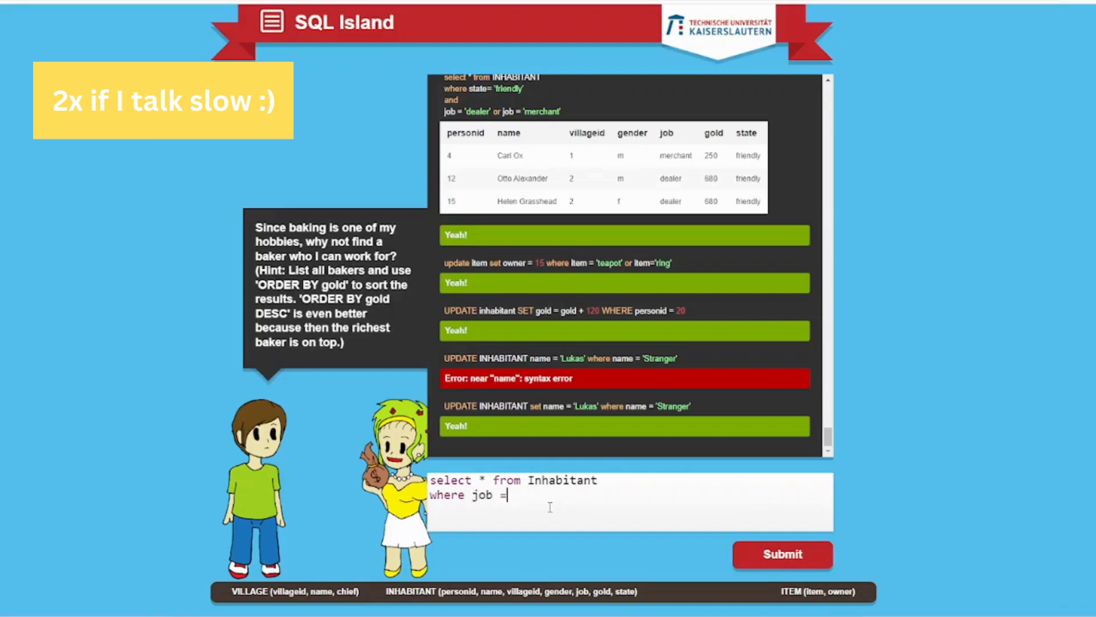
{"action": "type", "text": ";"}
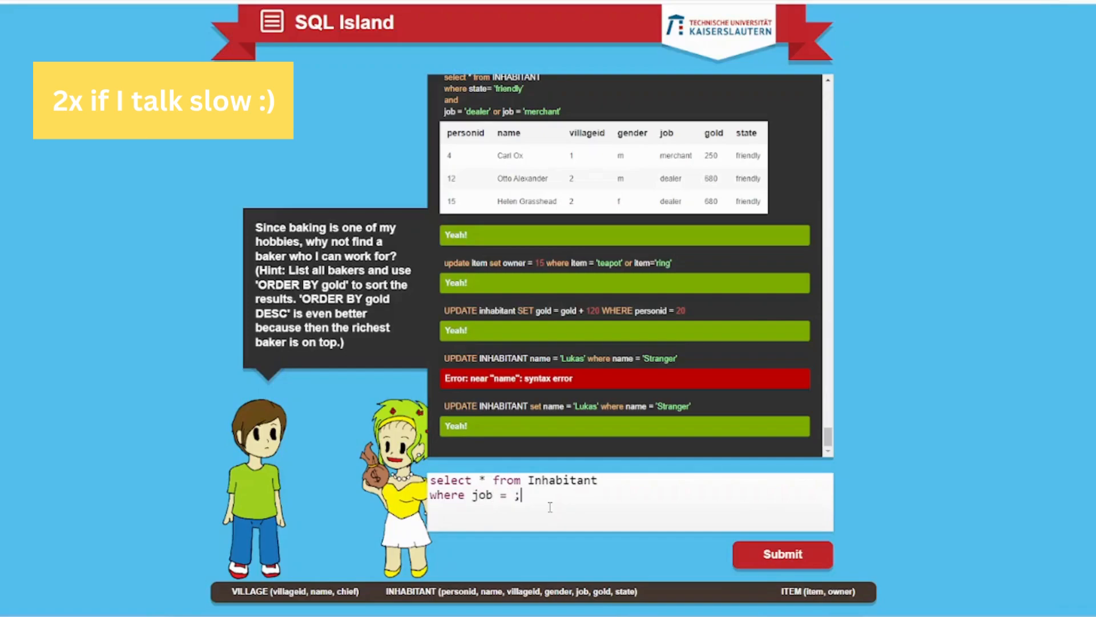
{"action": "key", "text": "Backspace"}
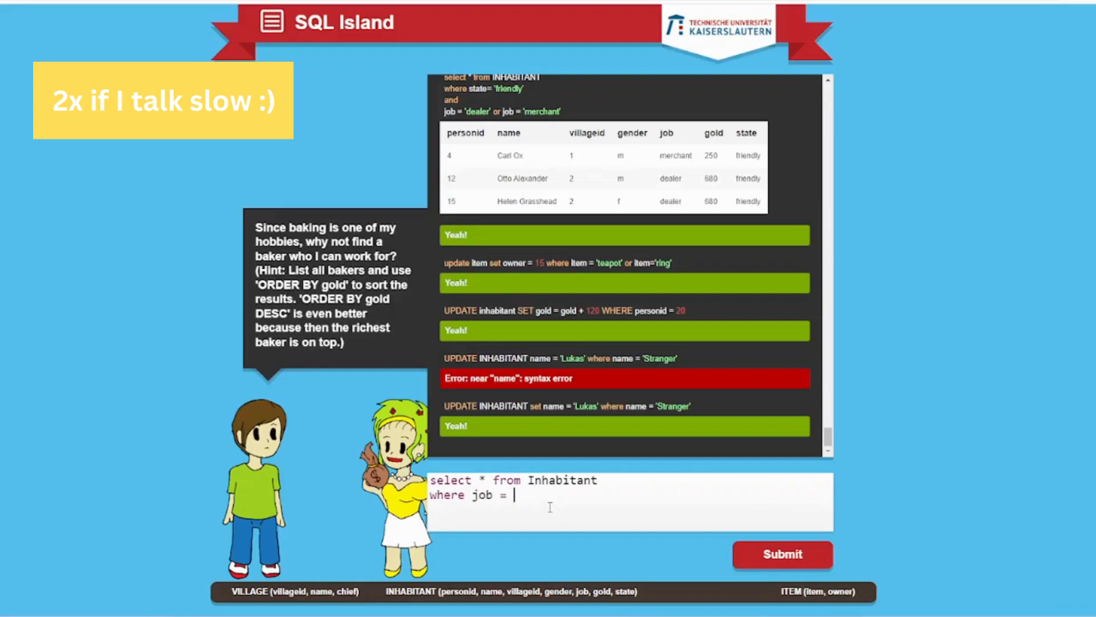
{"action": "type", "text": "'baker'"}
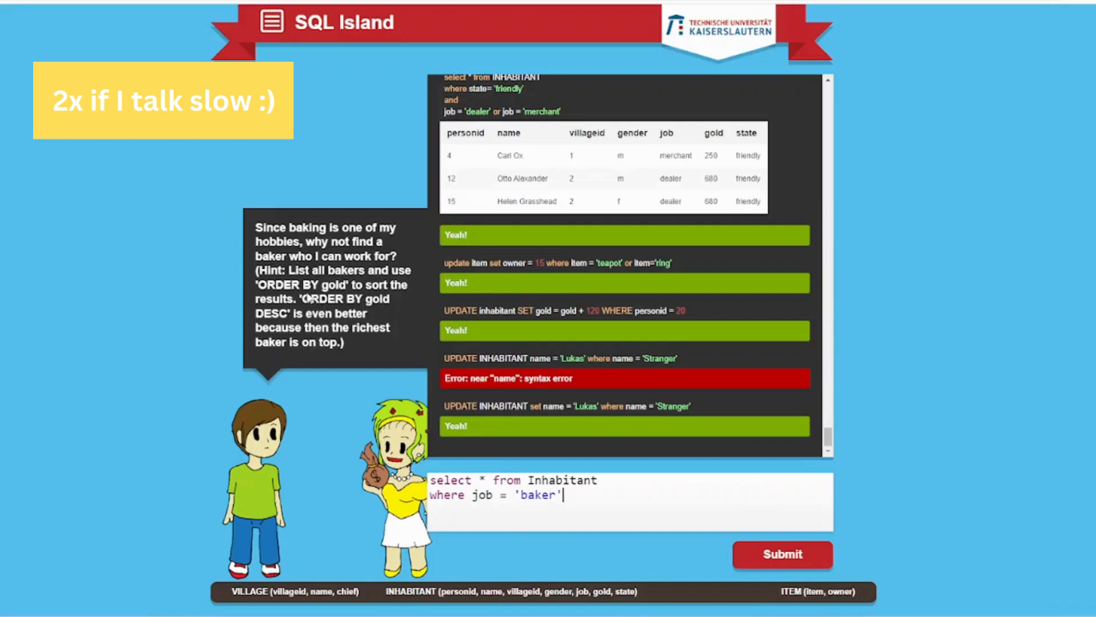
Add order by gold desc and submit, listing Paul Bakerman as the richest baker
{"action": "type", "text": "o"}
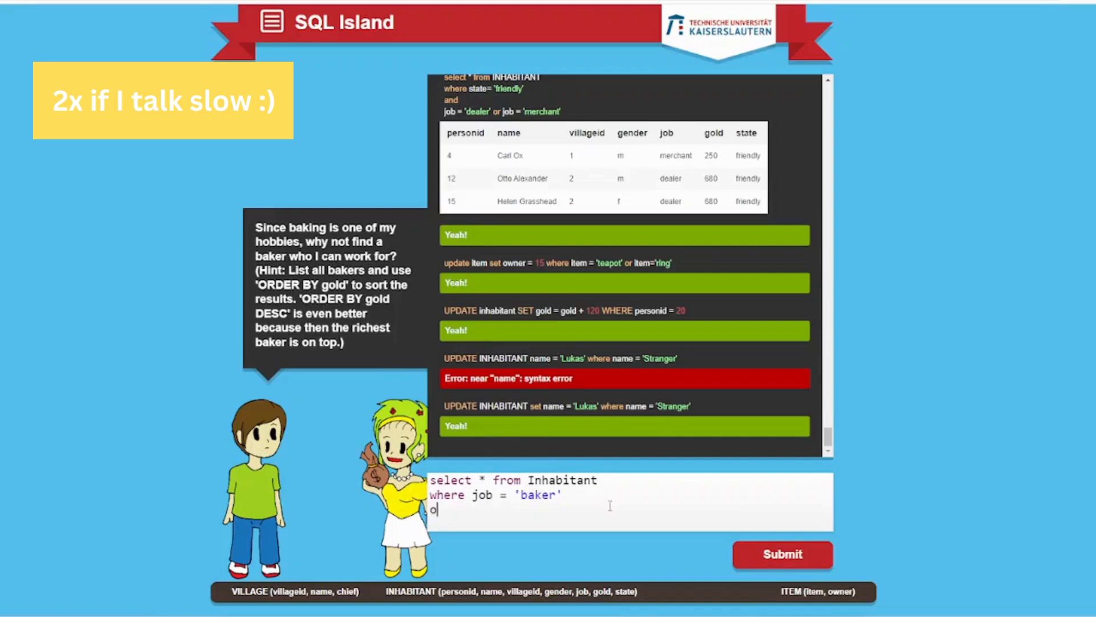
{"action": "type", "text": "rder by"}
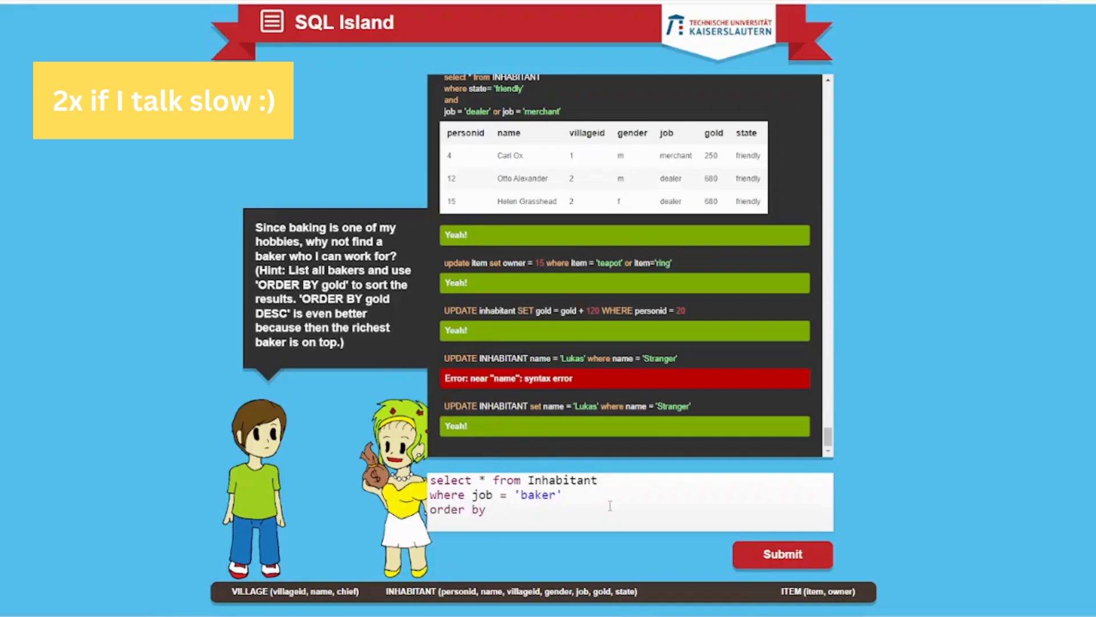
{"action": "type", "text": "gold desc"}
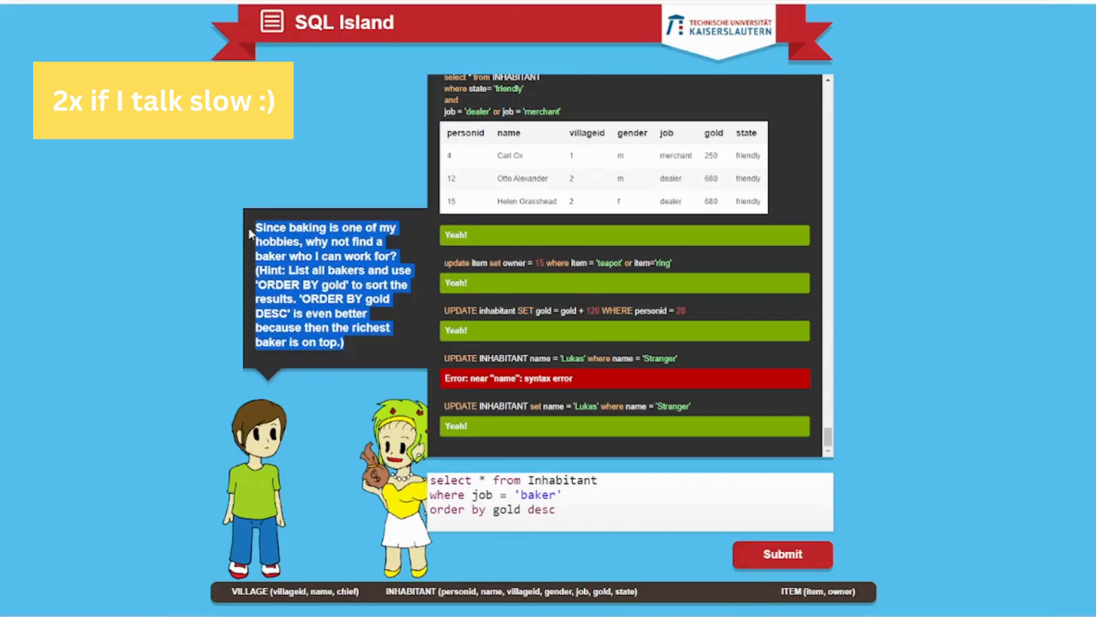
{"action": "left_click", "coordinate": [782, 553]}
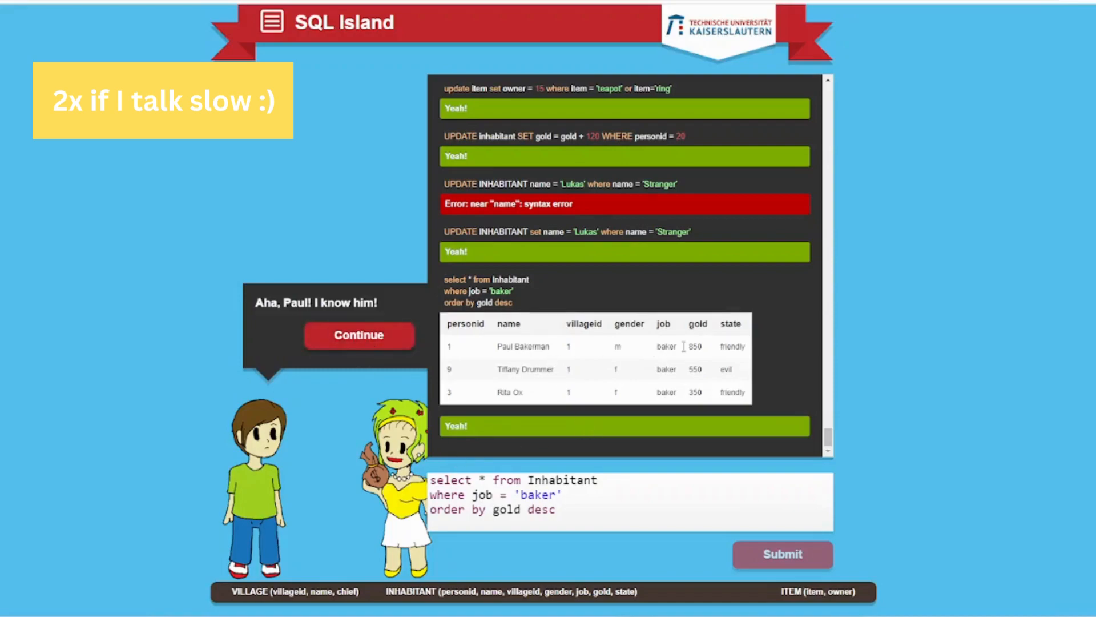
Read the baker results and continue so Paul hires Lukas and pays for the bread rolls
{"action": "double_click", "coordinate": [533, 346]}
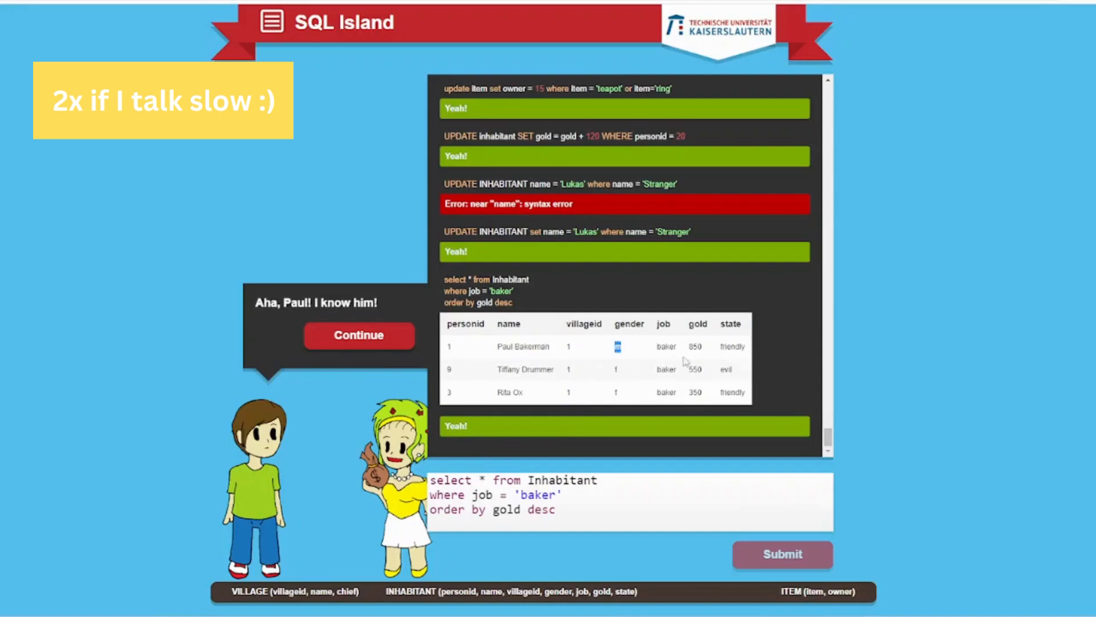
{"action": "mouse_move", "coordinate": [765, 379]}
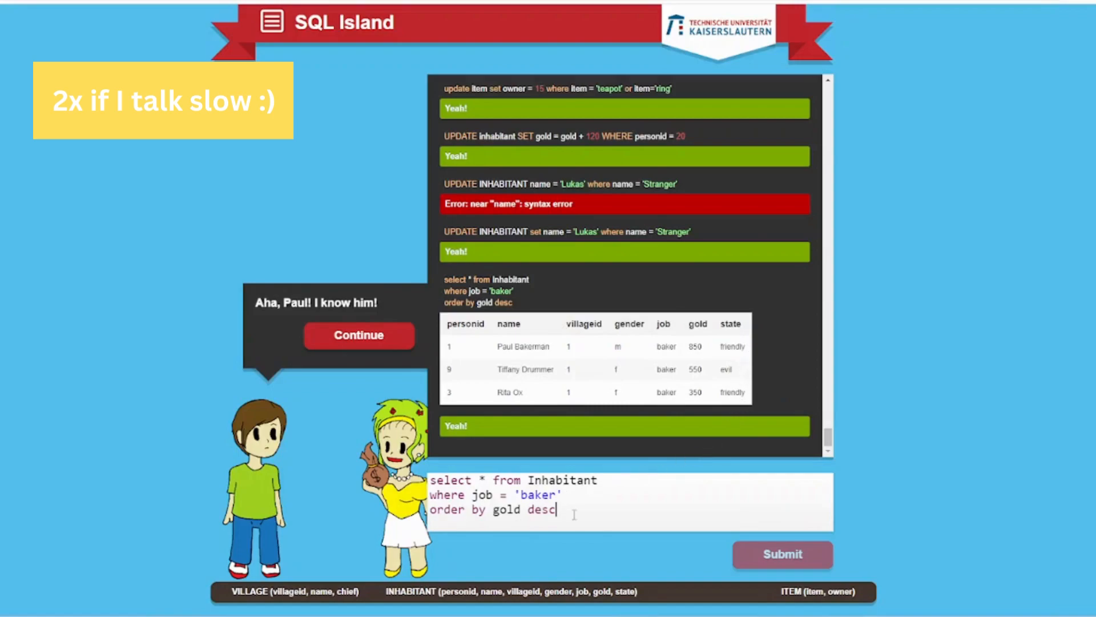
{"action": "left_click", "coordinate": [357, 335]}
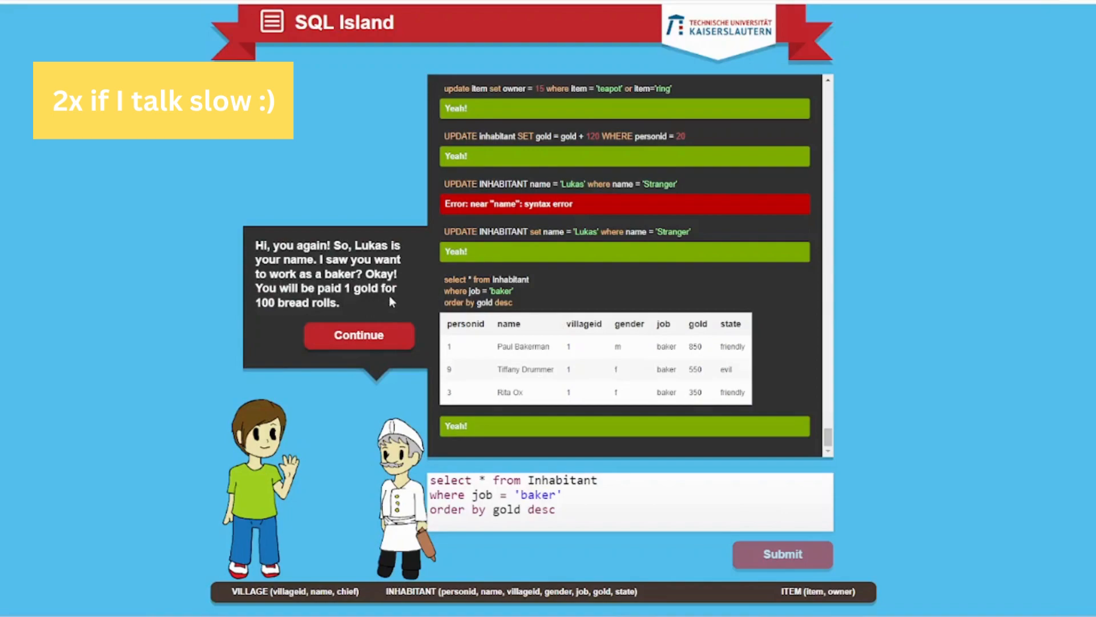
{"action": "left_click_drag", "start_coordinate": [256, 245], "coordinate": [374, 290]}
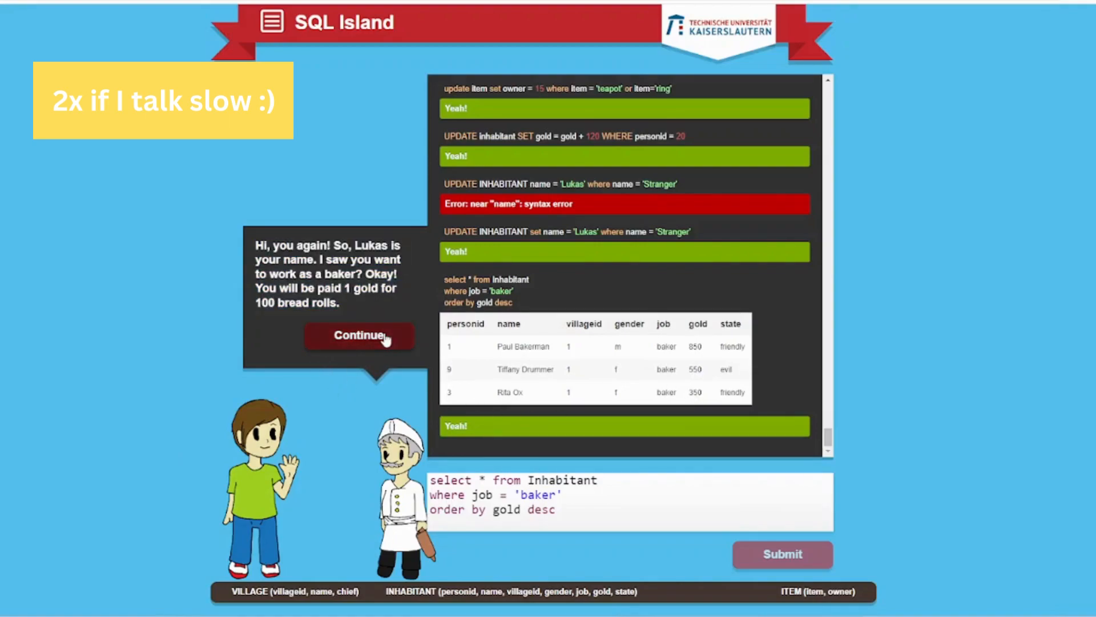
{"action": "left_click", "coordinate": [782, 554]}
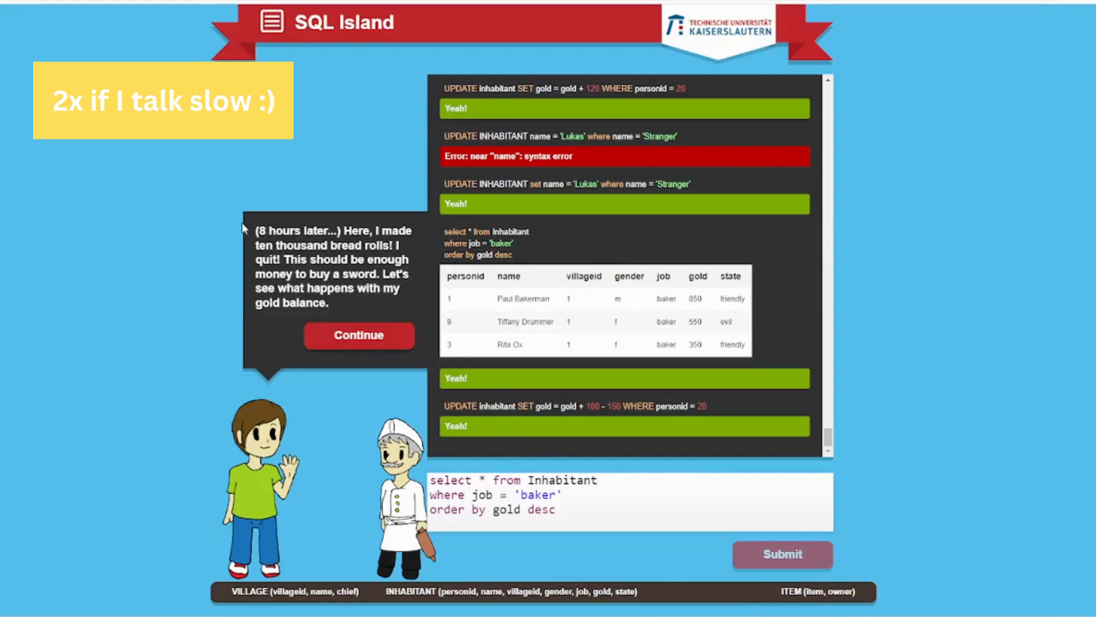
{"action": "mouse_move", "coordinate": [369, 313]}
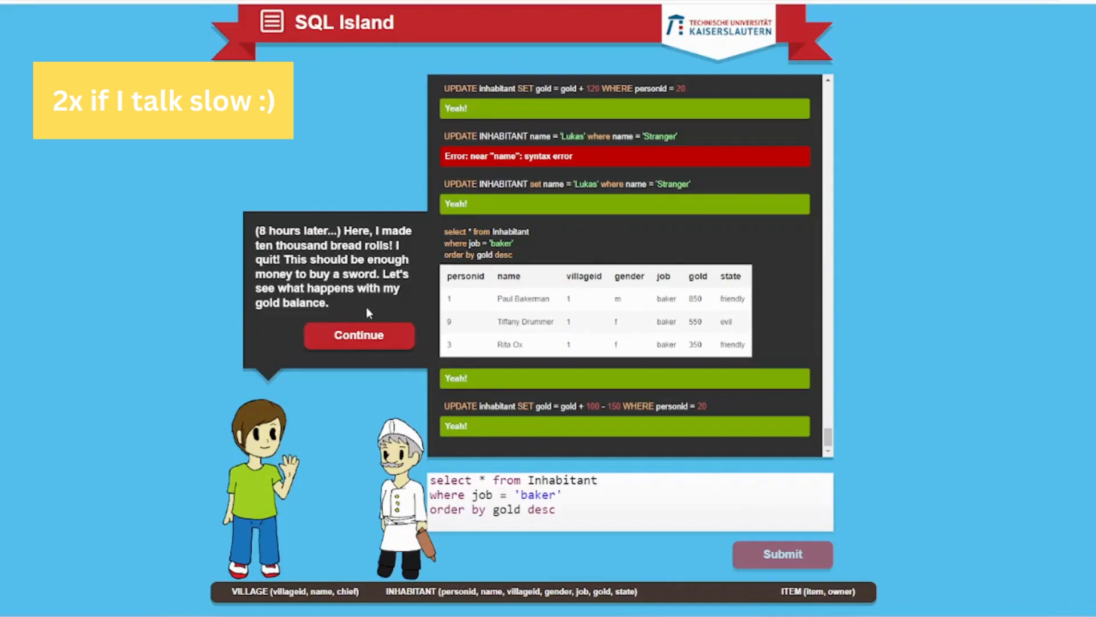
{"action": "mouse_move", "coordinate": [312, 278]}
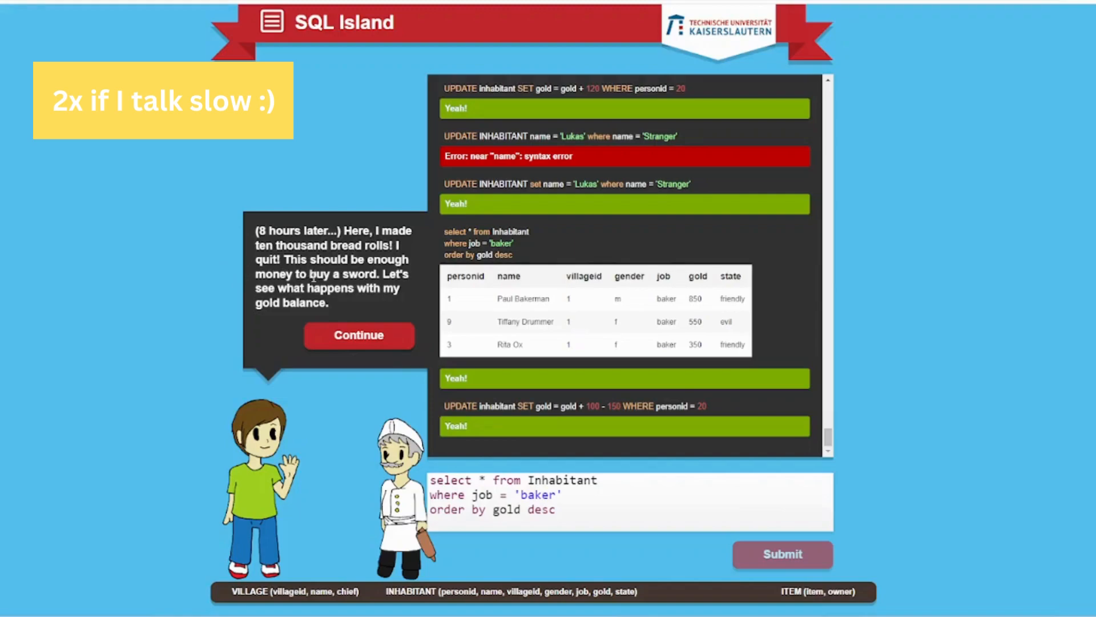
{"action": "mouse_move", "coordinate": [344, 313]}
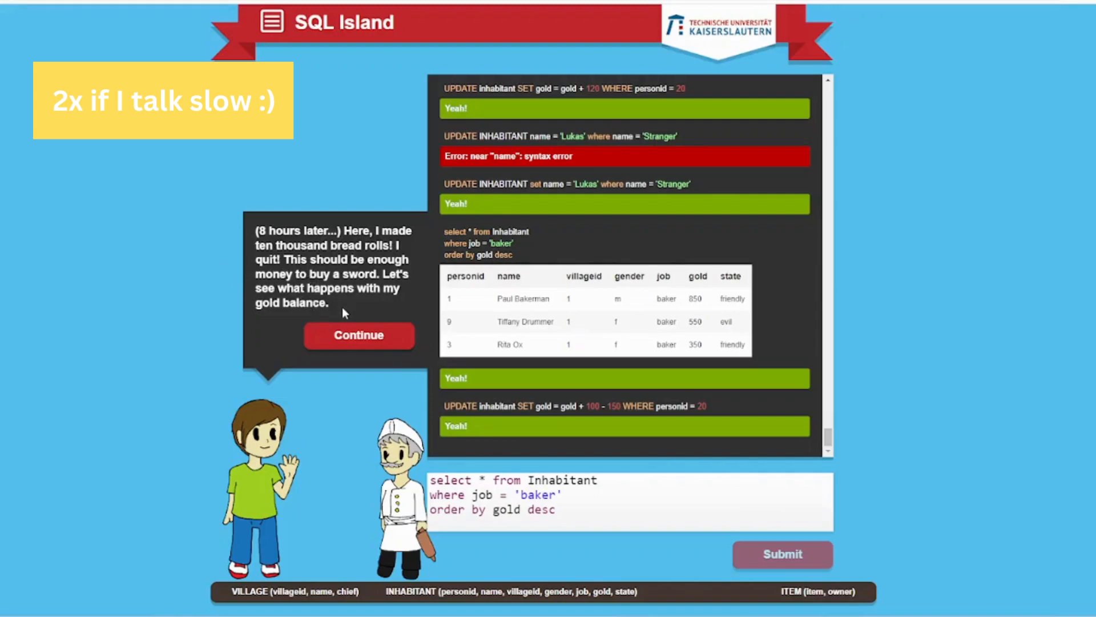
Replace the job condition with personid = 20 and continue to receive the new sword
{"action": "left_click_drag", "start_coordinate": [255, 230], "coordinate": [329, 304]}
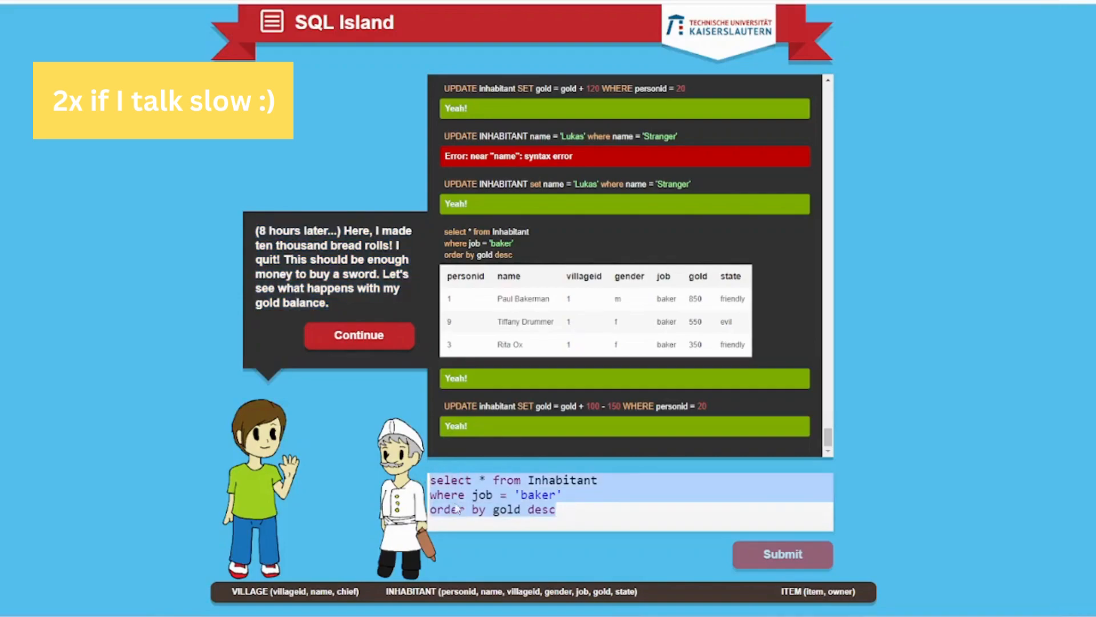
{"action": "left_click", "coordinate": [461, 509]}
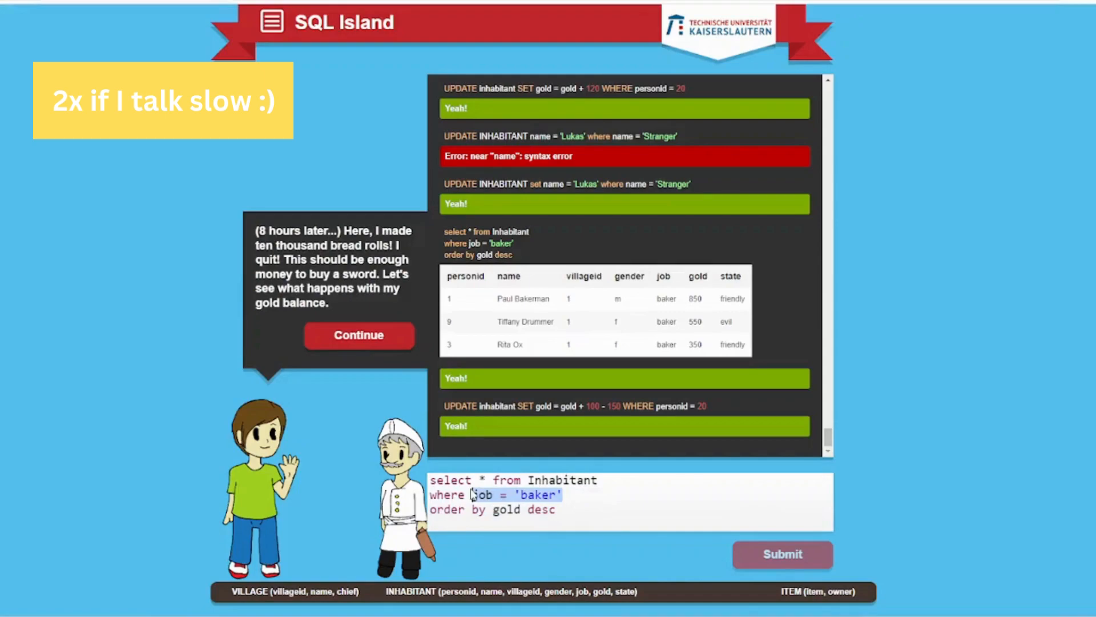
{"action": "type", "text": "personid= 20"}
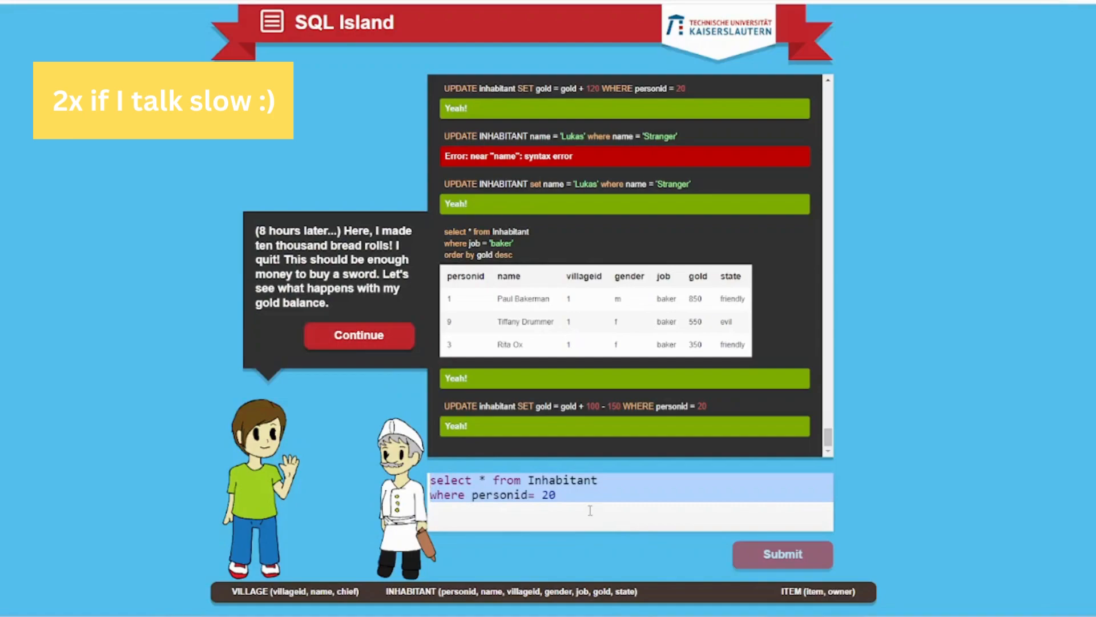
{"action": "left_click", "coordinate": [358, 335]}
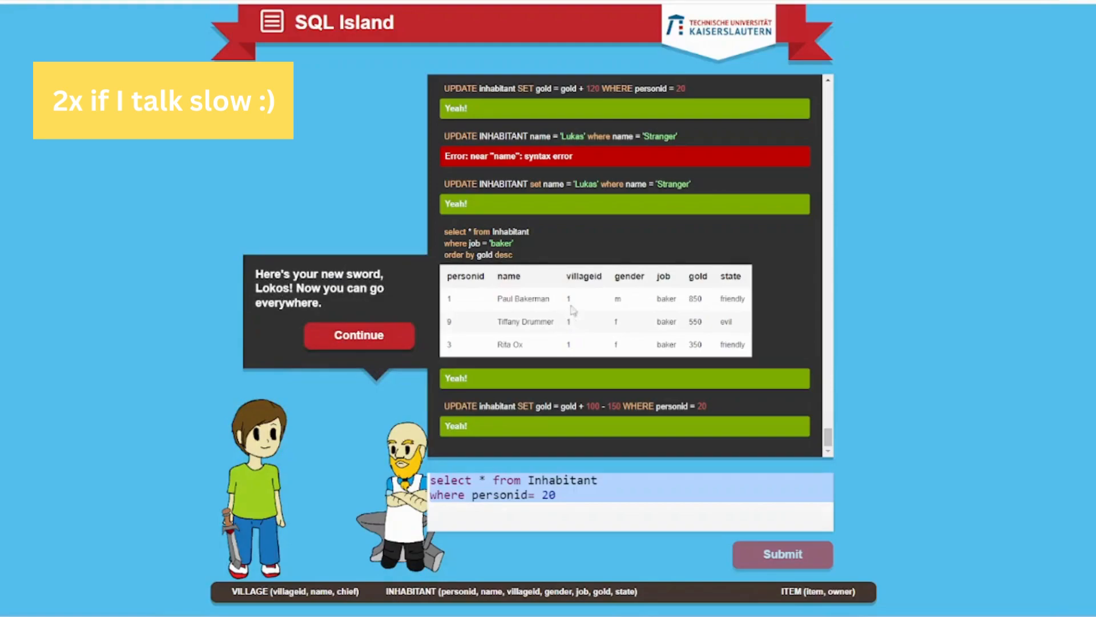
Continue through the sword dialogue so it is inserted into item with owner 20, reaching the pilot question
{"action": "left_click_drag", "start_coordinate": [299, 288], "coordinate": [323, 303]}
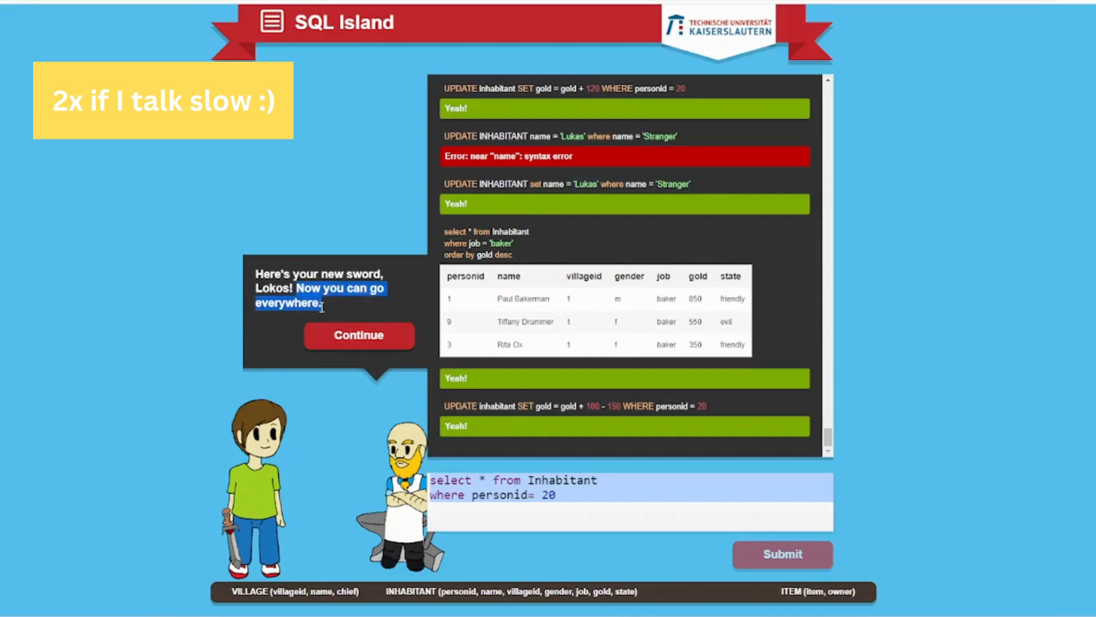
{"action": "left_click", "coordinate": [357, 335]}
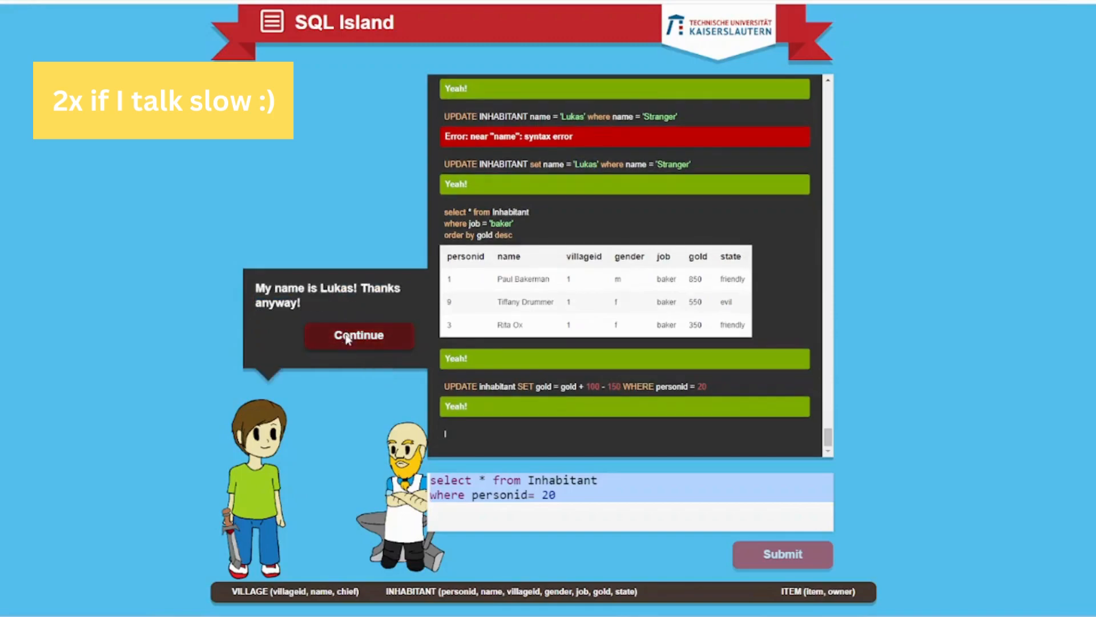
{"action": "left_click", "coordinate": [782, 555]}
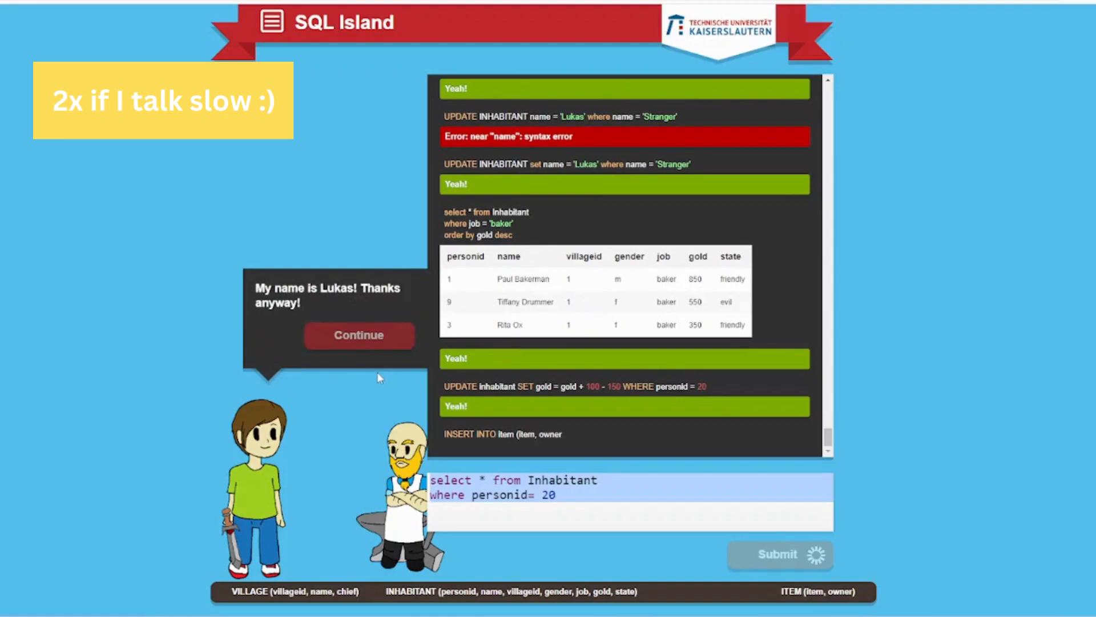
{"action": "left_click", "coordinate": [779, 555]}
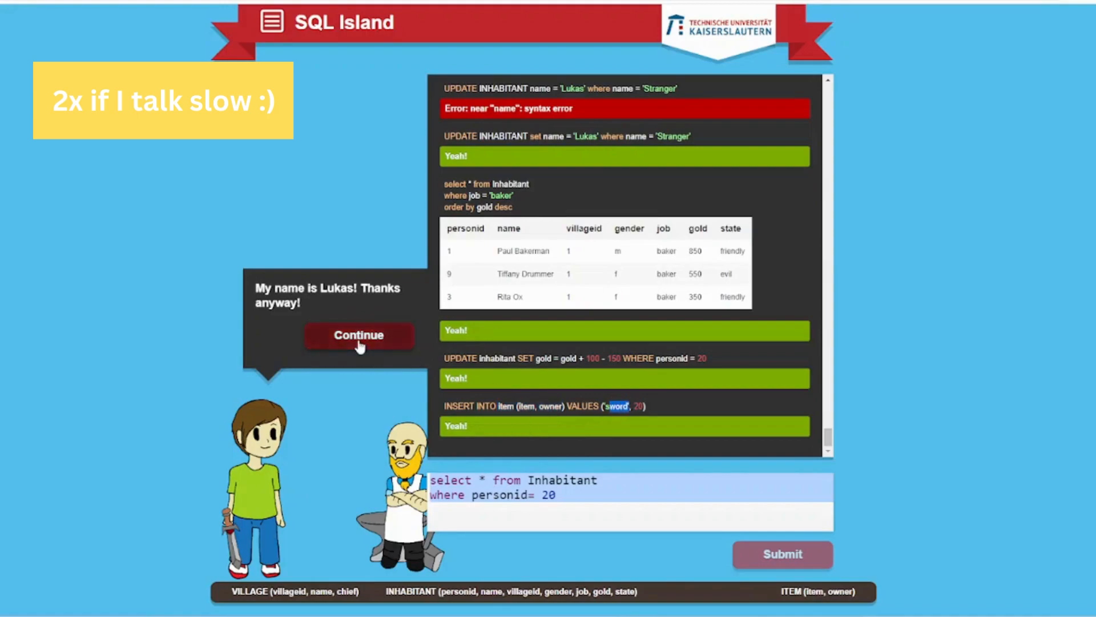
{"action": "left_click", "coordinate": [359, 334]}
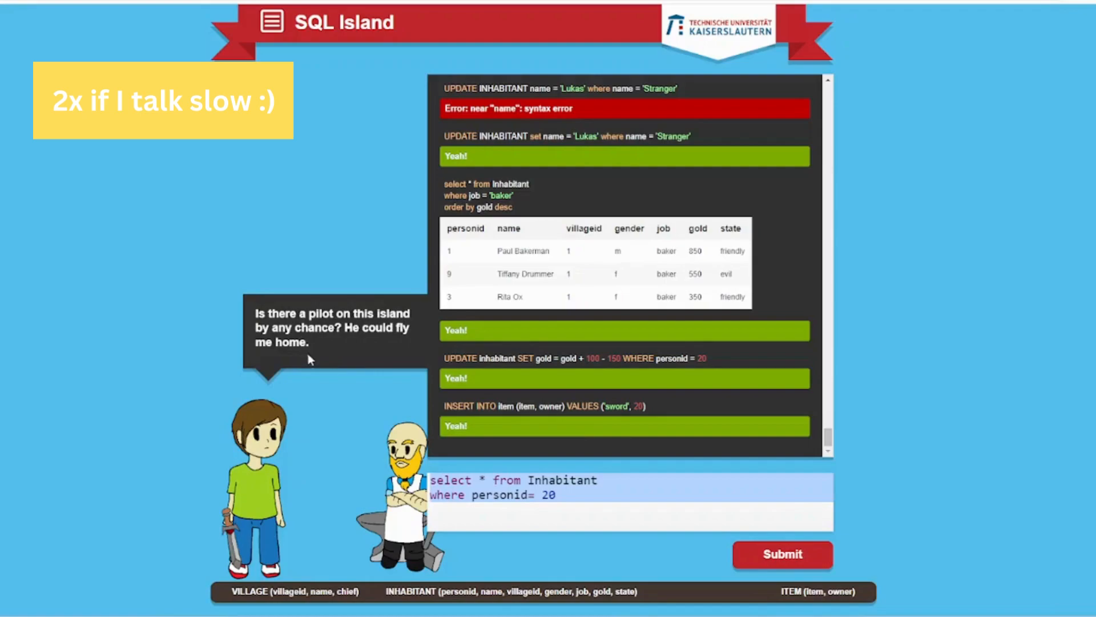
{"action": "mouse_move", "coordinate": [468, 446]}
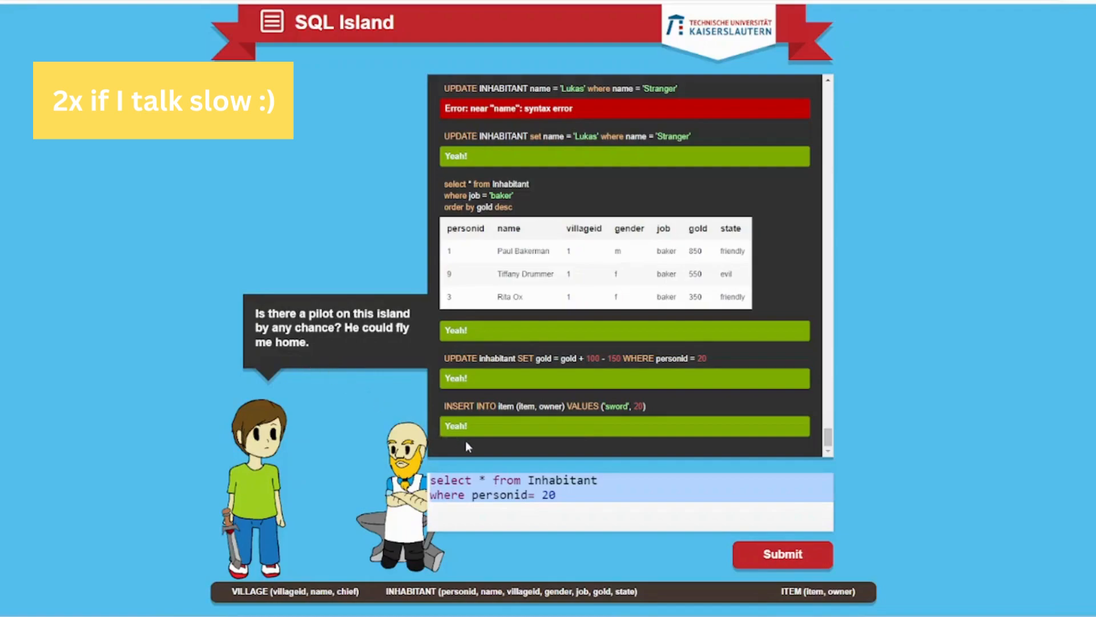
Change the condition to job like '%pilot%' and submit, finding kidnapped pilot Arthur Tailor
{"action": "double_click", "coordinate": [501, 495]}
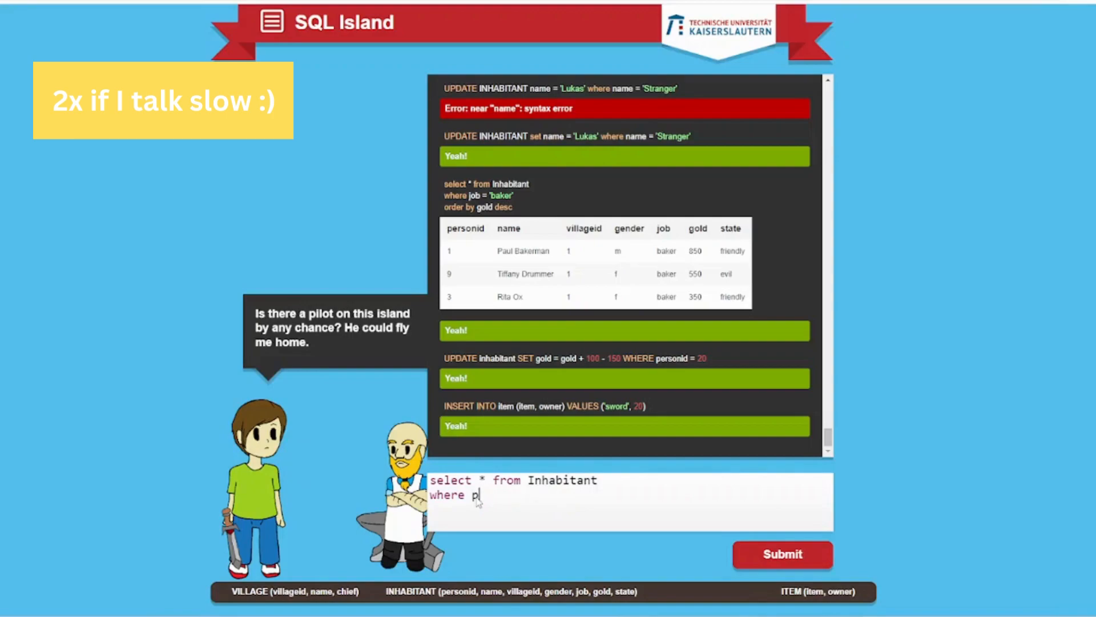
{"action": "type", "text": "job ="}
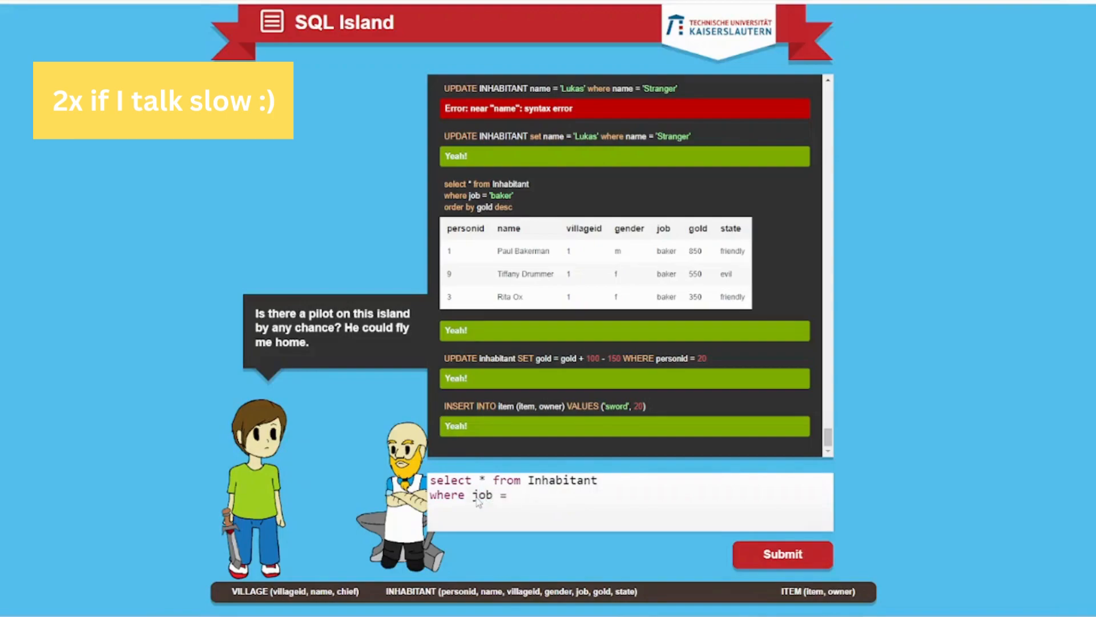
{"action": "type", "text": "'%"}
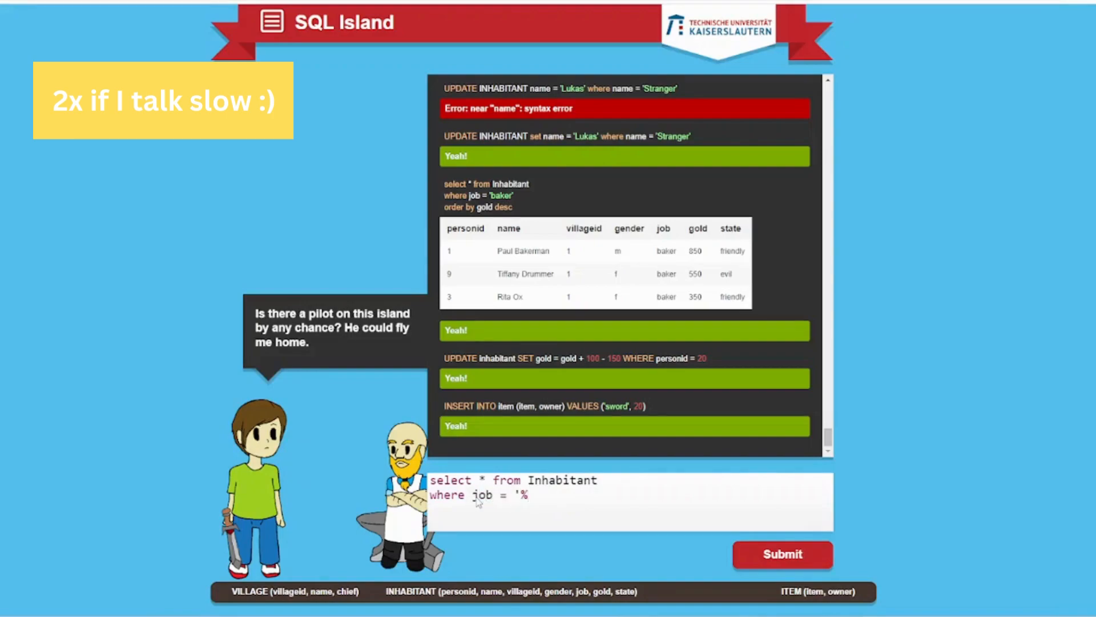
{"action": "type", "text": "like"}
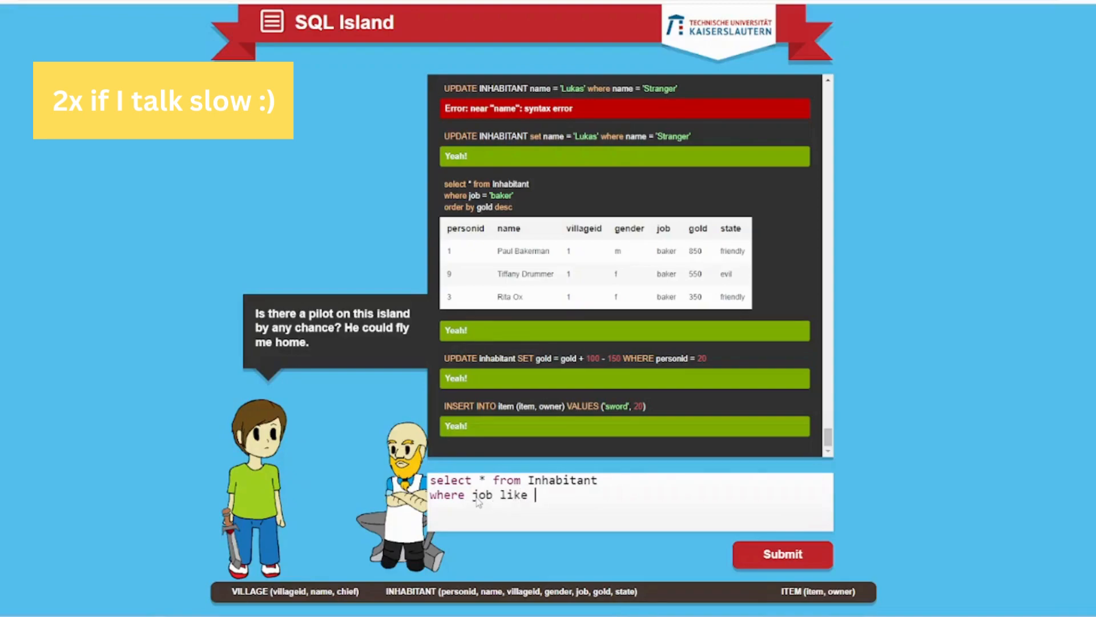
{"action": "type", "text": "'%pilot"}
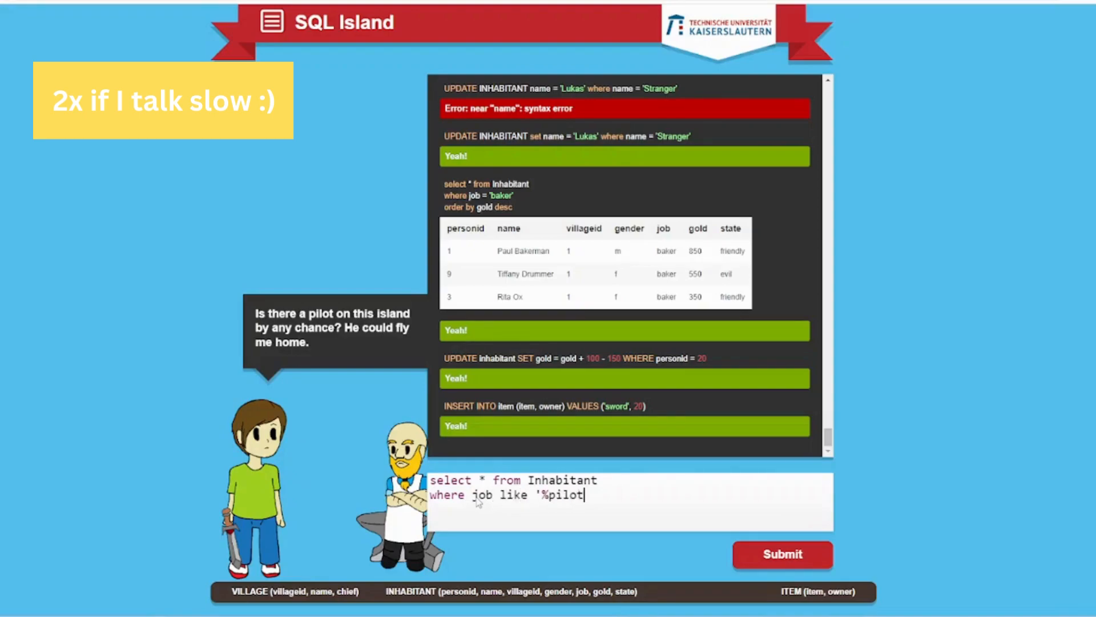
{"action": "type", "text": "%'"}
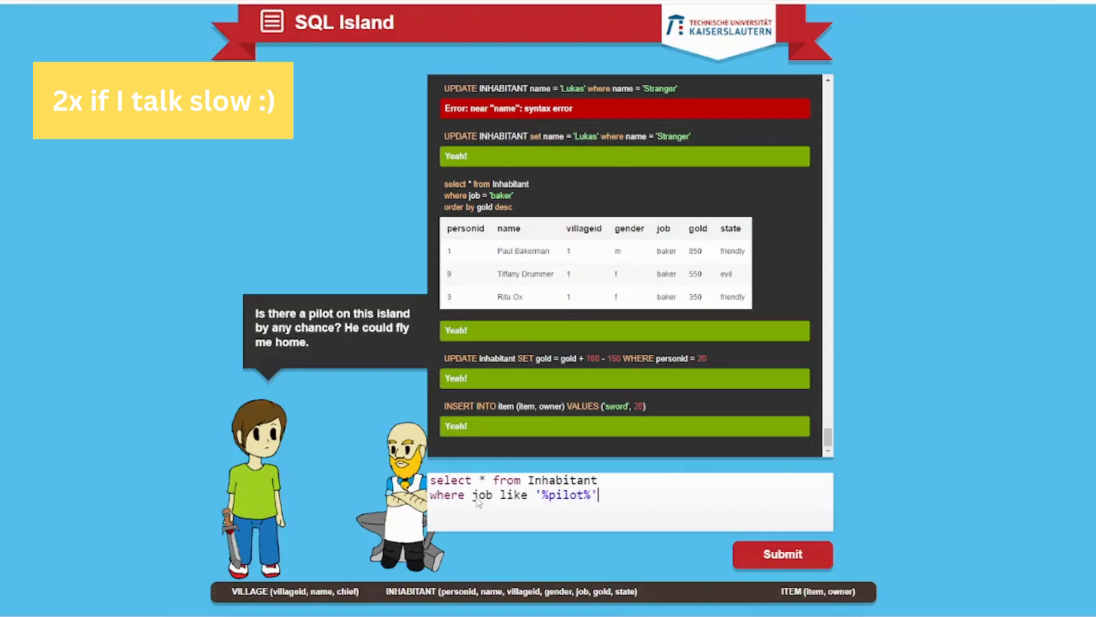
{"action": "left_click", "coordinate": [782, 555]}
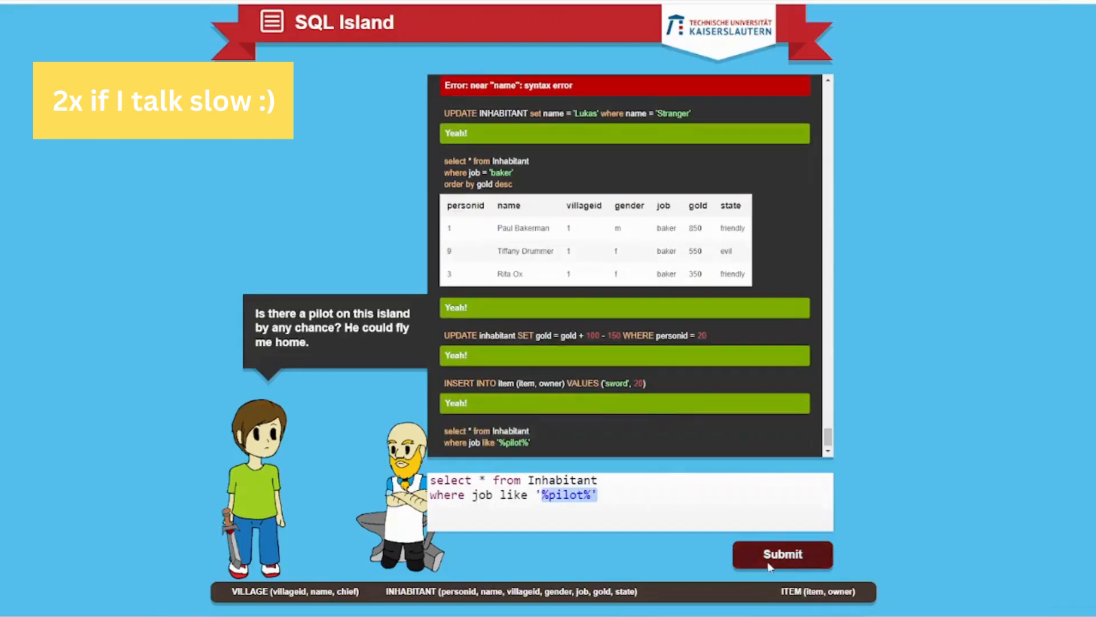
{"action": "left_click", "coordinate": [781, 555]}
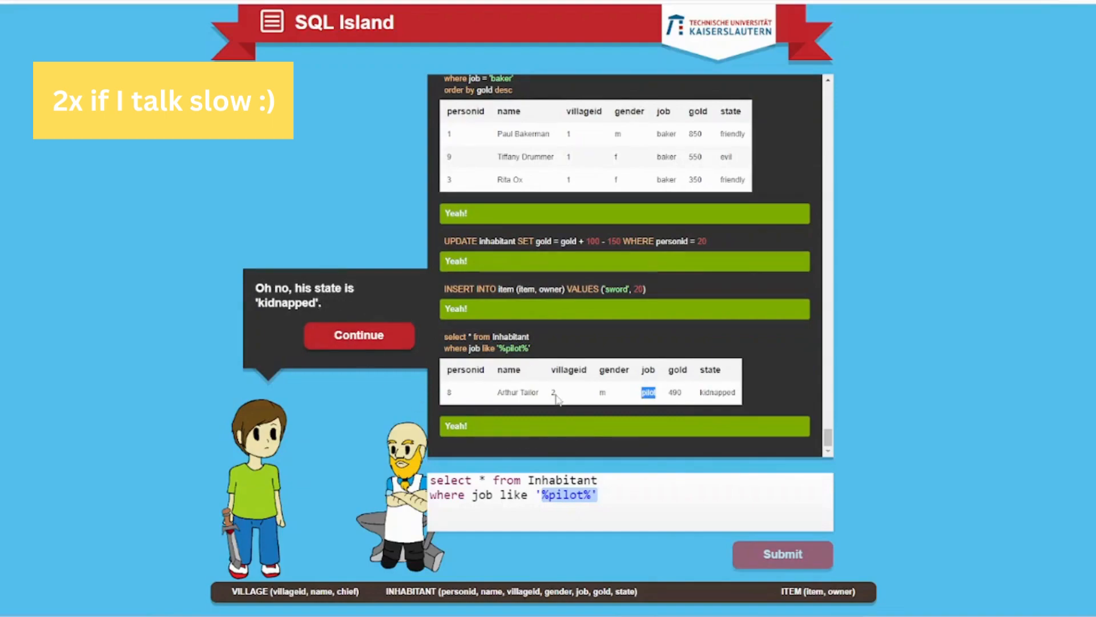
{"action": "mouse_move", "coordinate": [564, 369]}
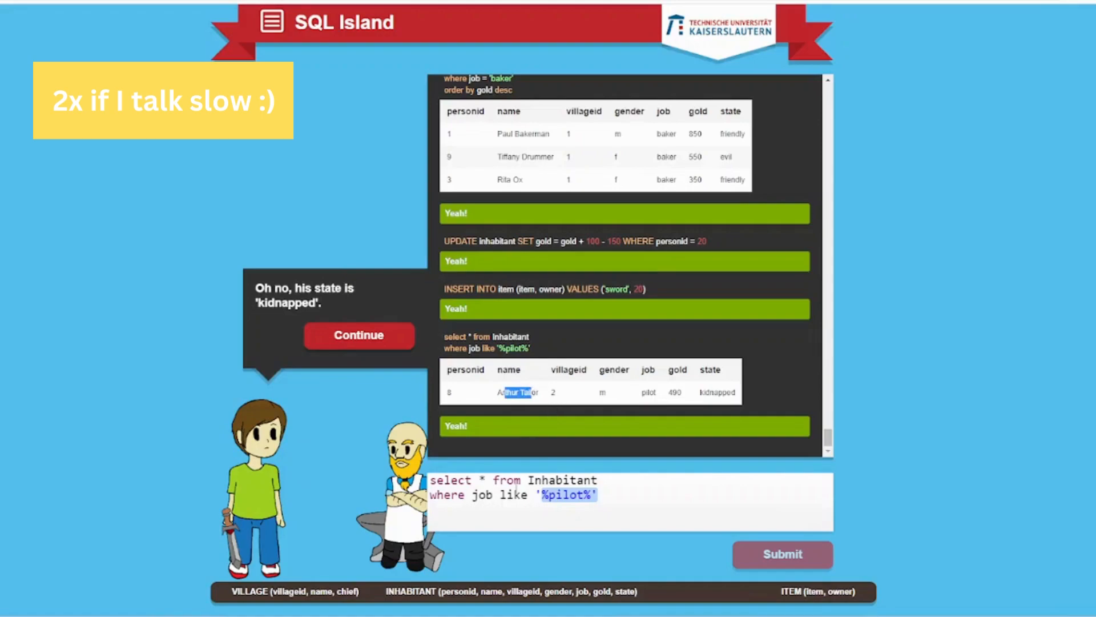
{"action": "mouse_move", "coordinate": [617, 555]}
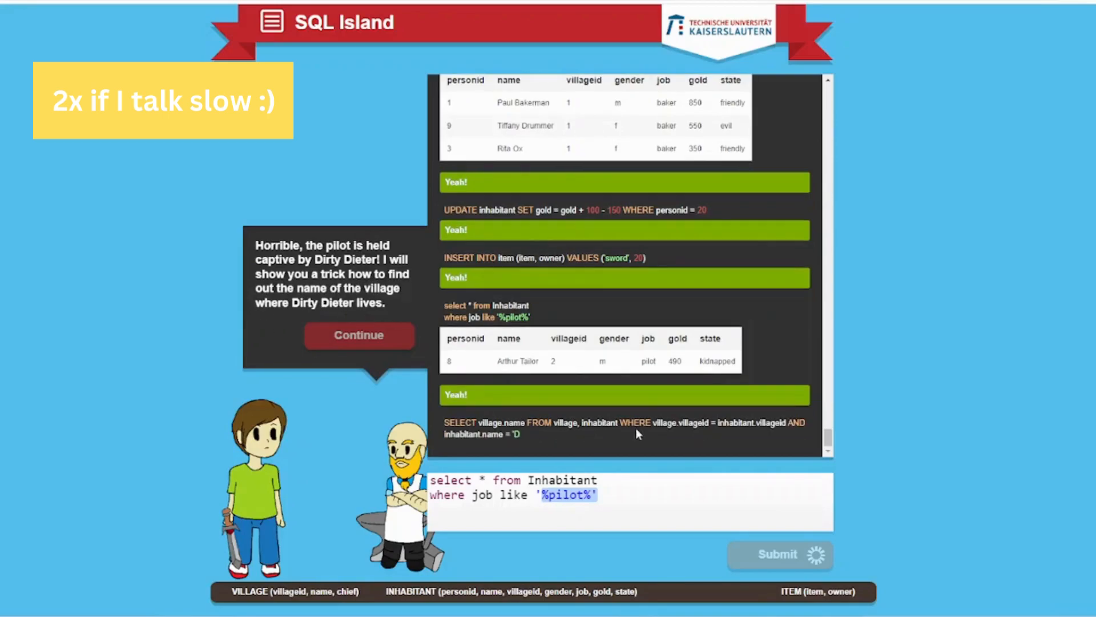
Continue past the Dirty Dieter join result and join explanation to the Onionville chief task
{"action": "left_click", "coordinate": [778, 555]}
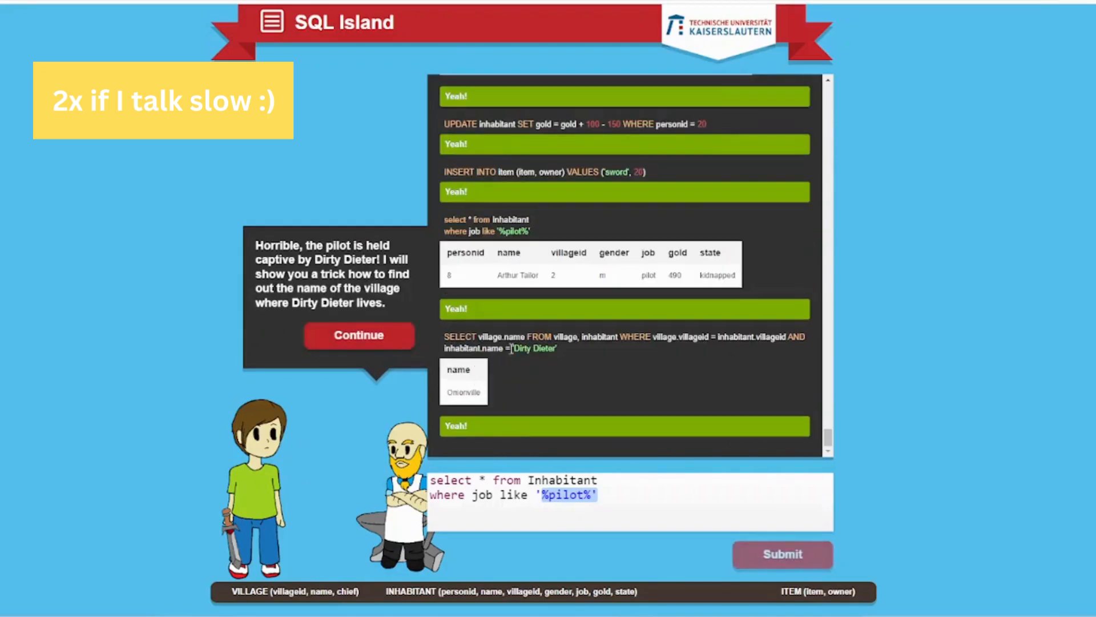
{"action": "double_click", "coordinate": [463, 391]}
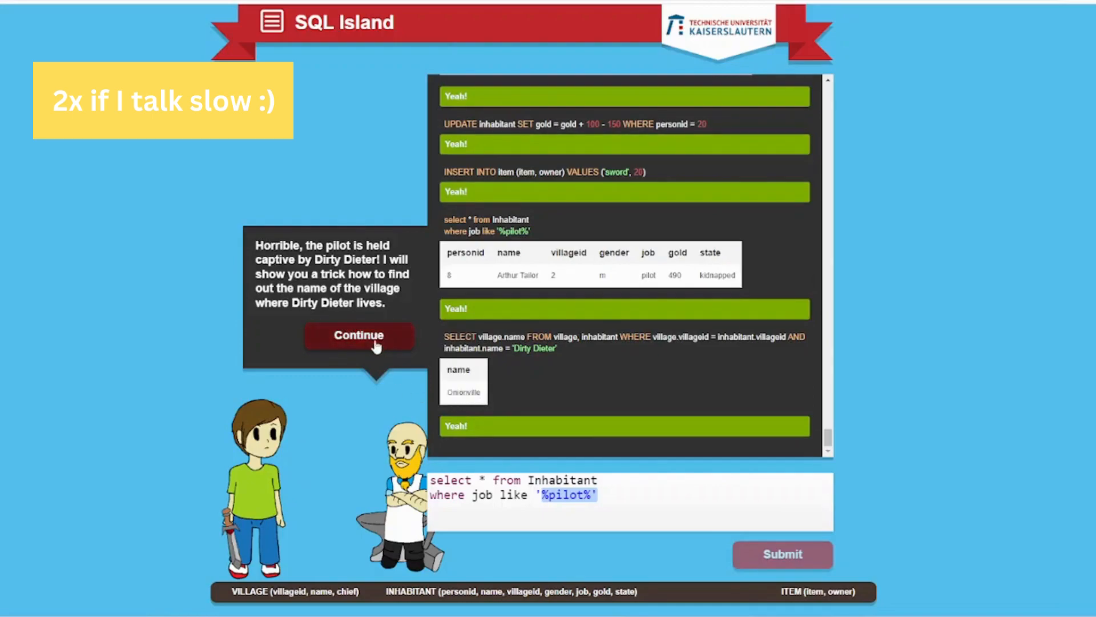
{"action": "left_click", "coordinate": [359, 339]}
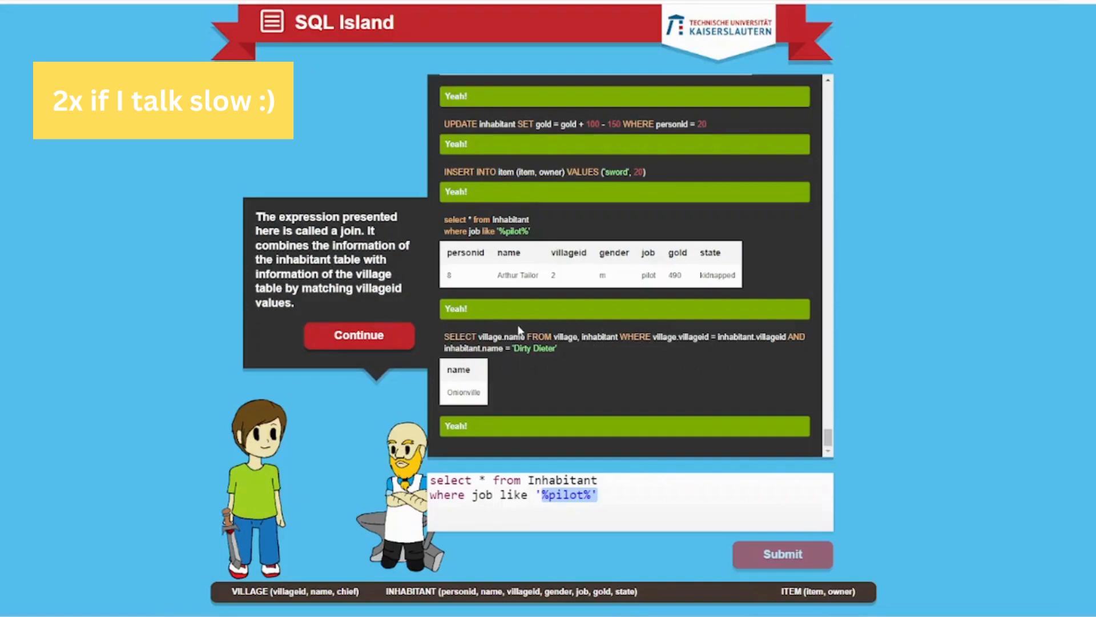
{"action": "mouse_move", "coordinate": [425, 266]}
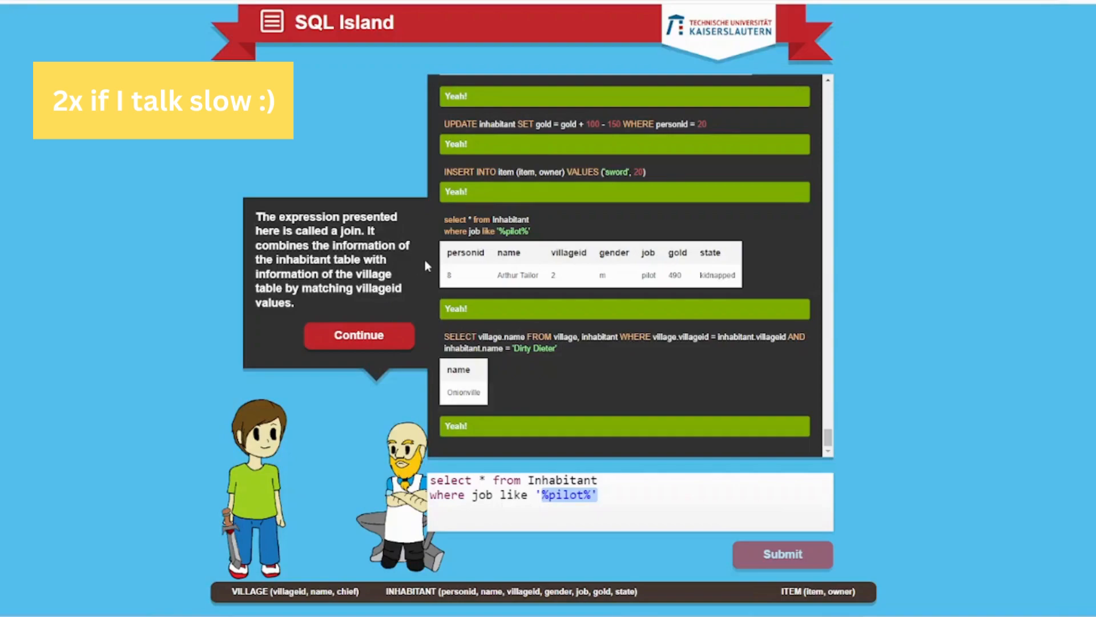
{"action": "left_click", "coordinate": [357, 334]}
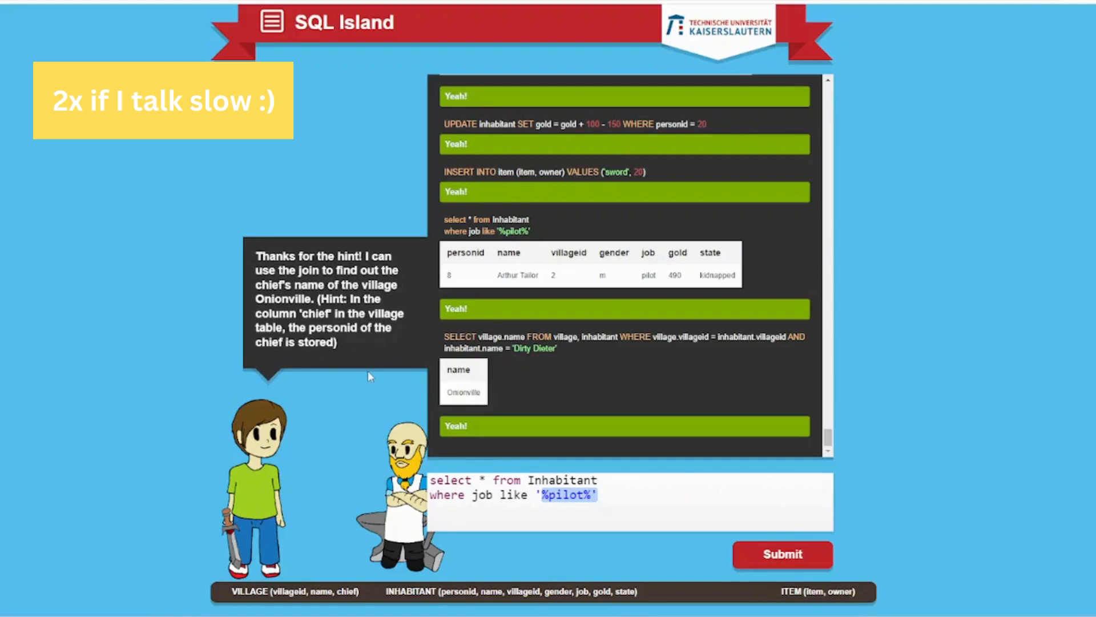
{"action": "mouse_move", "coordinate": [369, 369]}
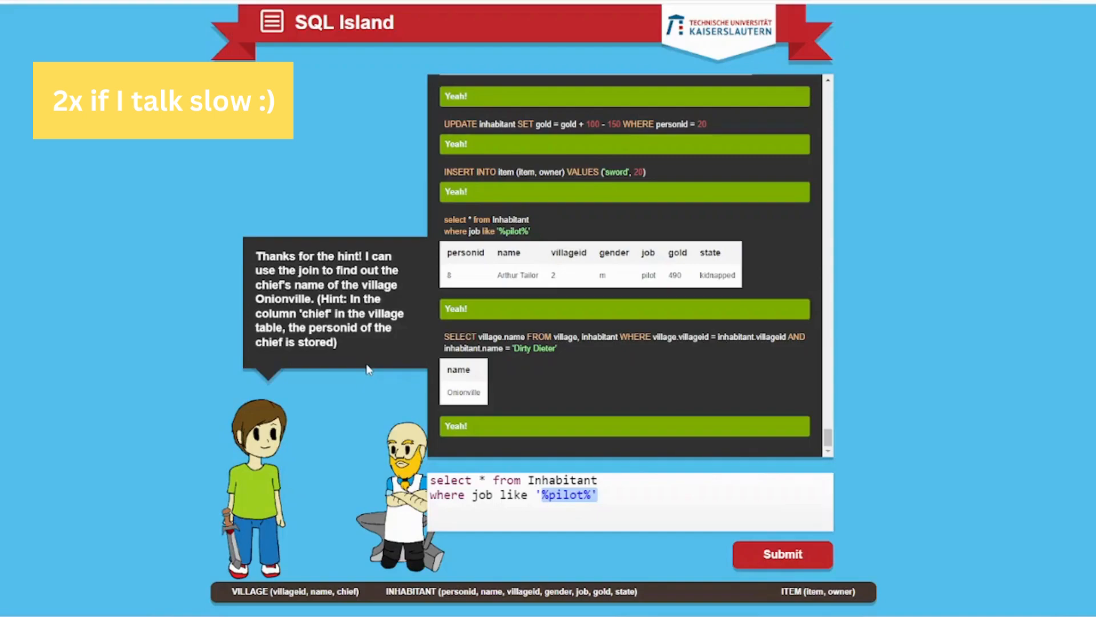
Edit the query box to try listing the village table with 'select * VILLAGE'
{"action": "left_click", "coordinate": [599, 494]}
{"action": "type", "text": "select * VILLAGE"}
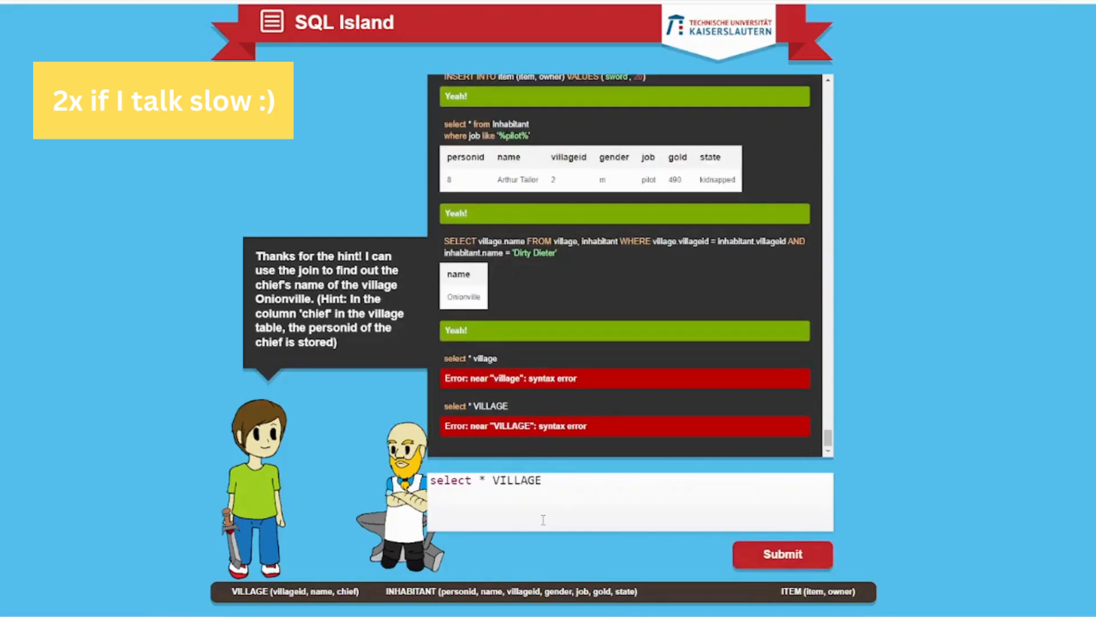
Run SELECT * FROM VILLAGE, seeing Onionville's chief is personid 13
{"action": "type", "text": "FROM"}
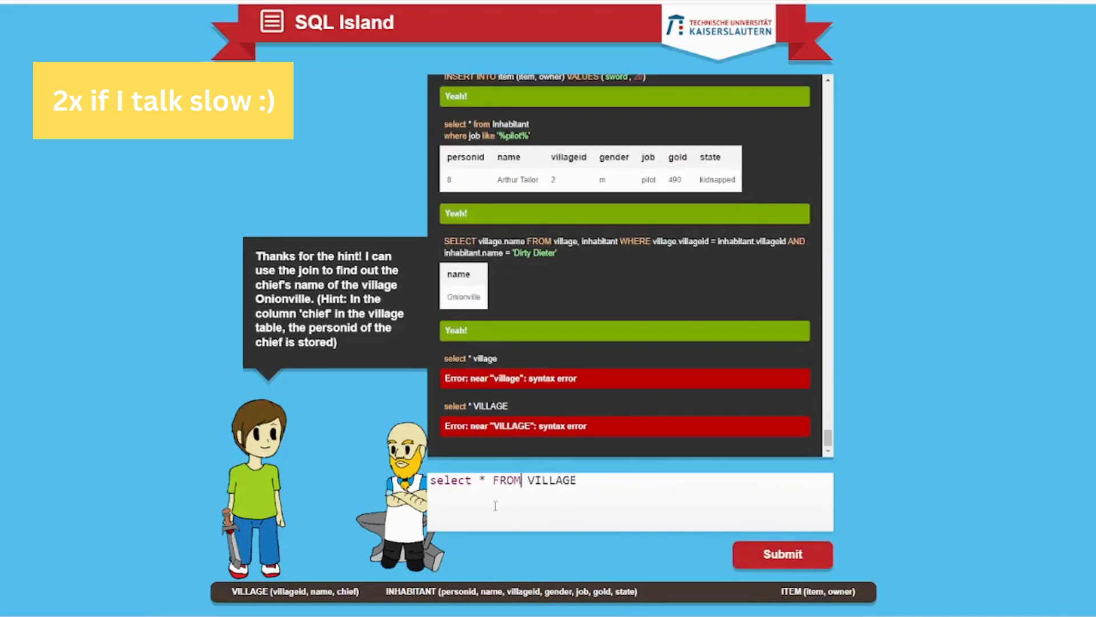
{"action": "left_click", "coordinate": [782, 554]}
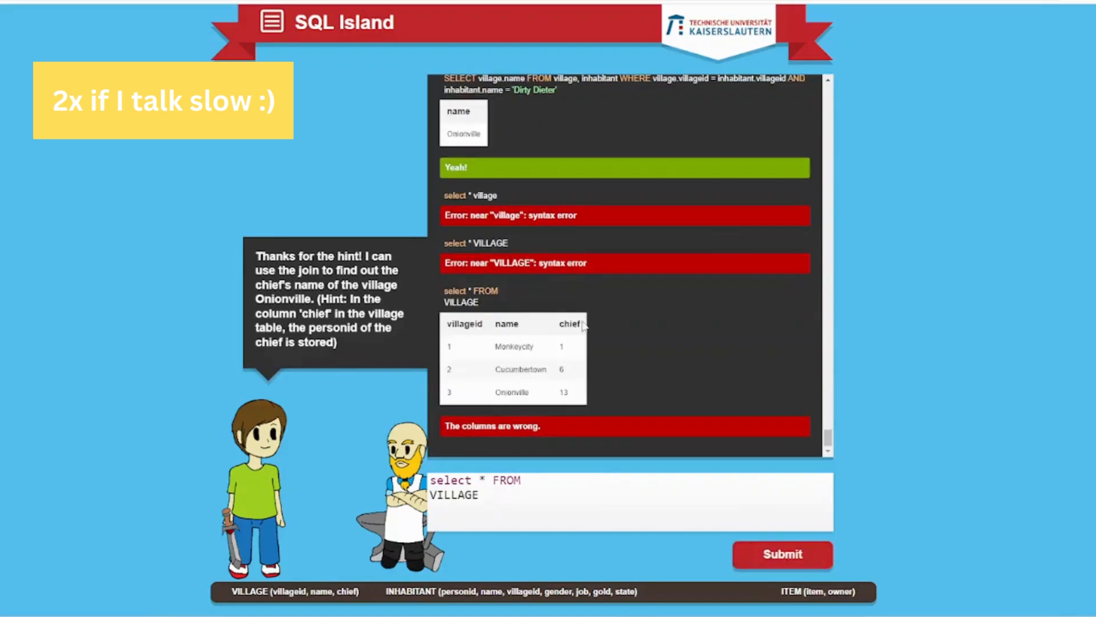
{"action": "mouse_move", "coordinate": [353, 353]}
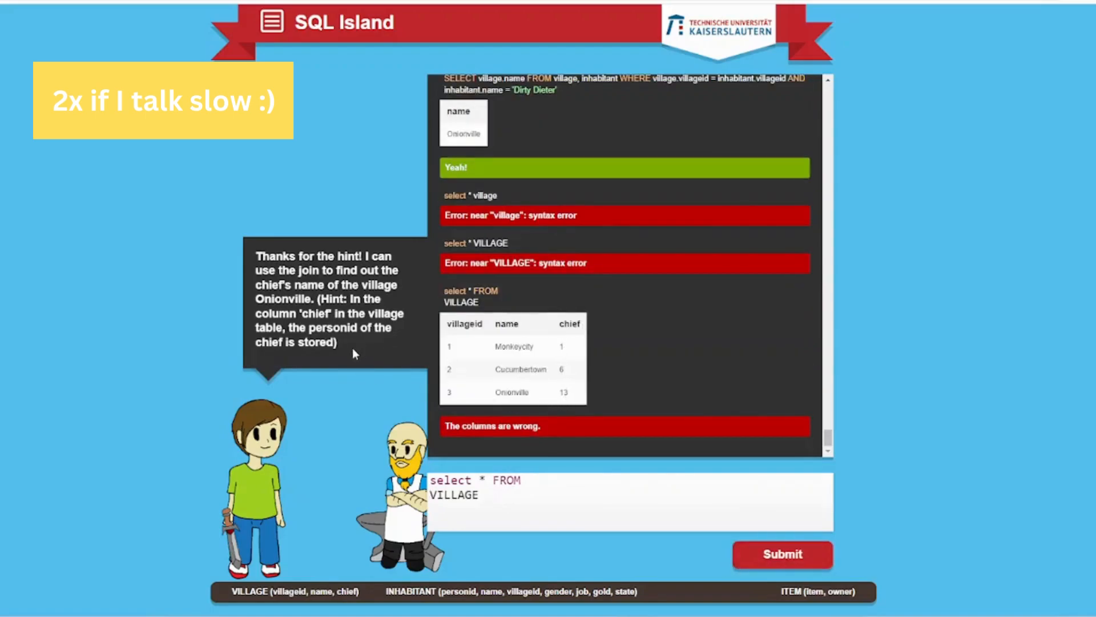
{"action": "left_click_drag", "start_coordinate": [258, 256], "coordinate": [335, 342]}
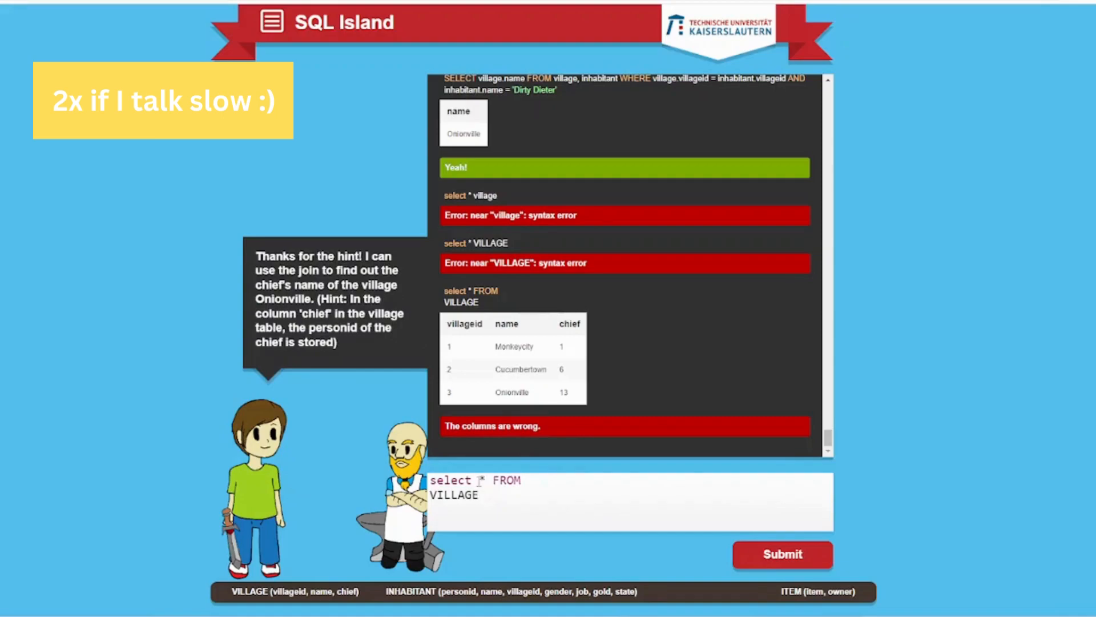
Draft SELECT INHABITANT.name FROM INHABITANT INNER JOIN VILLAGE ON PERSONID = CHIEF
{"action": "type", "text": "name"}
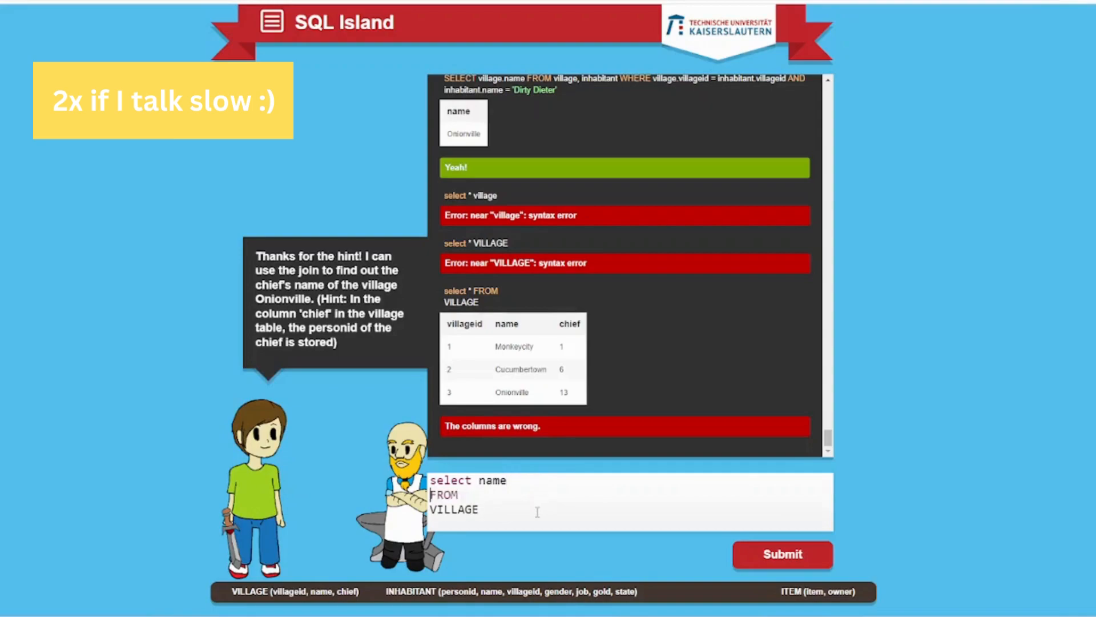
{"action": "type", "text": "INHABITANT"}
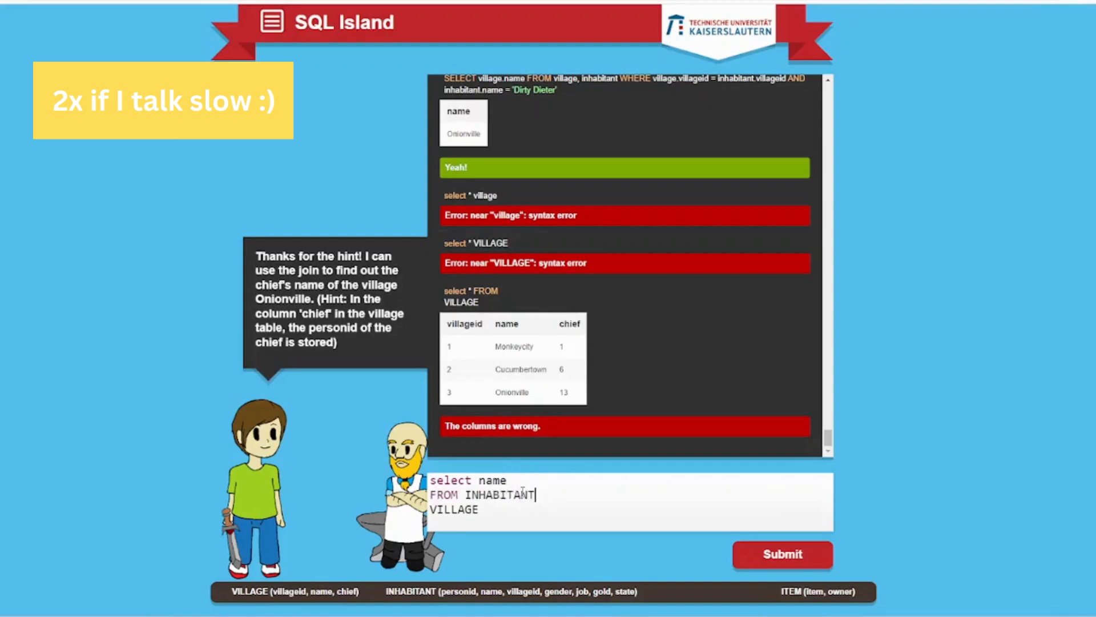
{"action": "type", "text": "JOIN"}
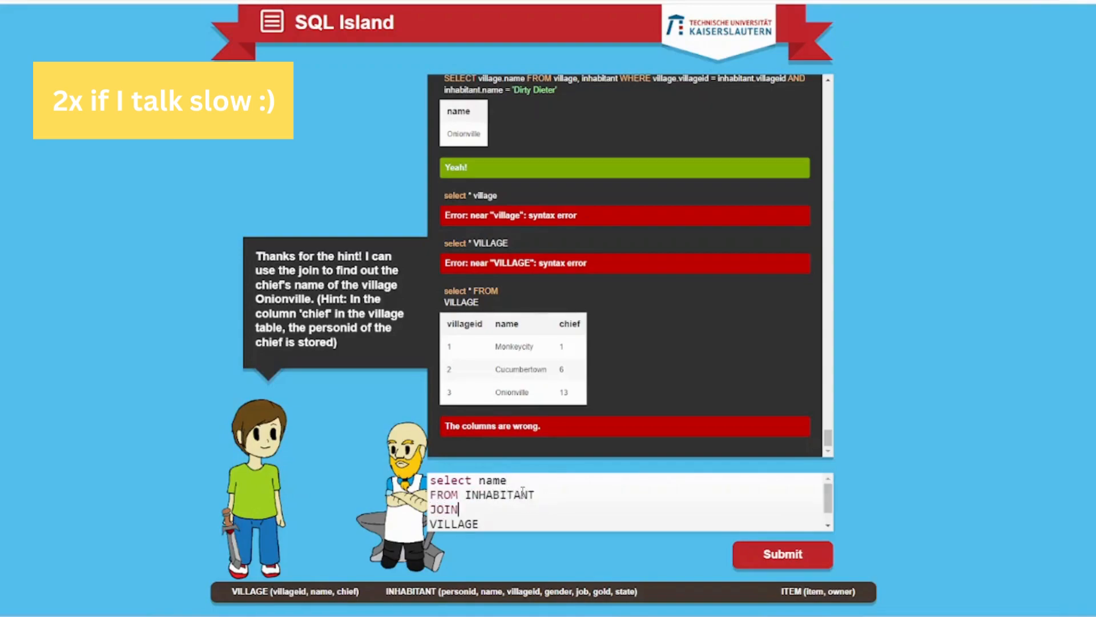
{"action": "type", "text": "\" \""}
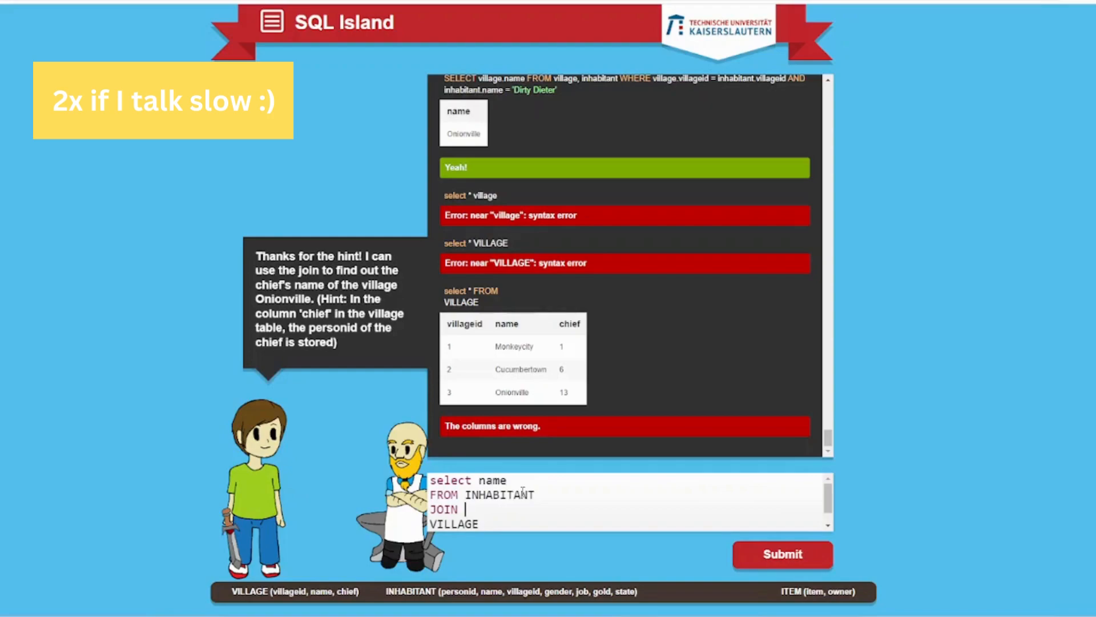
{"action": "type", "text": "VILLAGE"}
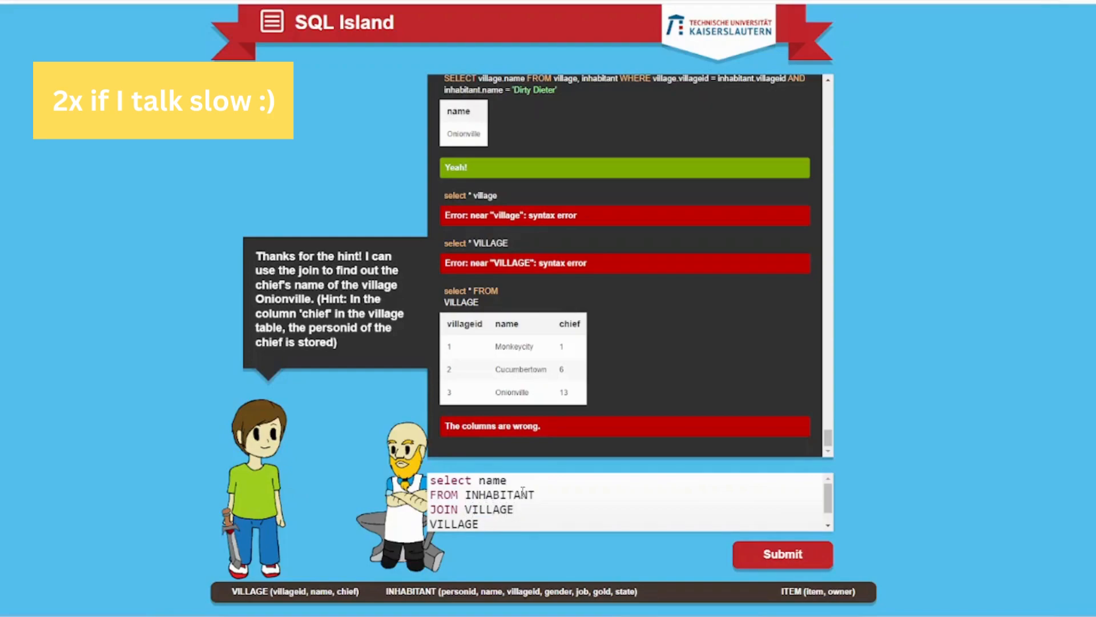
{"action": "type", "text": "ON"}
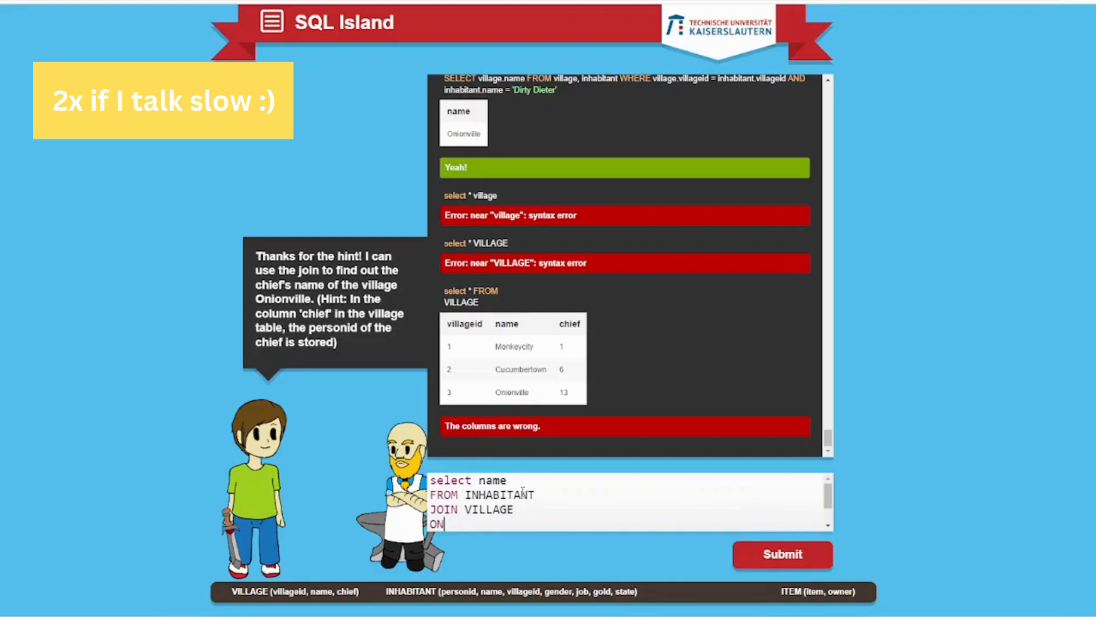
{"action": "type", "text": "PERSONID"}
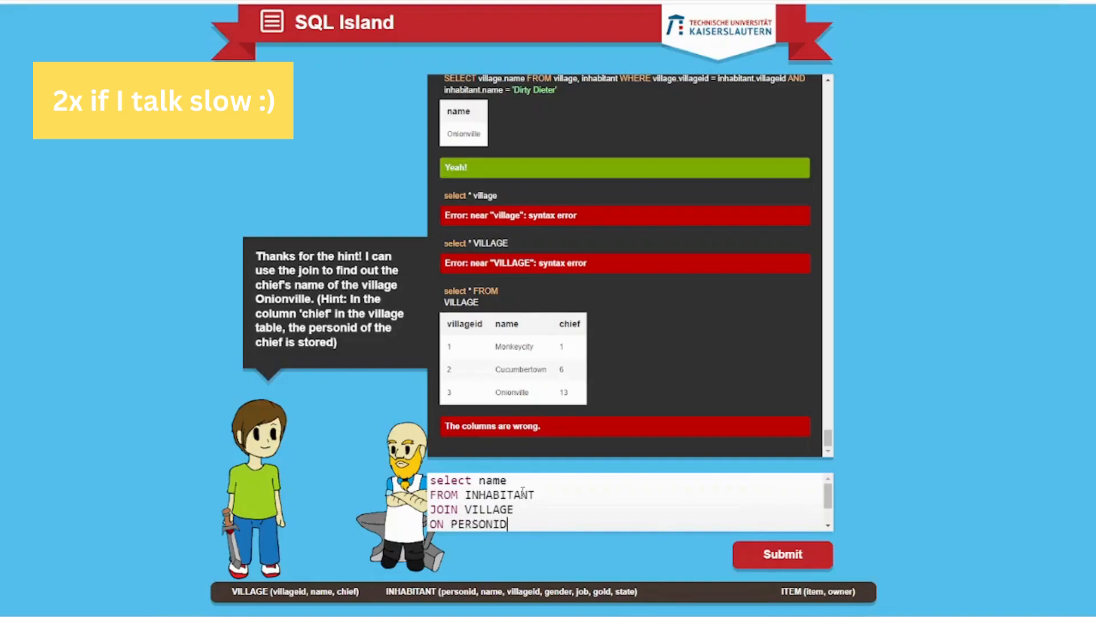
{"action": "type", "text": "="}
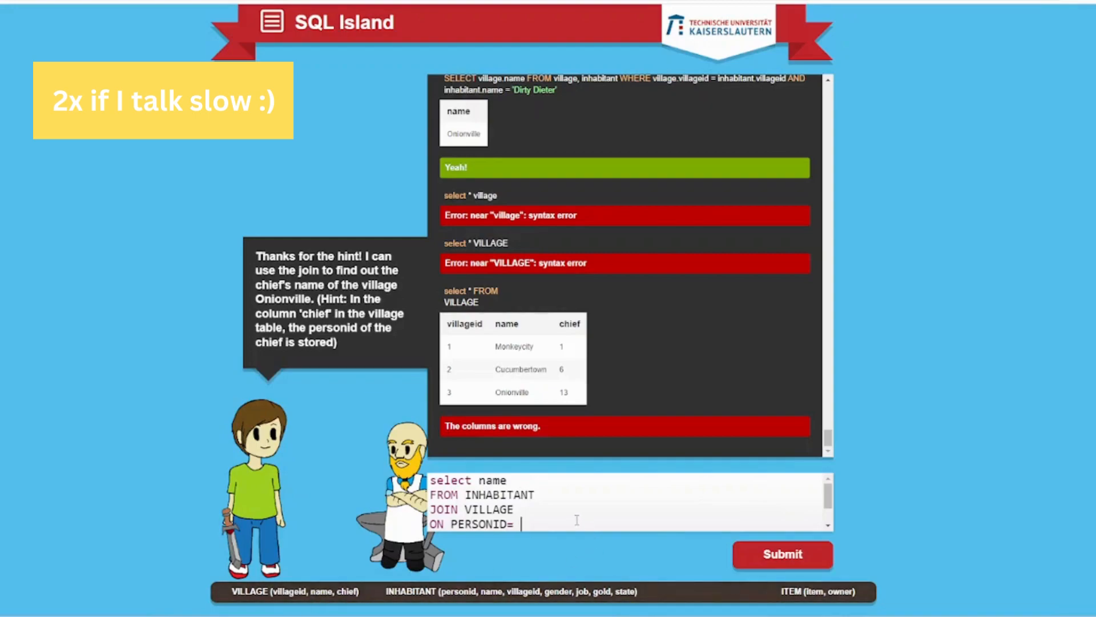
{"action": "type", "text": "CHIEF"}
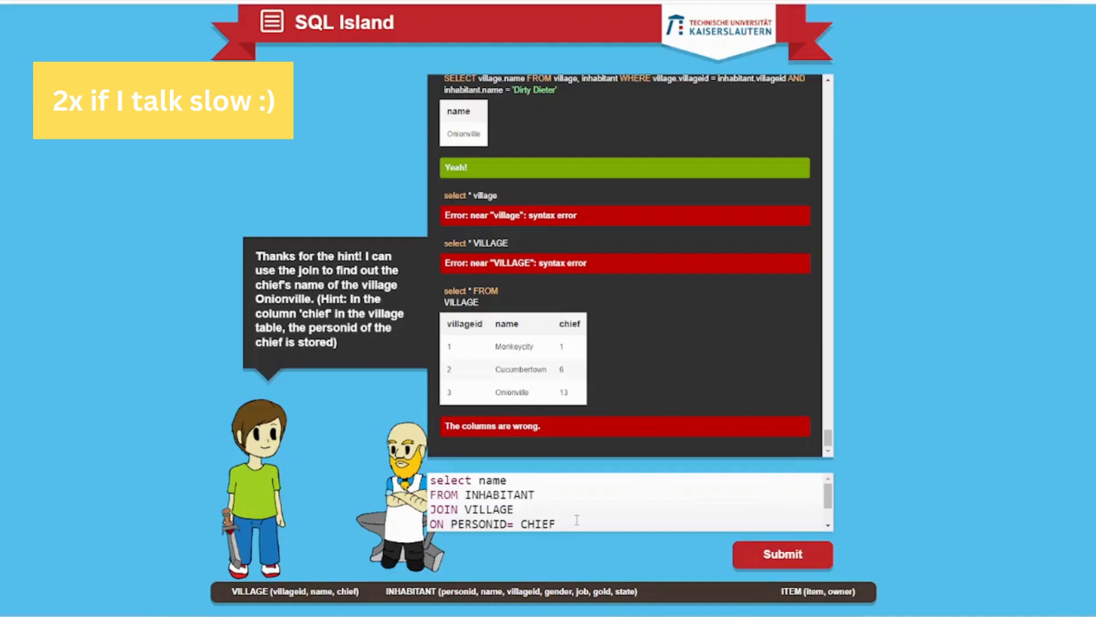
Add WHERE VILLAGE.name = 'Onionville' and submit the chief-name join query
{"action": "type", "text": "WHE"}
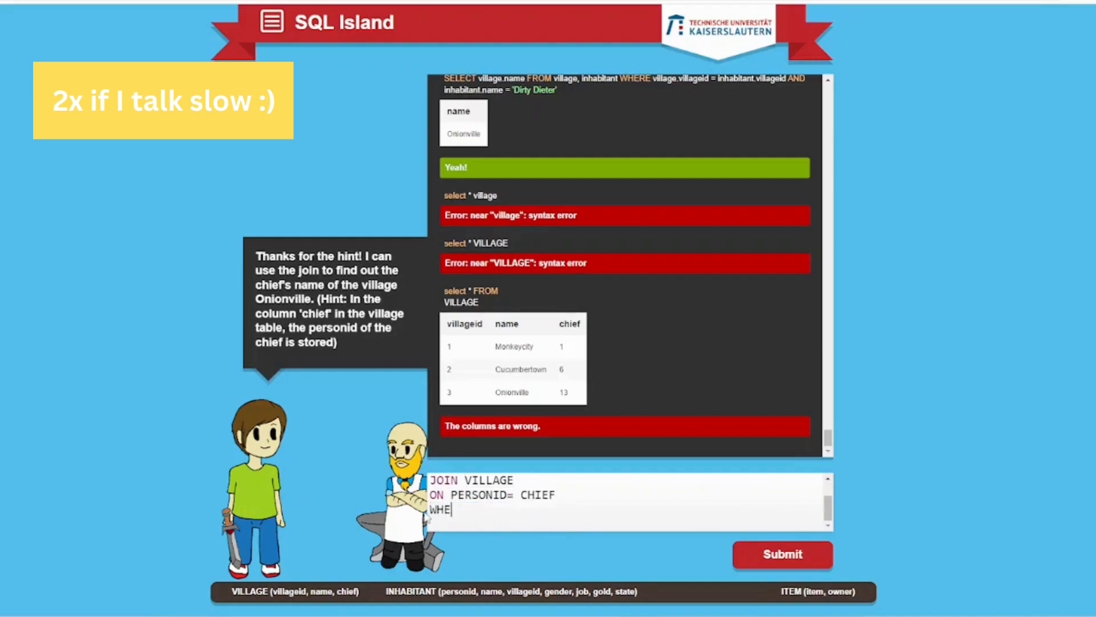
{"action": "type", "text": "RE"}
{"action": "left_click", "coordinate": [629, 479]}
{"action": "type", "text": "INNER "}
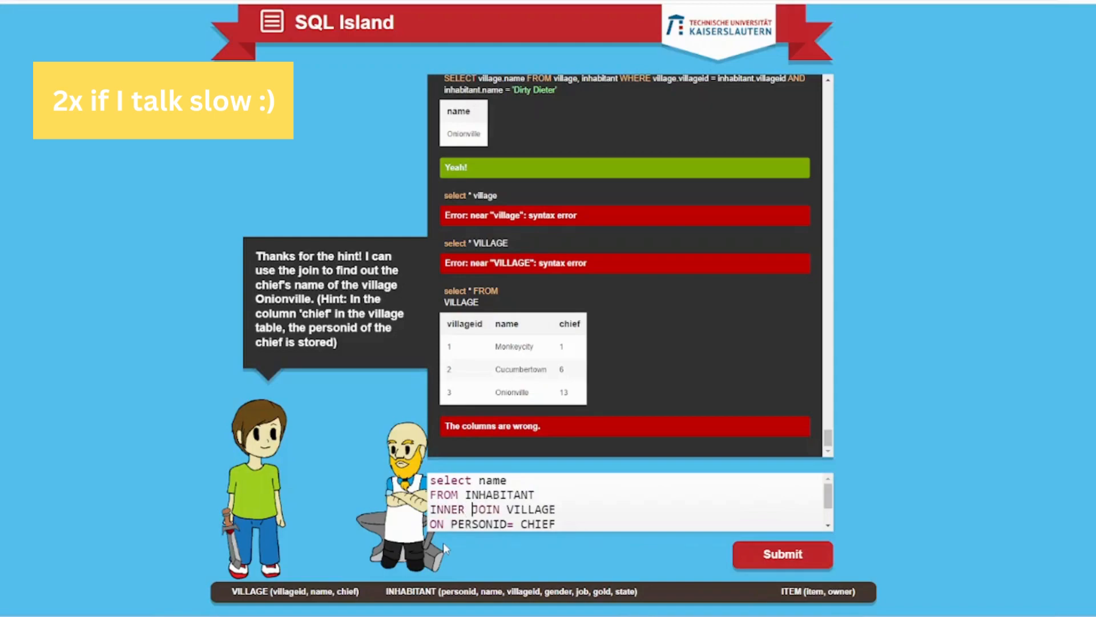
{"action": "type", "text": "WHERE"}
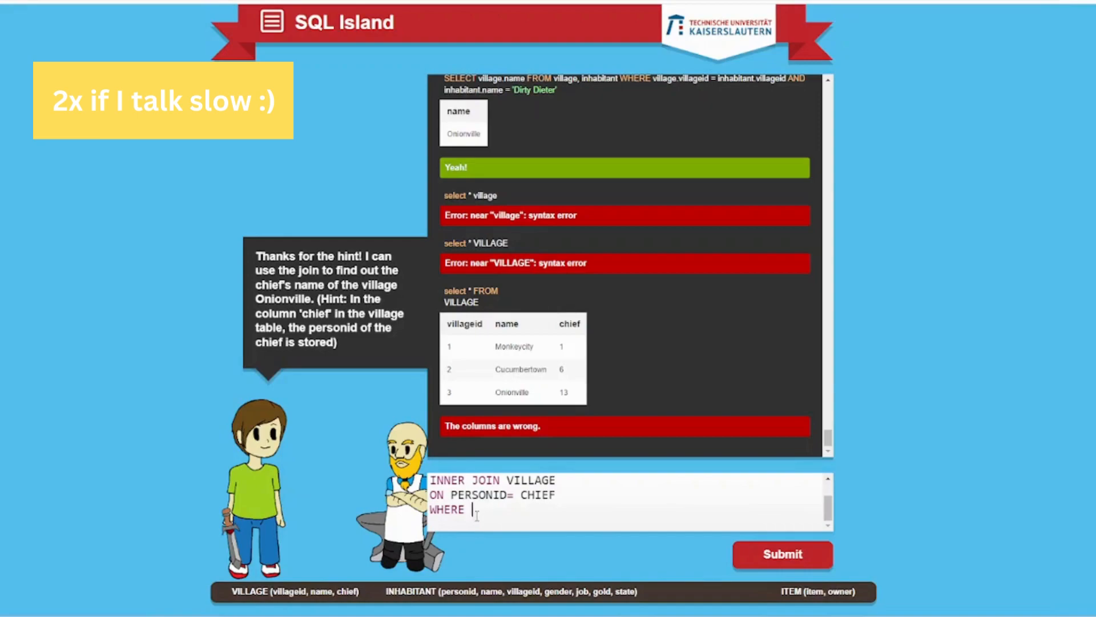
{"action": "type", "text": "VILLAGE.NAME"}
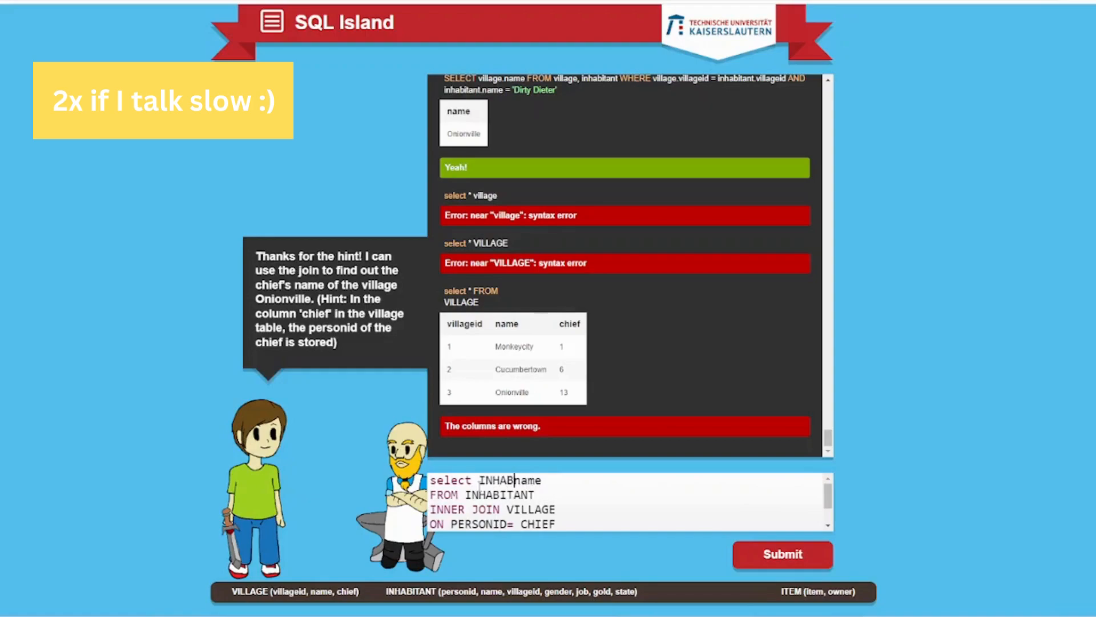
{"action": "type", "text": "WHERE VILLAGE.NAME"}
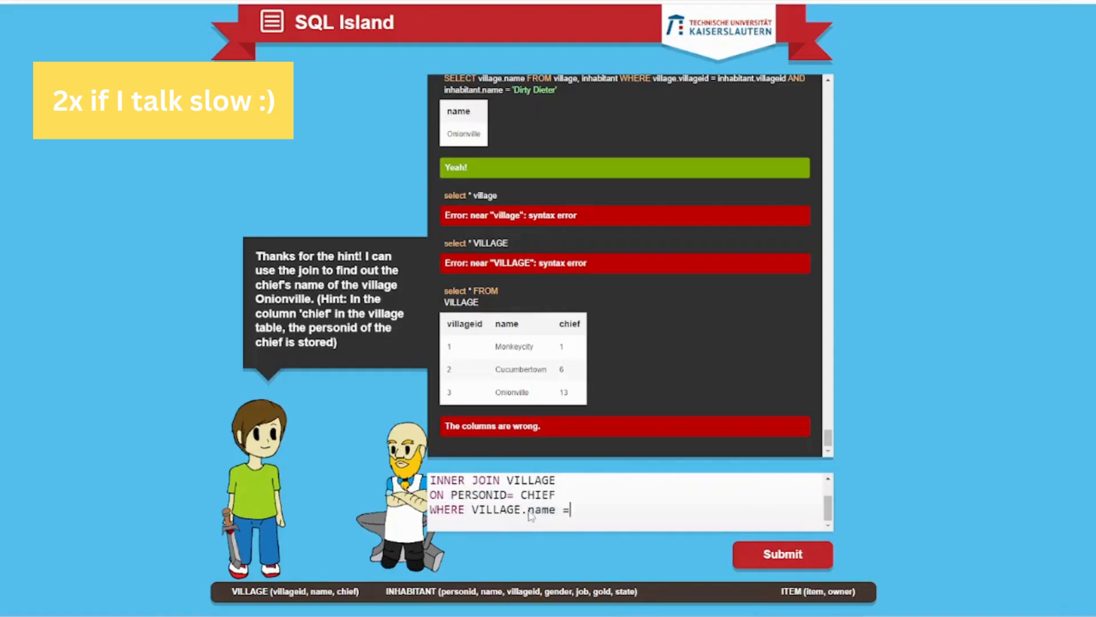
{"action": "type", "text": "'"}
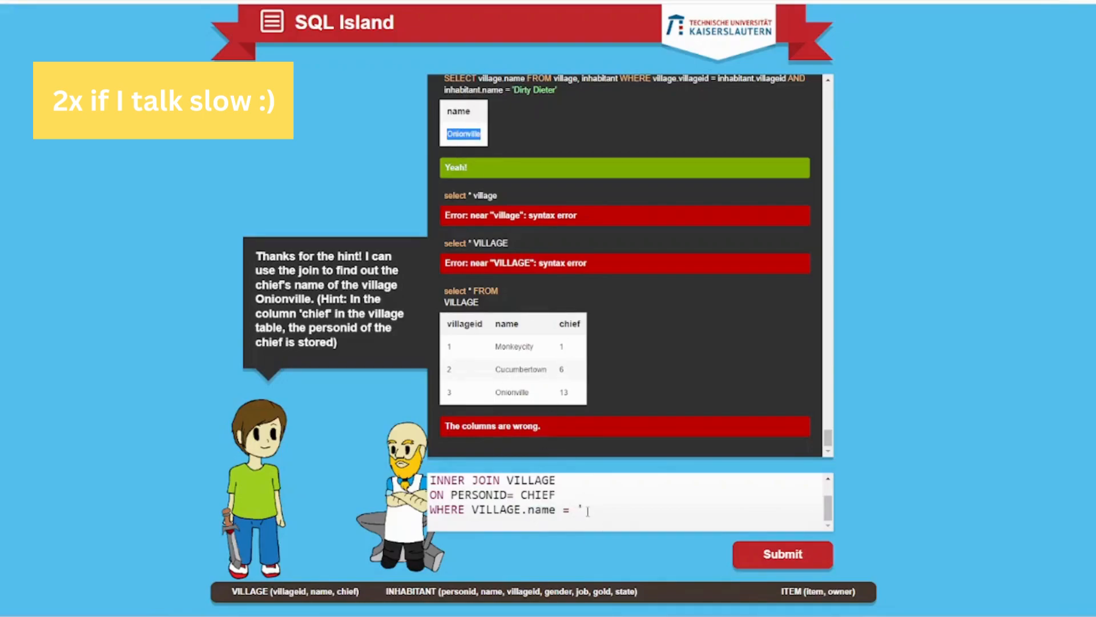
{"action": "left_click", "coordinate": [781, 554]}
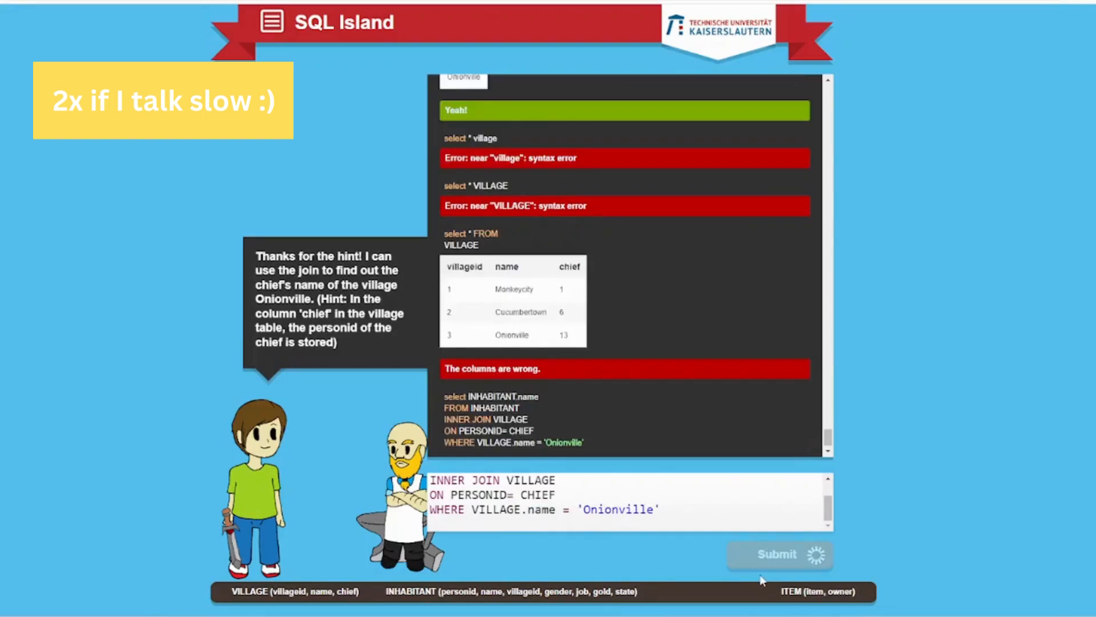
Review the Fred Dix chief result and continue to the Onionville inhabitant count question
{"action": "left_click", "coordinate": [778, 555]}
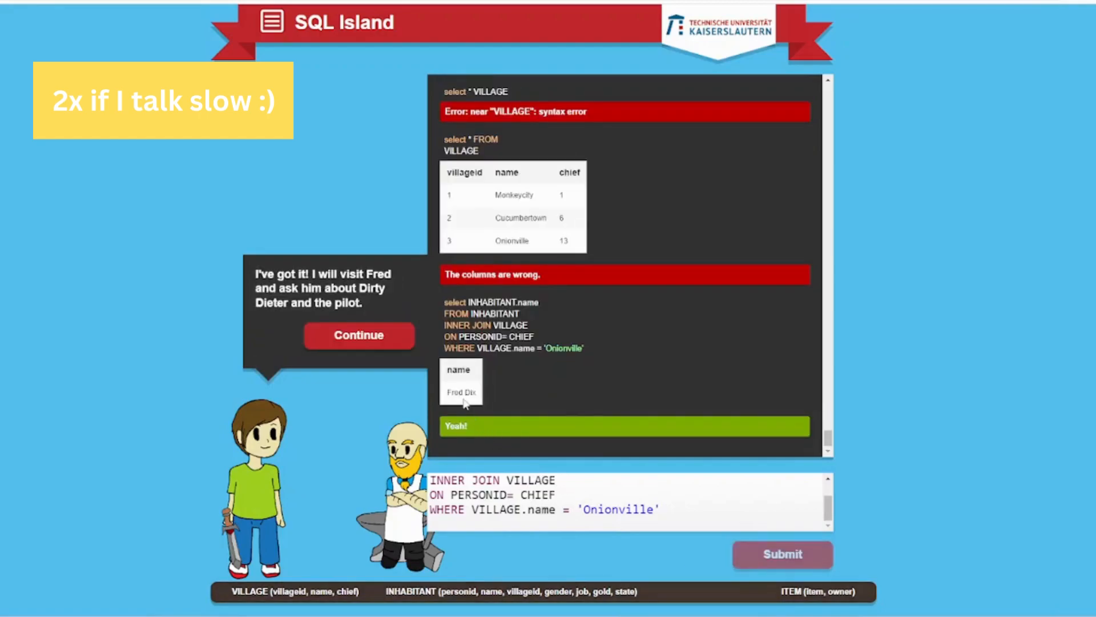
{"action": "double_click", "coordinate": [460, 392]}
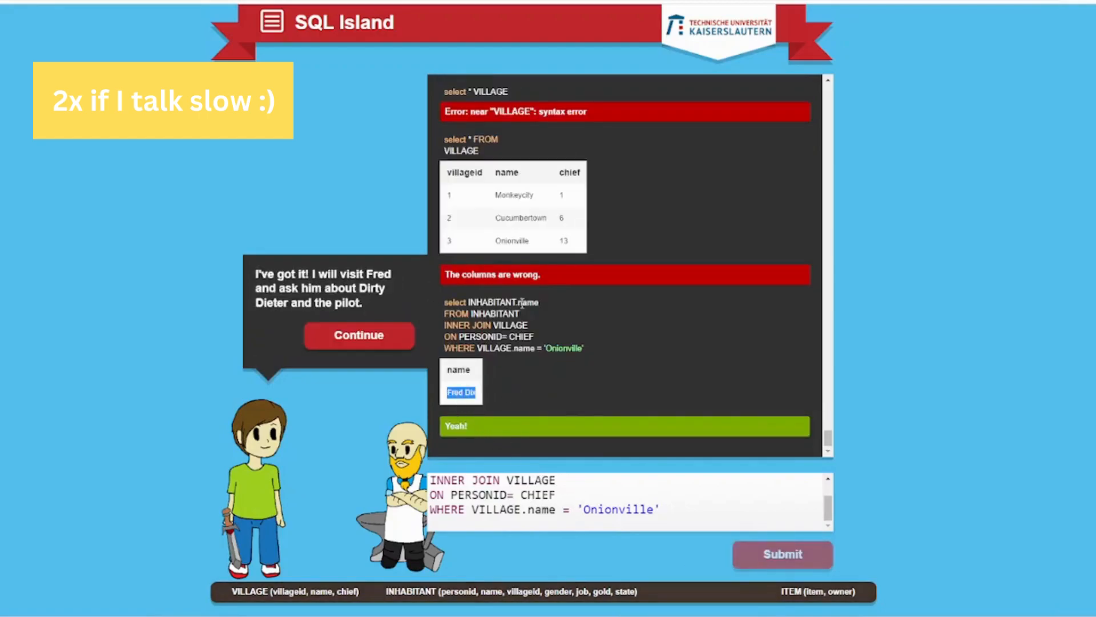
{"action": "double_click", "coordinate": [500, 301]}
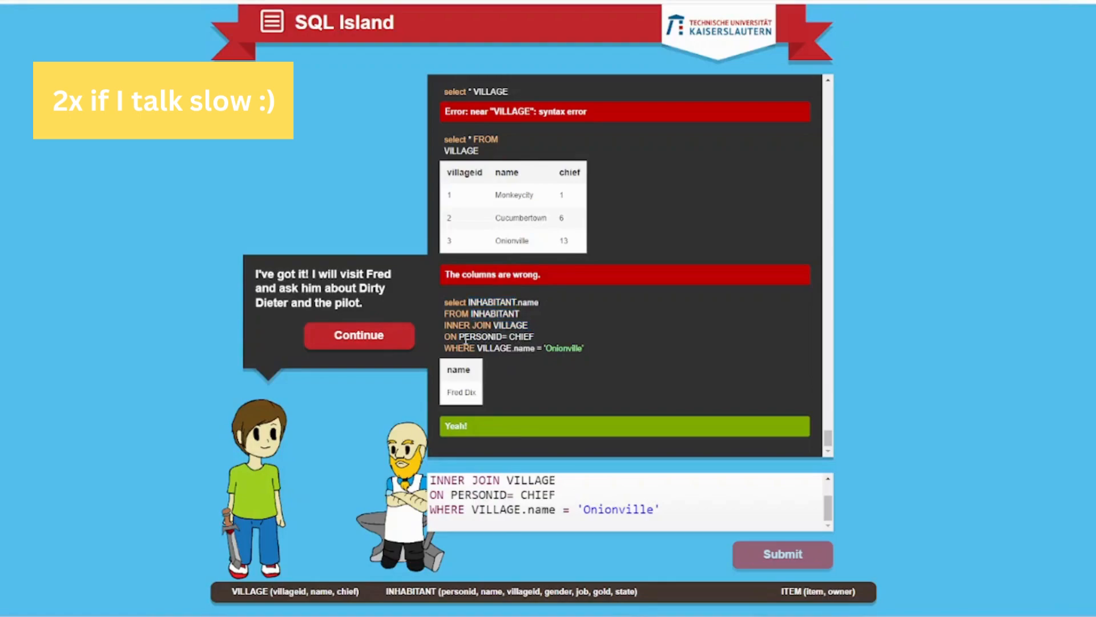
{"action": "double_click", "coordinate": [495, 347]}
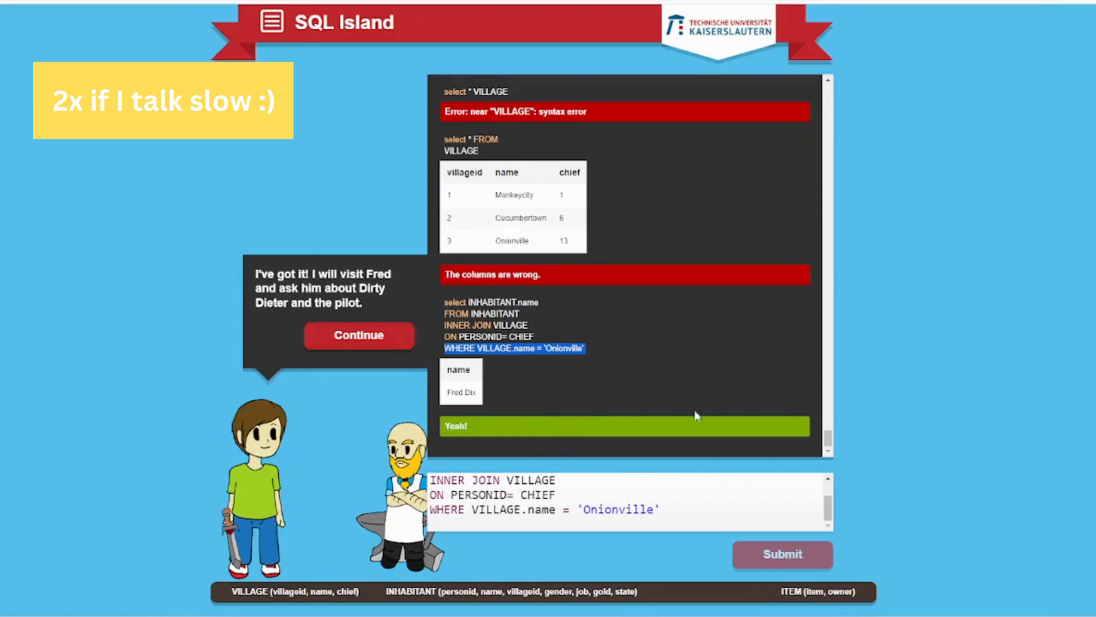
{"action": "left_click", "coordinate": [358, 334]}
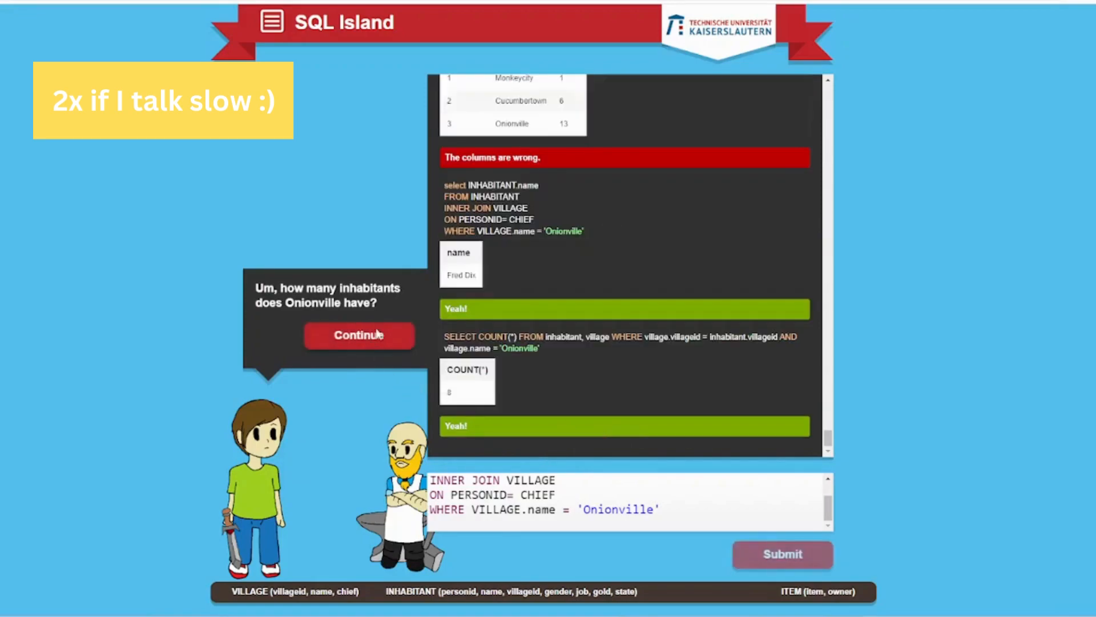
Advance to the women hint and start a count(*) query filtered on VILLAGE.name = 'Onionville'
{"action": "left_click", "coordinate": [358, 335]}
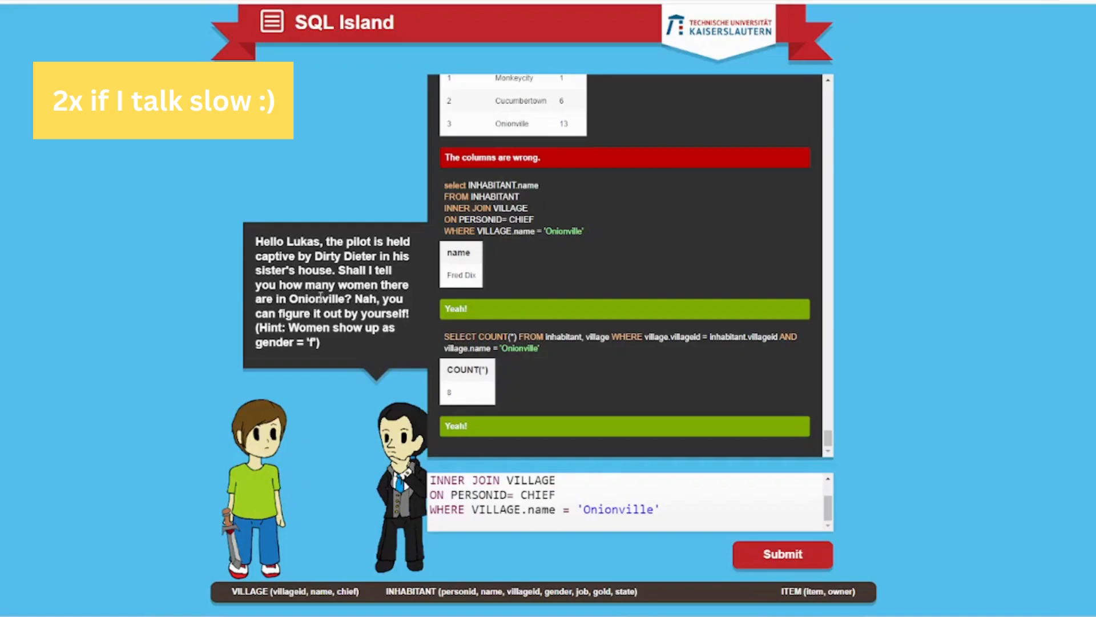
{"action": "mouse_move", "coordinate": [317, 383]}
{"action": "type", "text": "whe"}
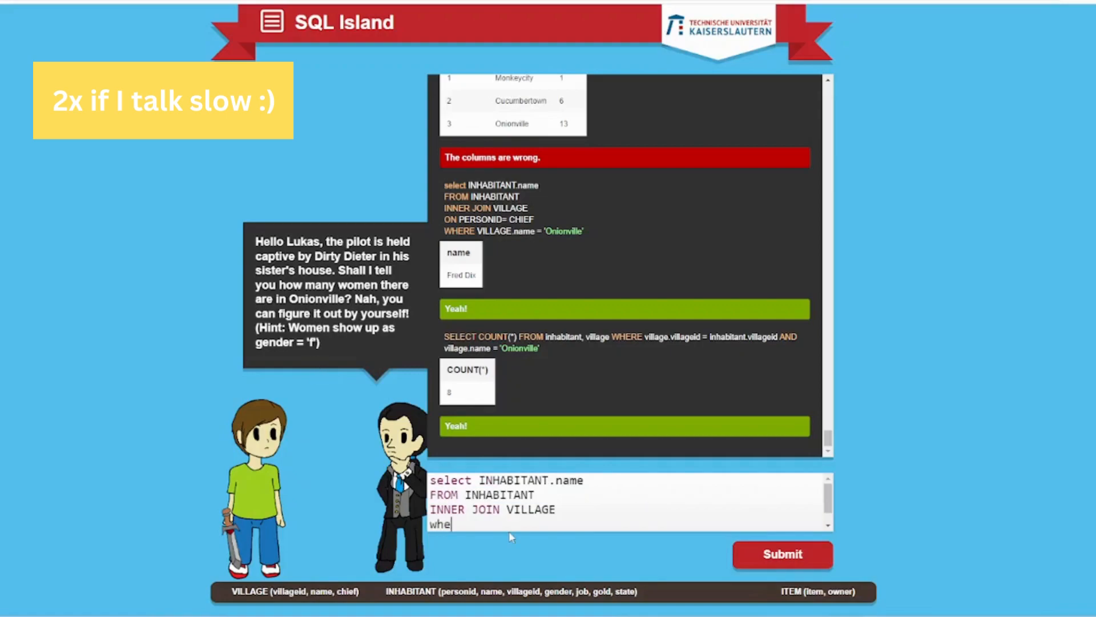
{"action": "key", "text": "Backspace"}
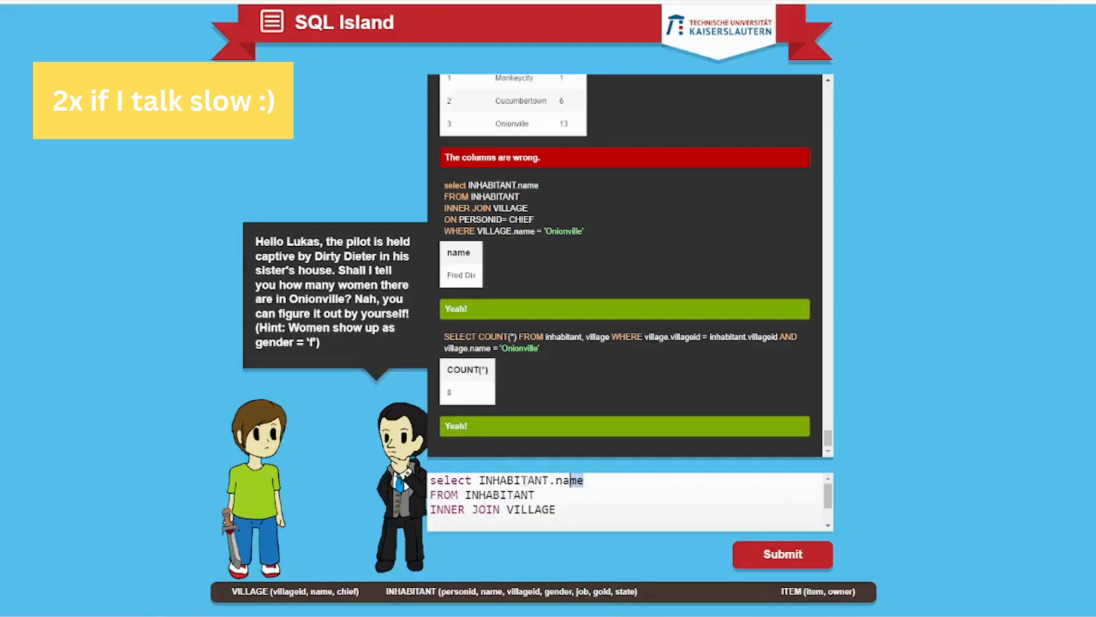
{"action": "type", "text": "count"}
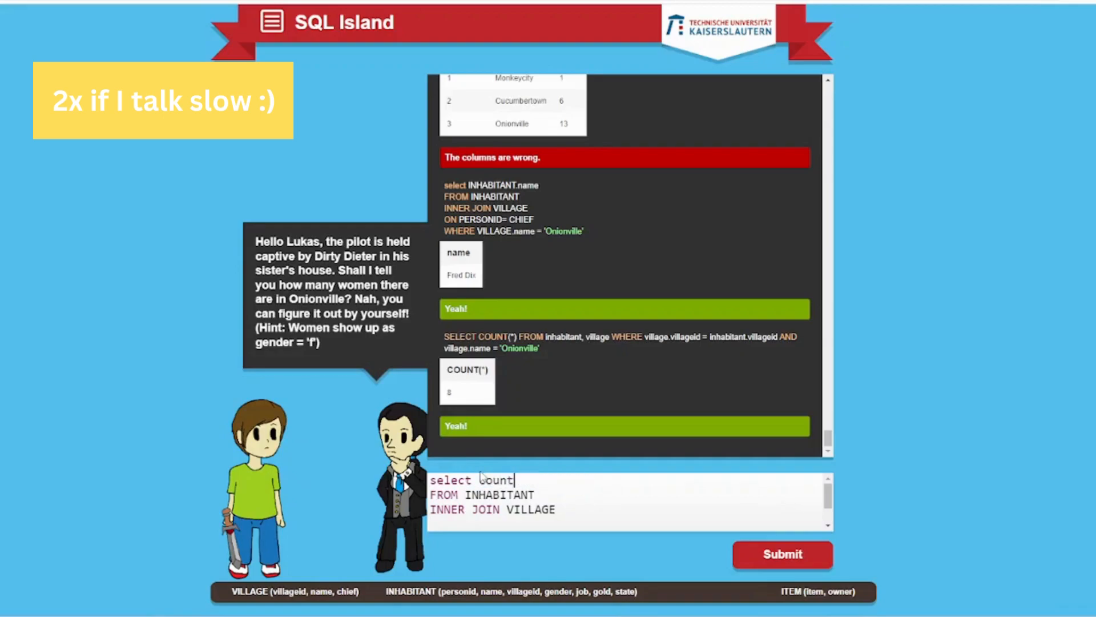
{"action": "type", "text": "(*"}
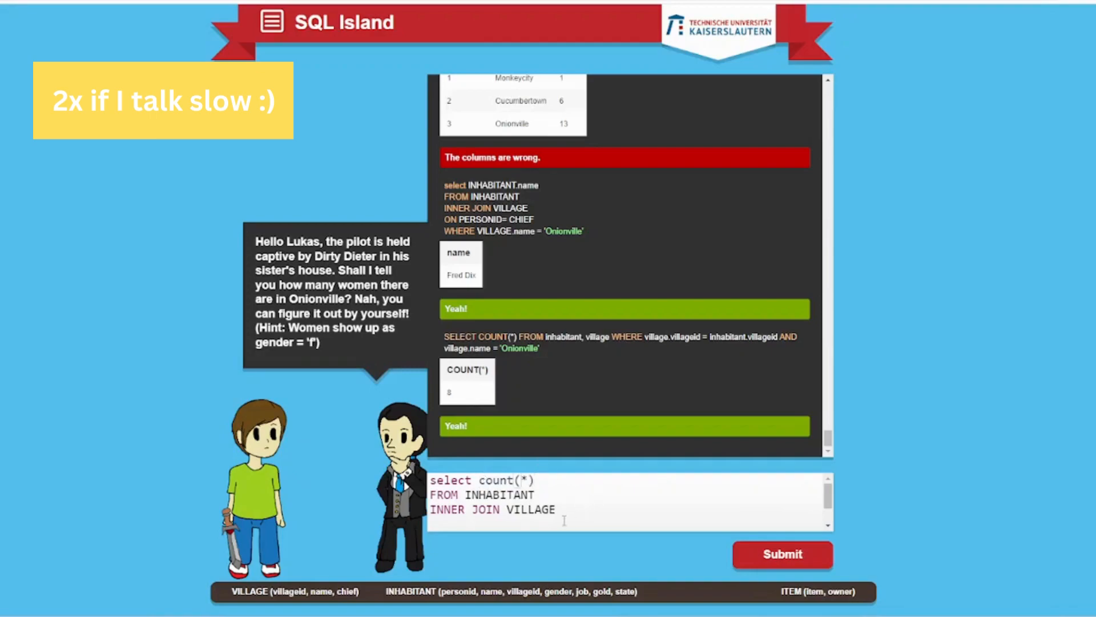
{"action": "type", "text": "WHERE VILLAGE.name = 'Onionville'"}
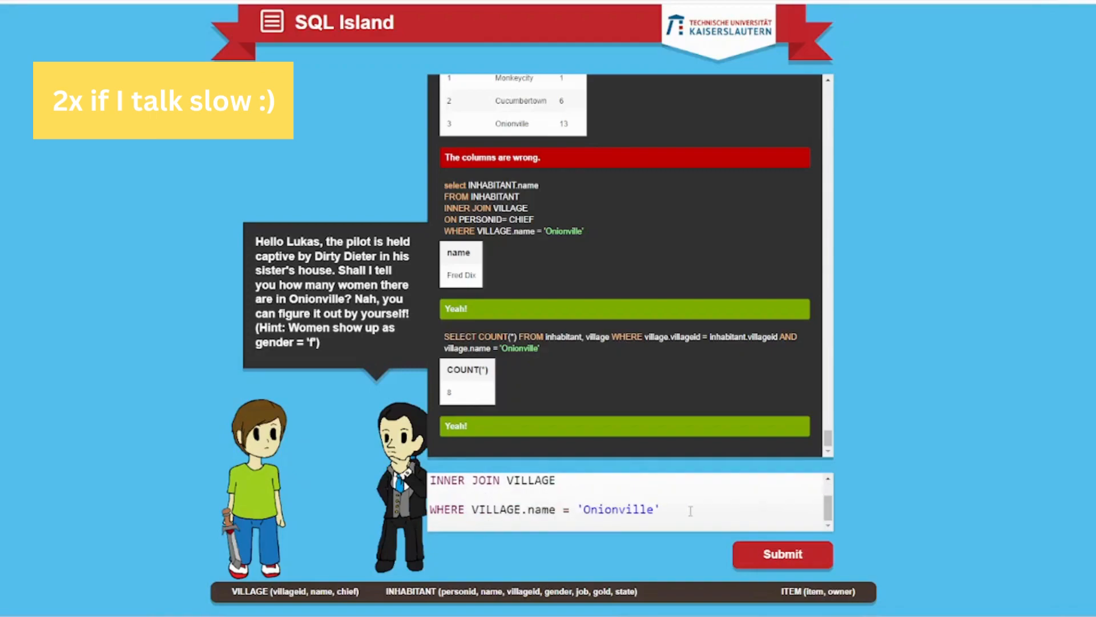
Add the condition and INHABITANT.gender = 'f' to the women-count query
{"action": "type", "text": "and"}
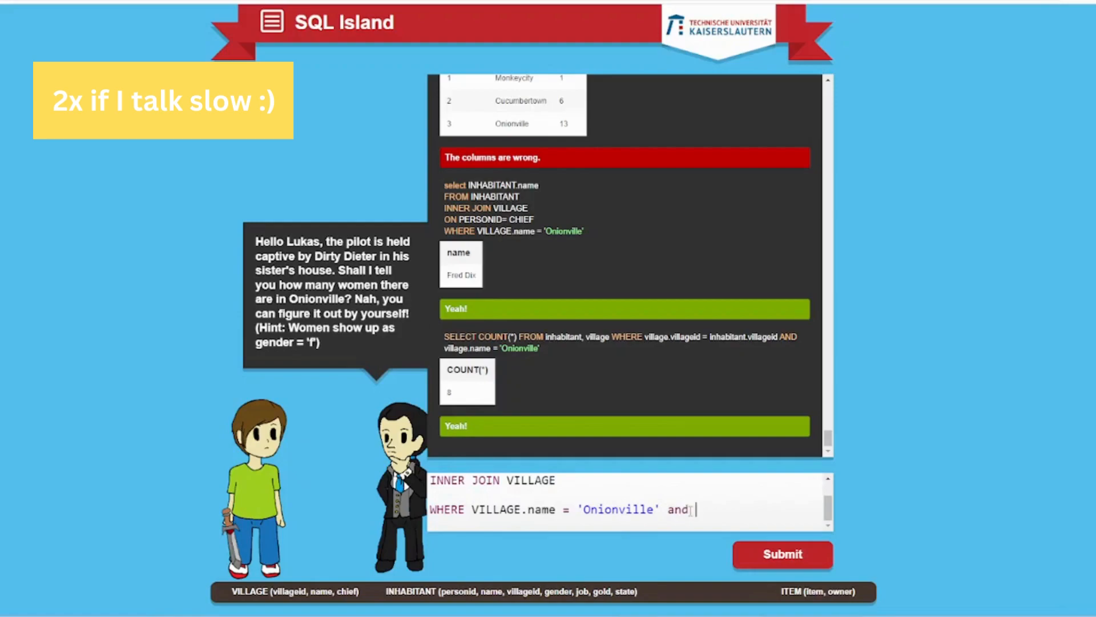
{"action": "type", "text": "INHABITANT"}
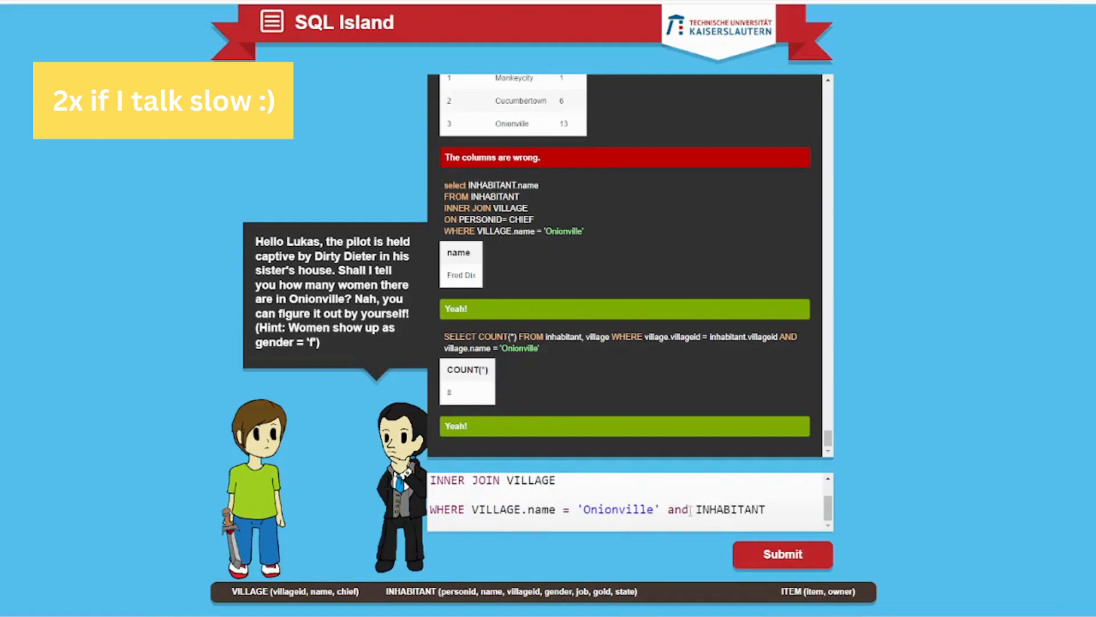
{"action": "type", "text": "."}
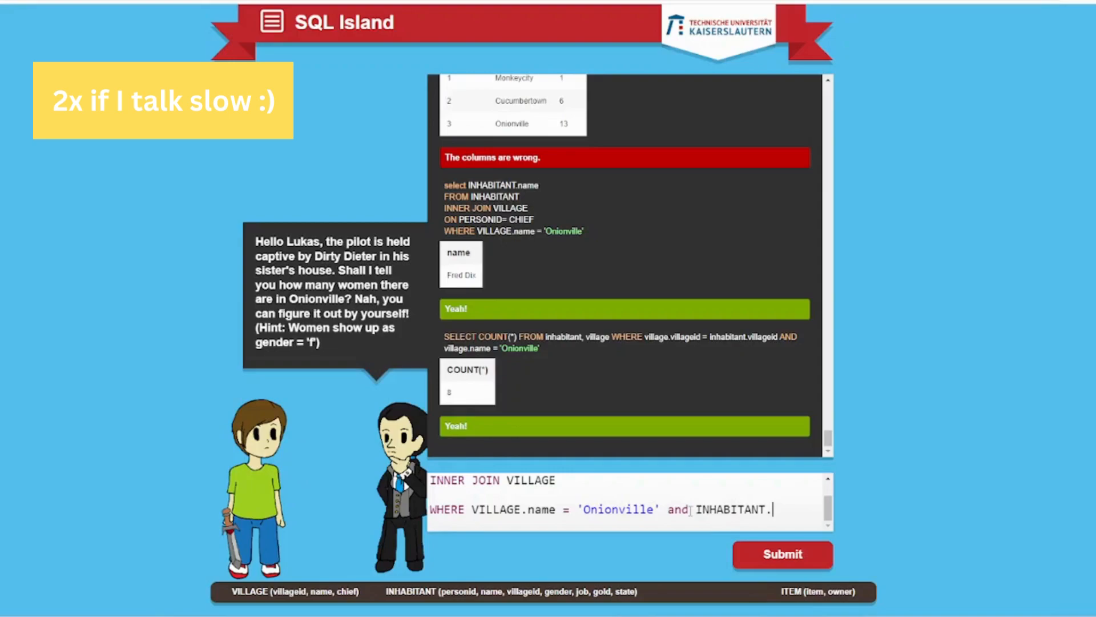
{"action": "type", "text": "gender = '"}
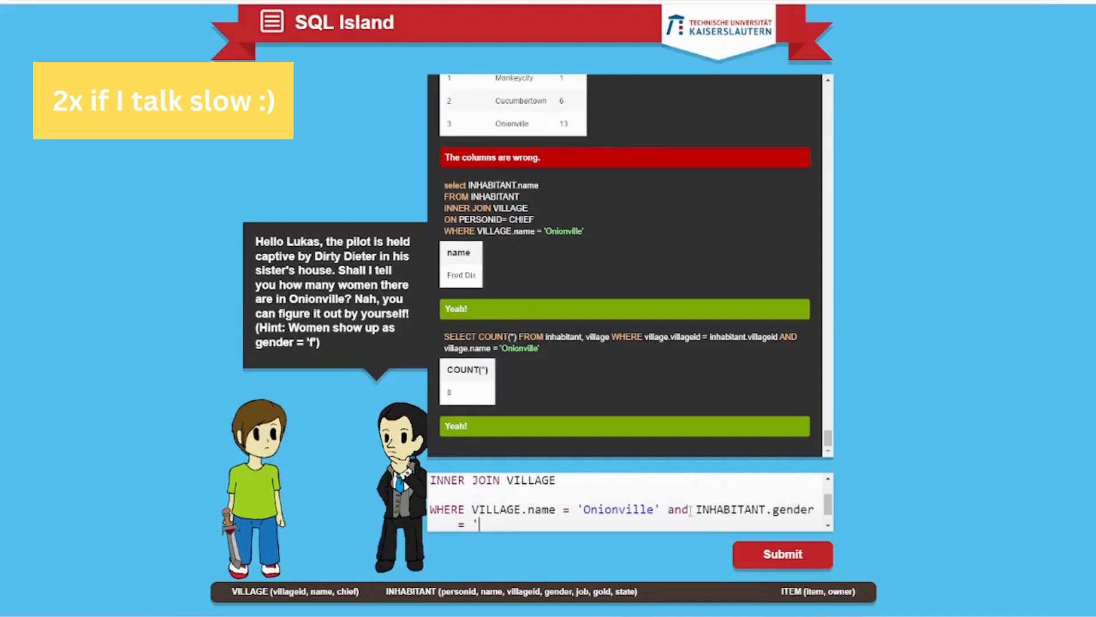
{"action": "type", "text": "f'"}
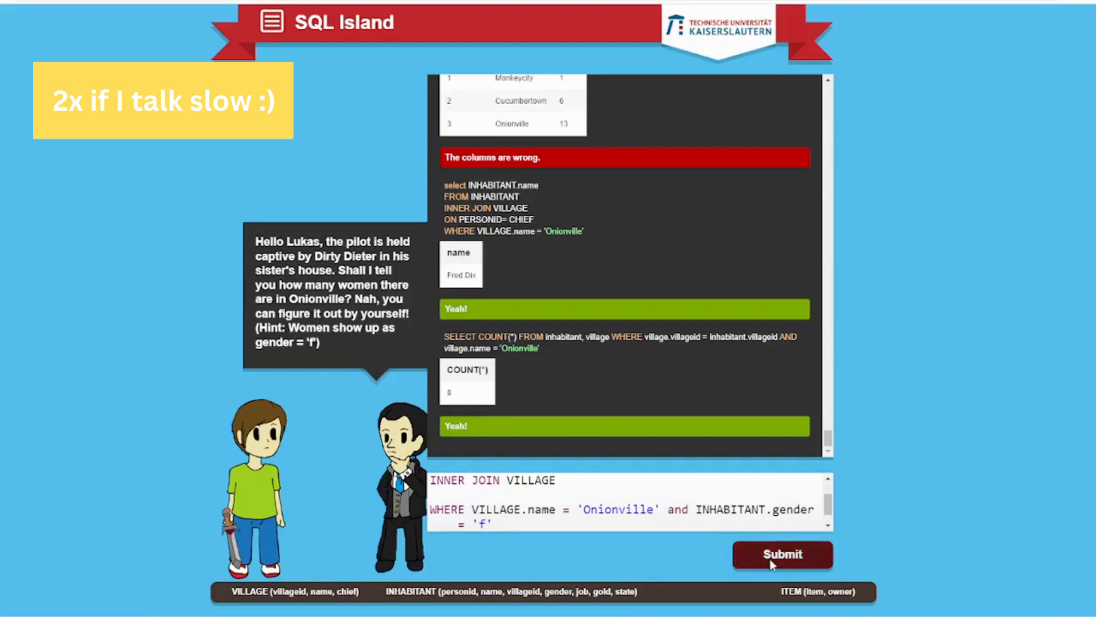
Submit the women-count query, rejected at 6, and rework its Onionville female filter
{"action": "left_click", "coordinate": [782, 555]}
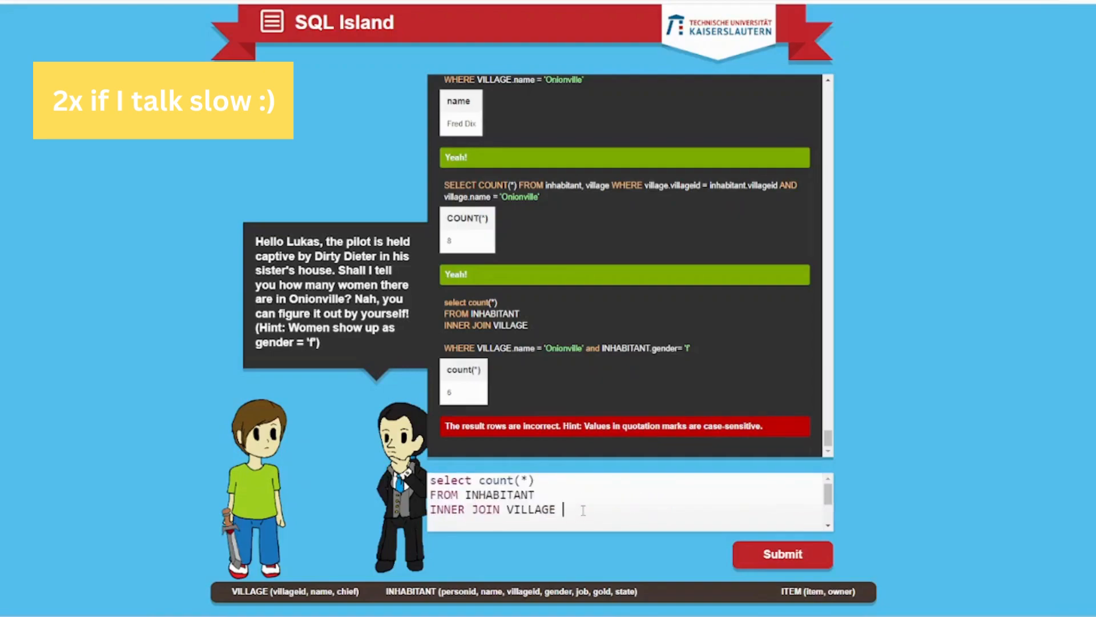
{"action": "type", "text": "WHERE VILLAGE.name = 'Onionville' and INHABITANT.gender = 'f'"}
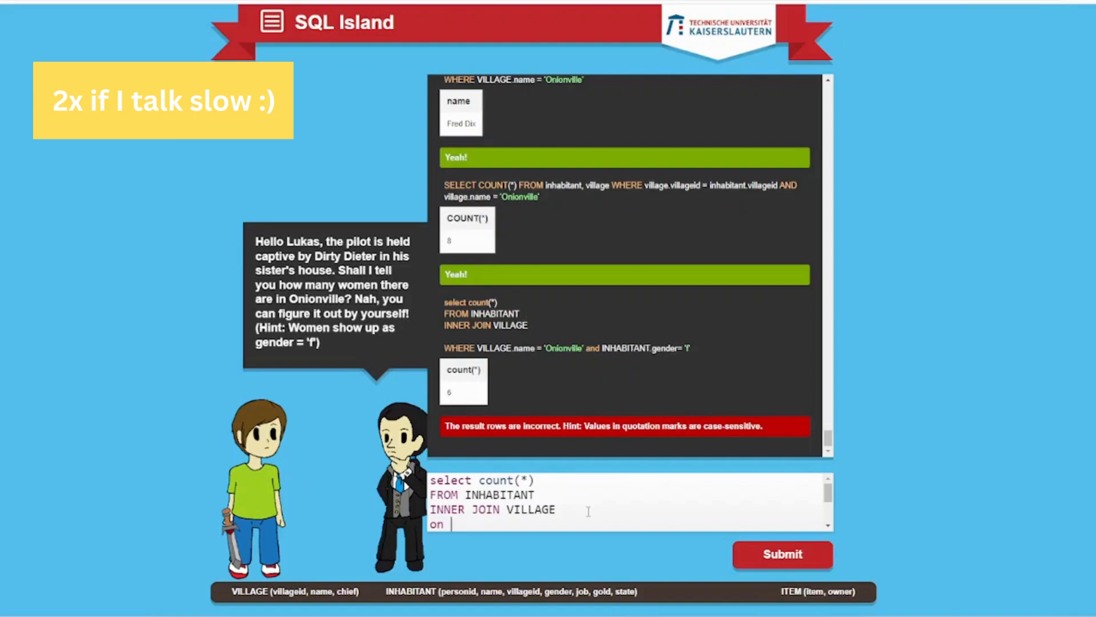
{"action": "key", "text": "BackSpace"}
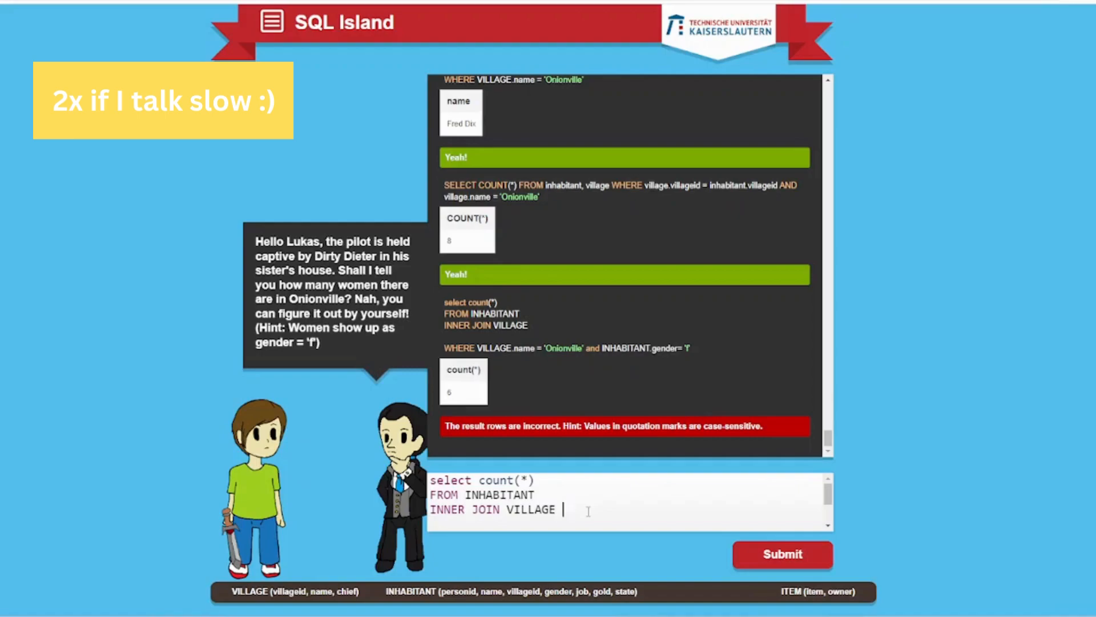
Retype INNER and add 'on villageid=' to the join, leaving it unsubmitted
{"action": "double_click", "coordinate": [446, 509]}
{"action": "type", "text": "LEFT"}
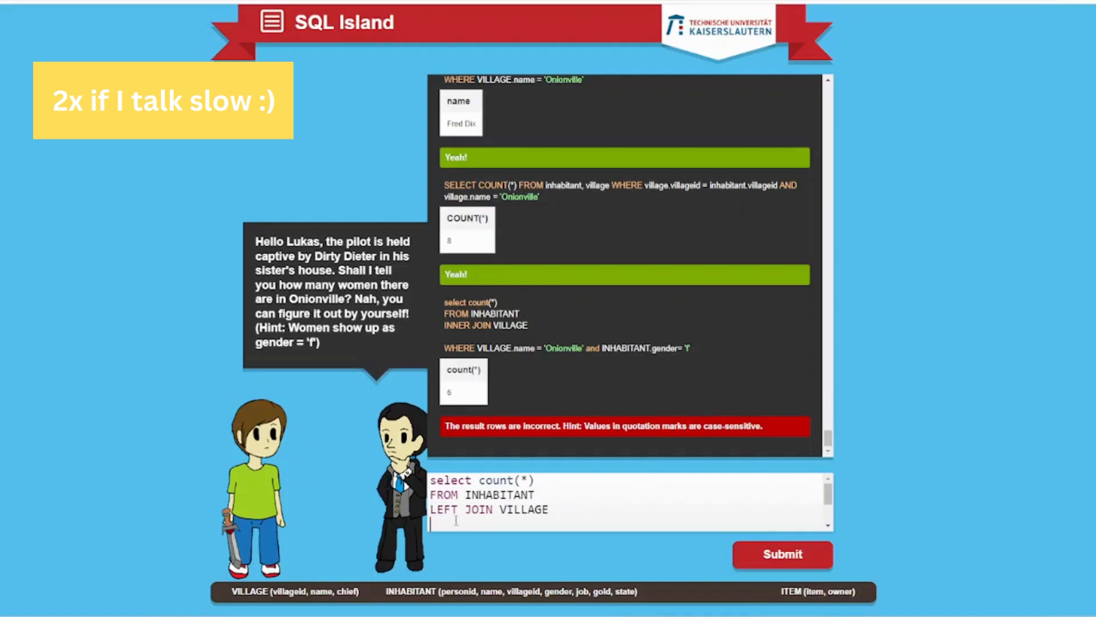
{"action": "type", "text": "InneR"}
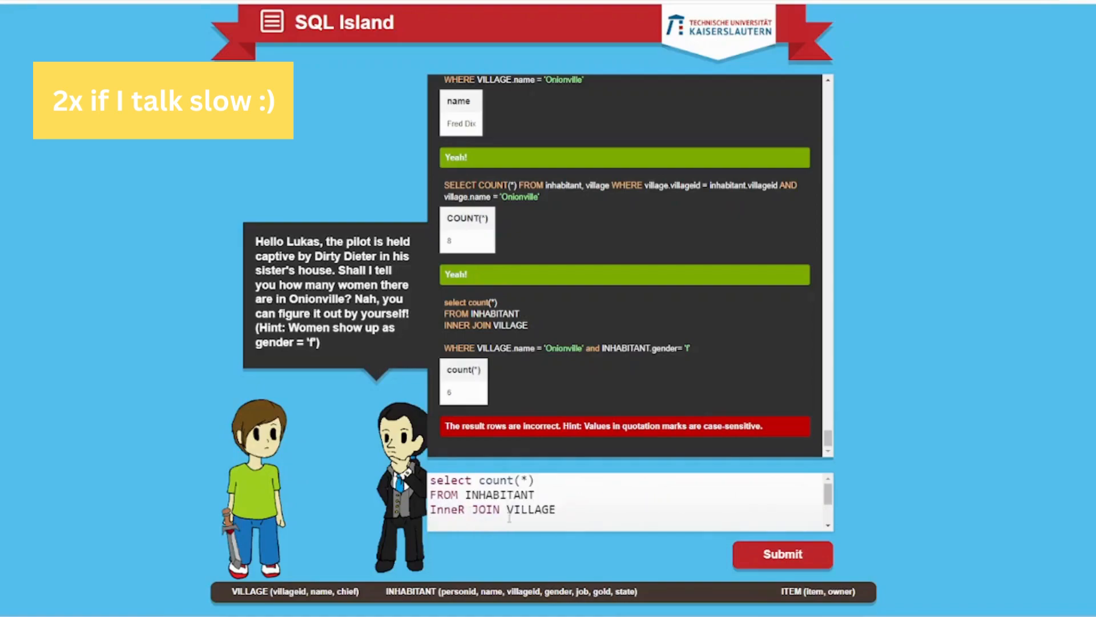
{"action": "type", "text": "on"}
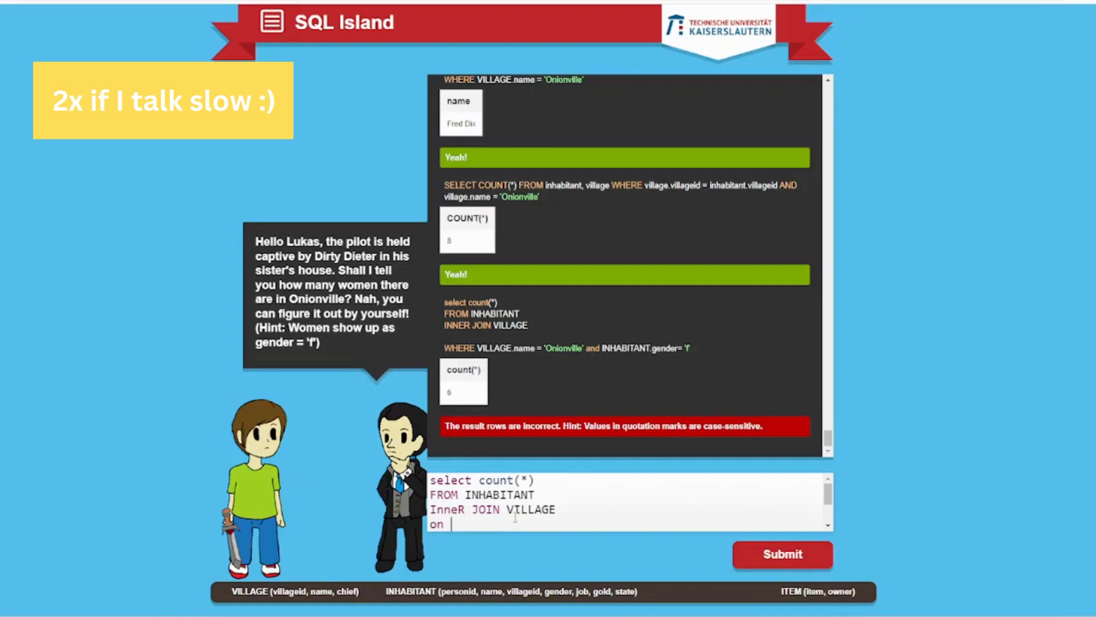
{"action": "type", "text": "village"}
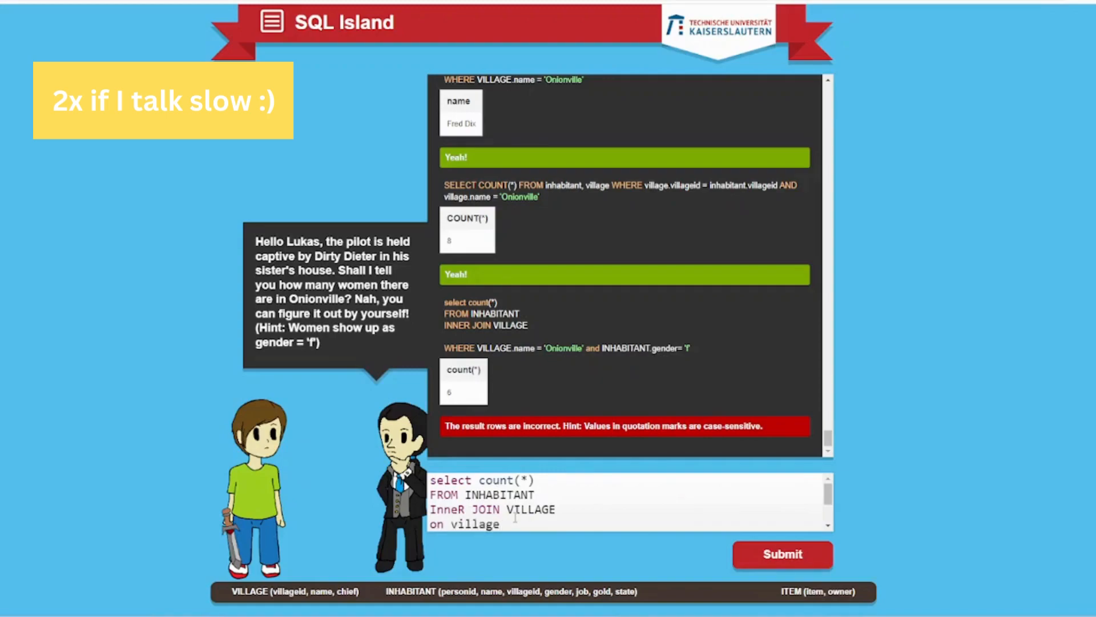
{"action": "type", "text": "id"}
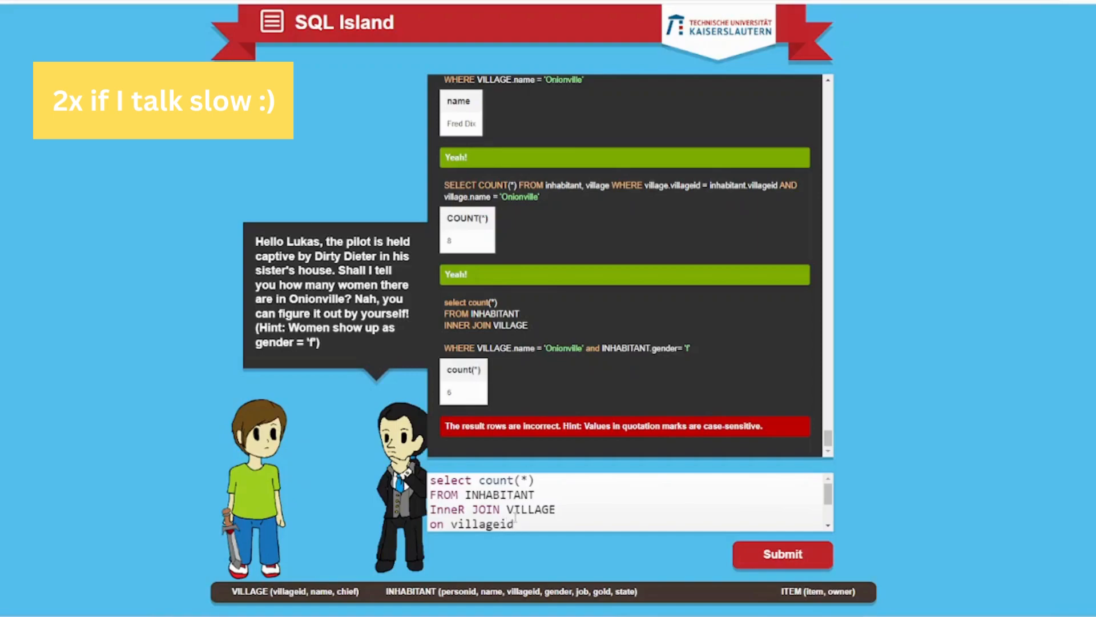
{"action": "type", "text": "="}
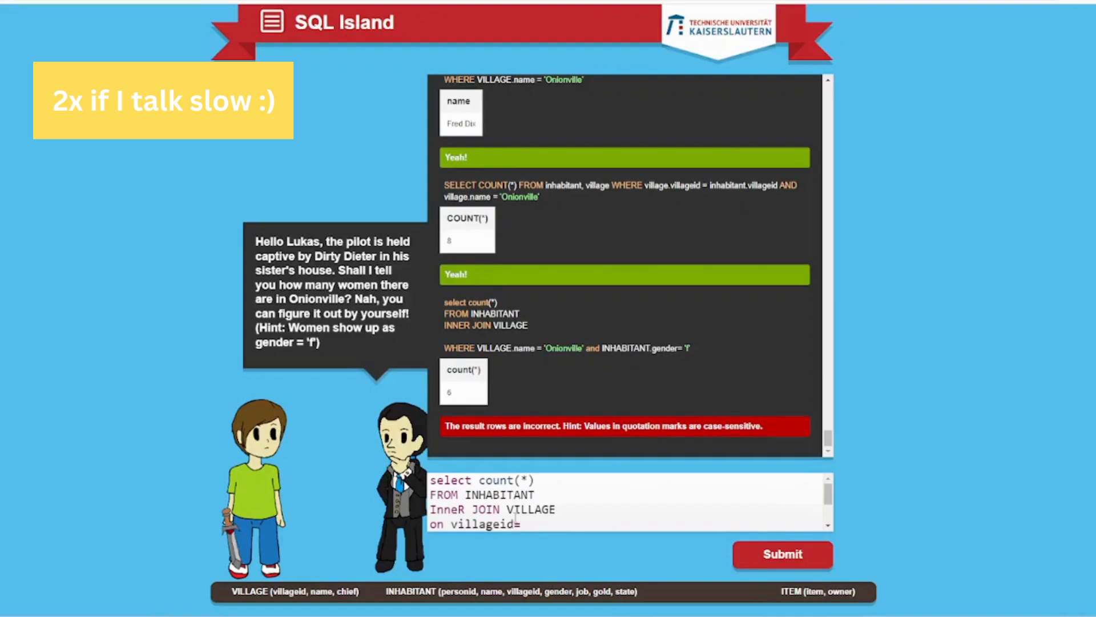
{"action": "left_click", "coordinate": [520, 524]}
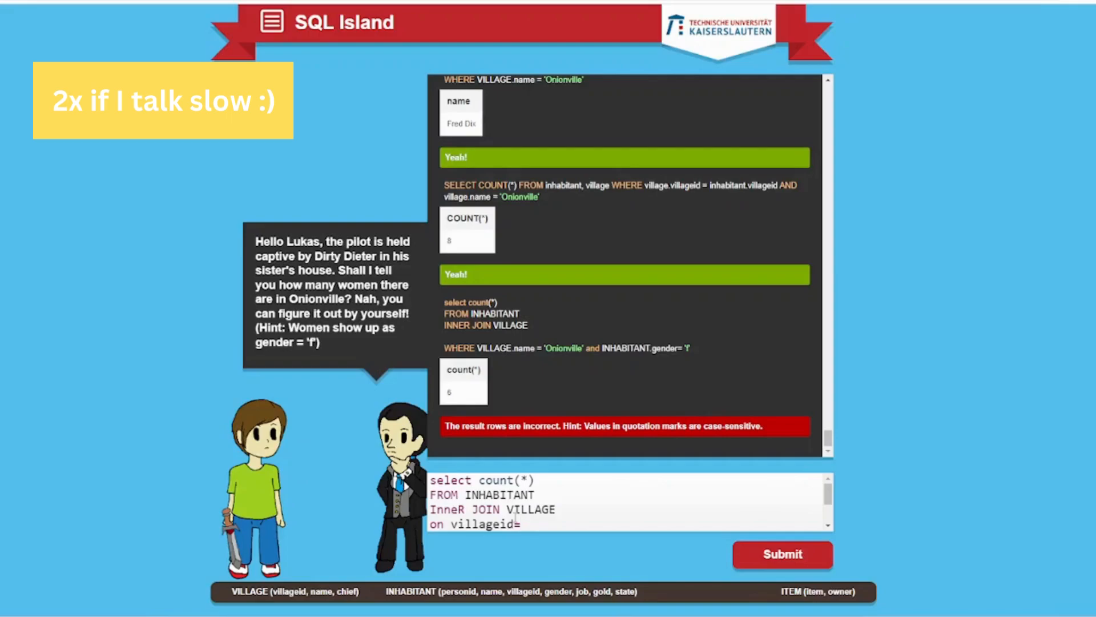
{"action": "scroll", "scroll_direction": "down", "scroll_amount": 3}
{"action": "type", "text": "* from"}
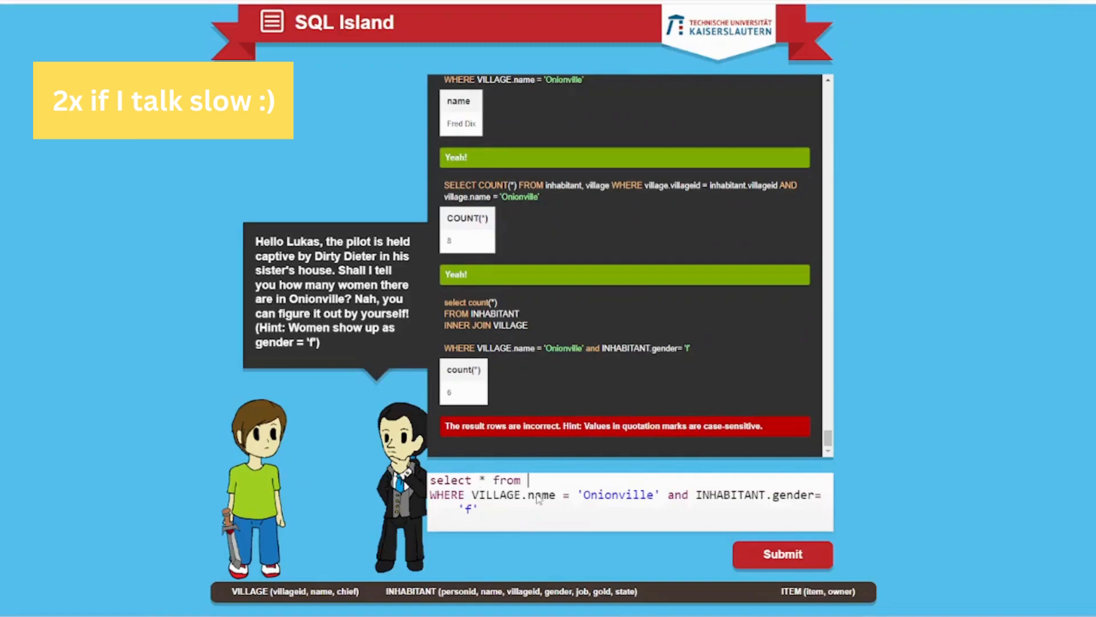
Run SELECT * FROM VILLAGE to look up Onionville's villageid
{"action": "type", "text": "VILLAGE"}
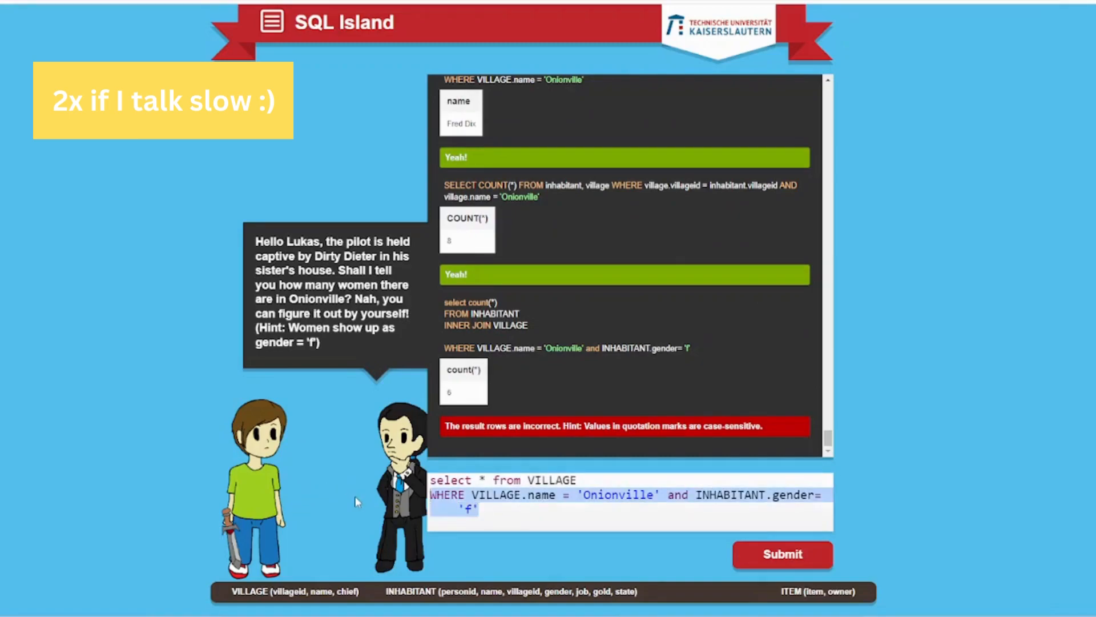
{"action": "left_click", "coordinate": [782, 555]}
{"action": "type", "text": "SELECT"}
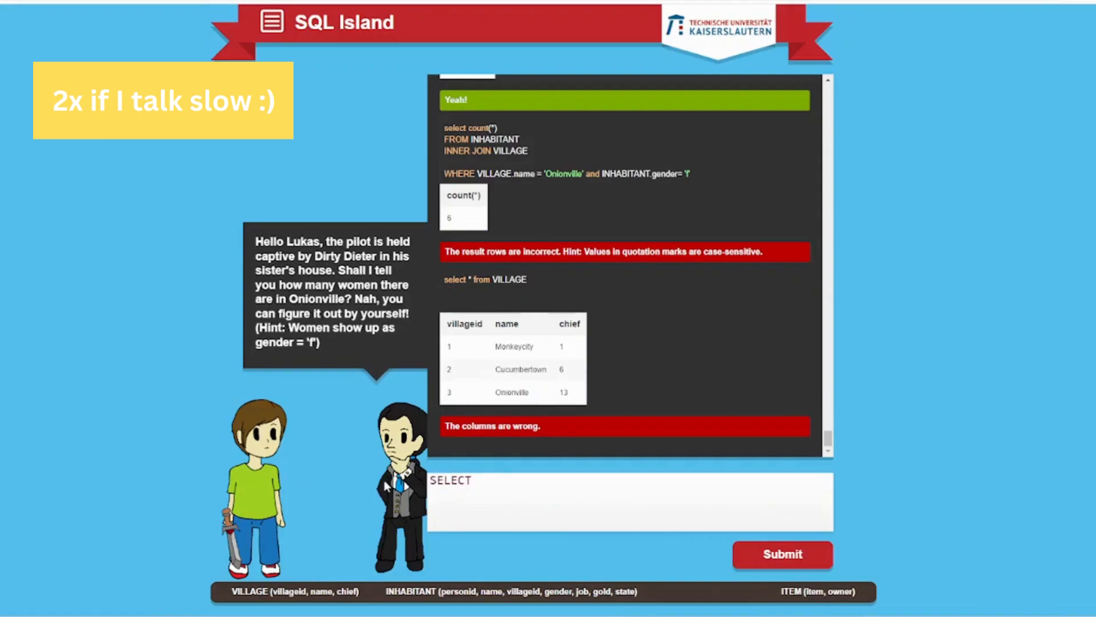
Submit SELECT count(*) FROM INHABITANT WHERE villageid=3 and gender='f', returning 1, and continue
{"action": "type", "text": "coy"}
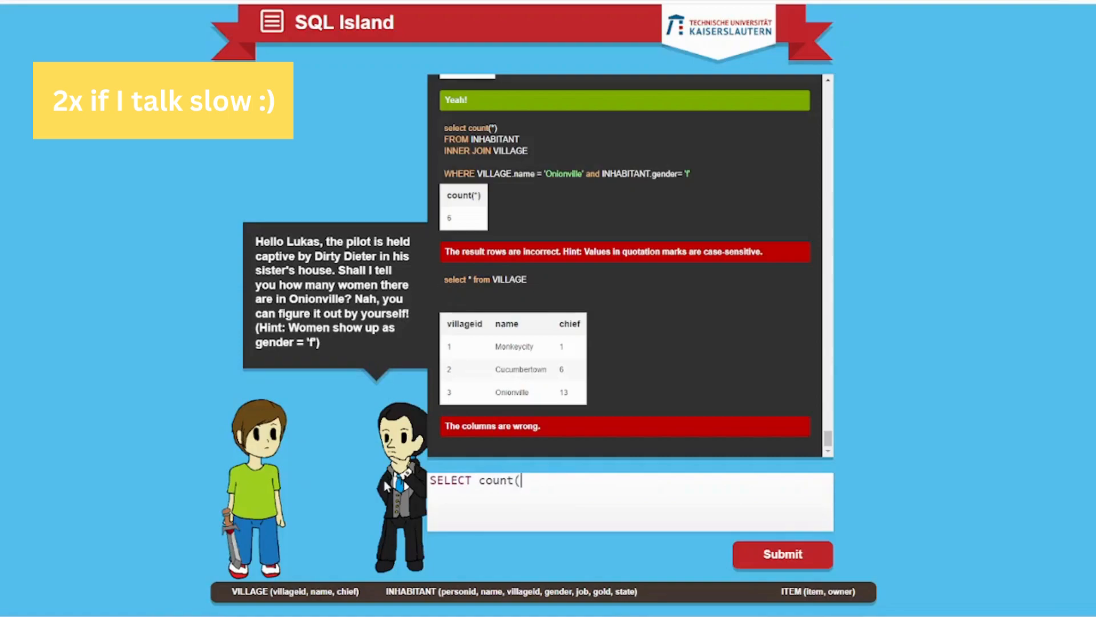
{"action": "type", "text": "*)"}
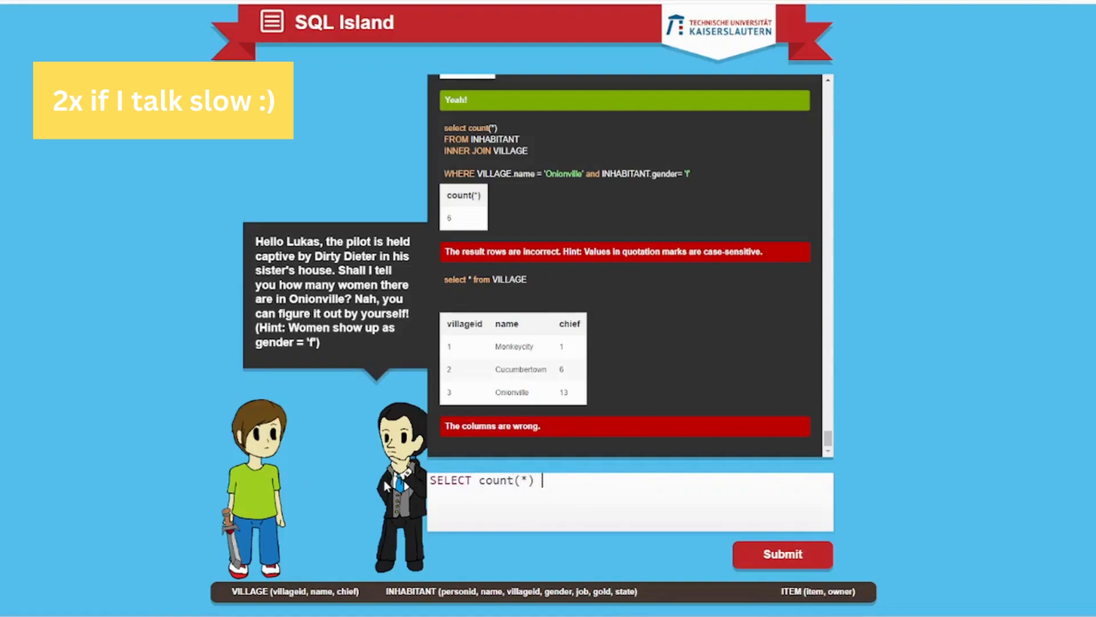
{"action": "type", "text": "FROM IN"}
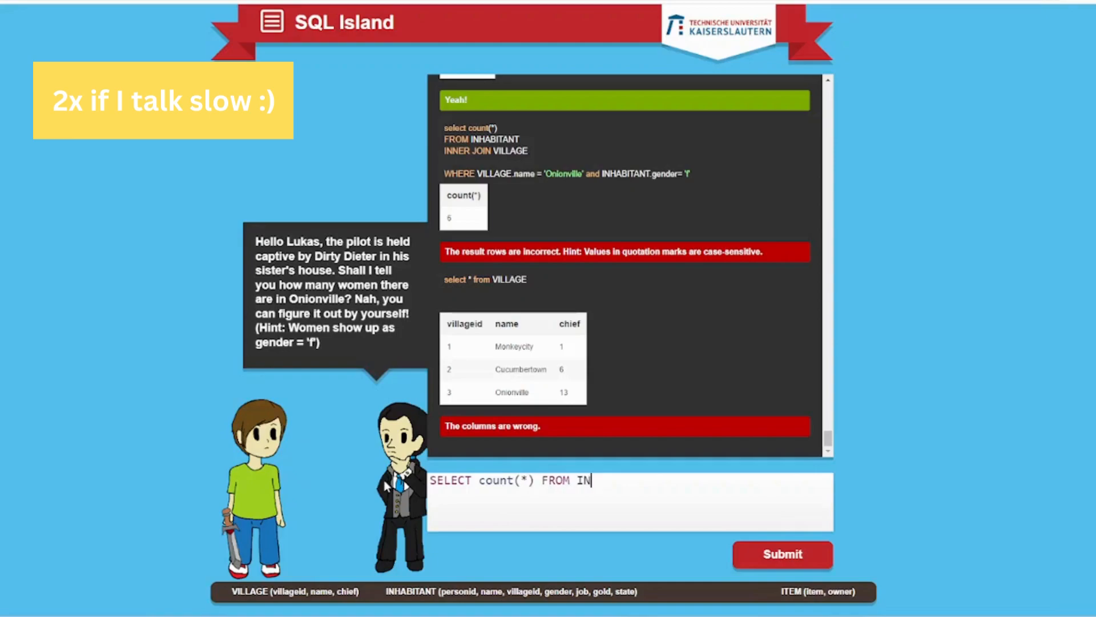
{"action": "type", "text": "HABITAnT"}
{"action": "type", "text": "WHERE"}
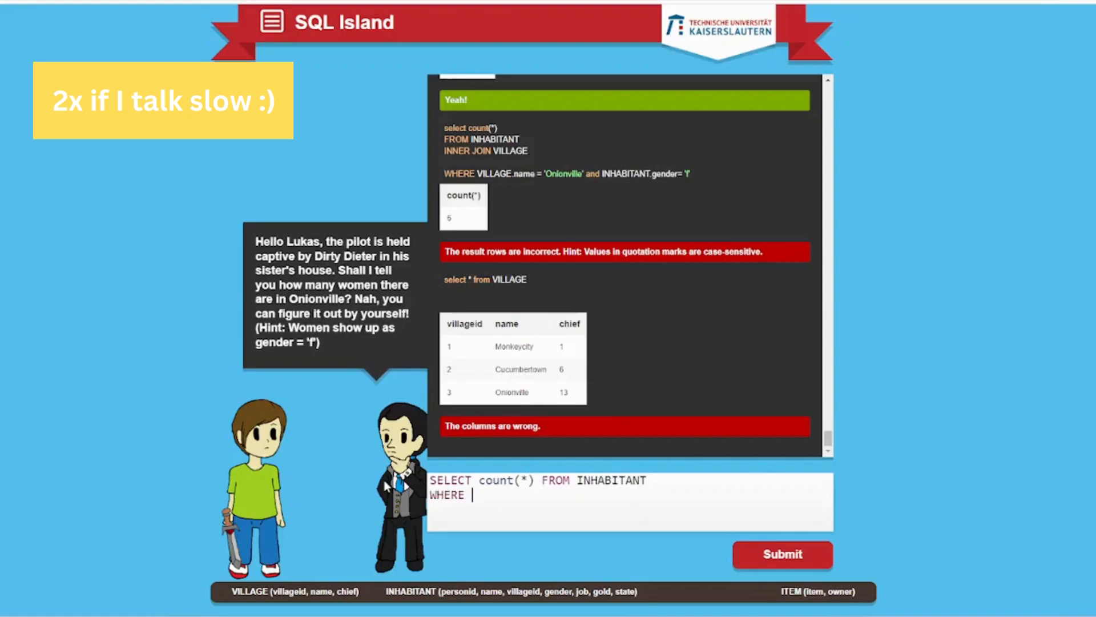
{"action": "type", "text": "vilagg"}
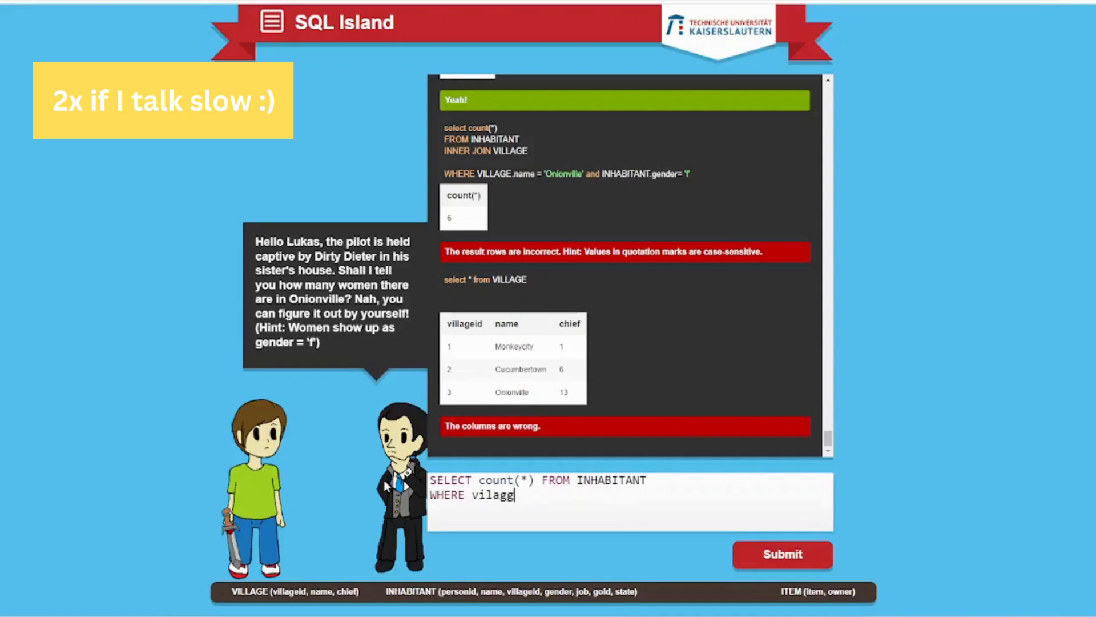
{"action": "type", "text": "village"}
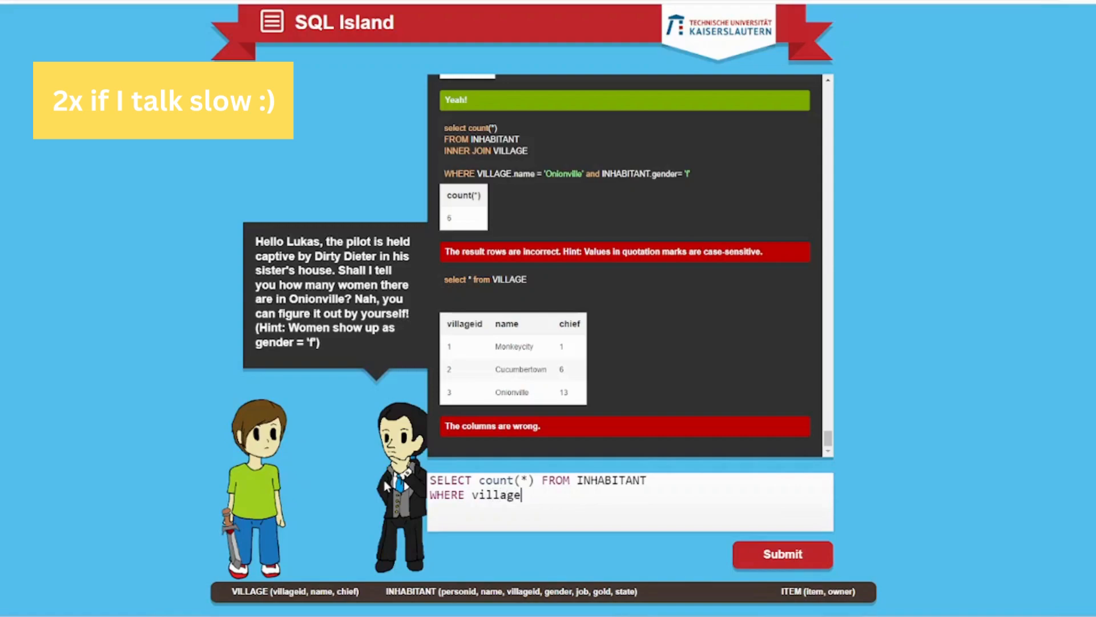
{"action": "type", "text": "id="}
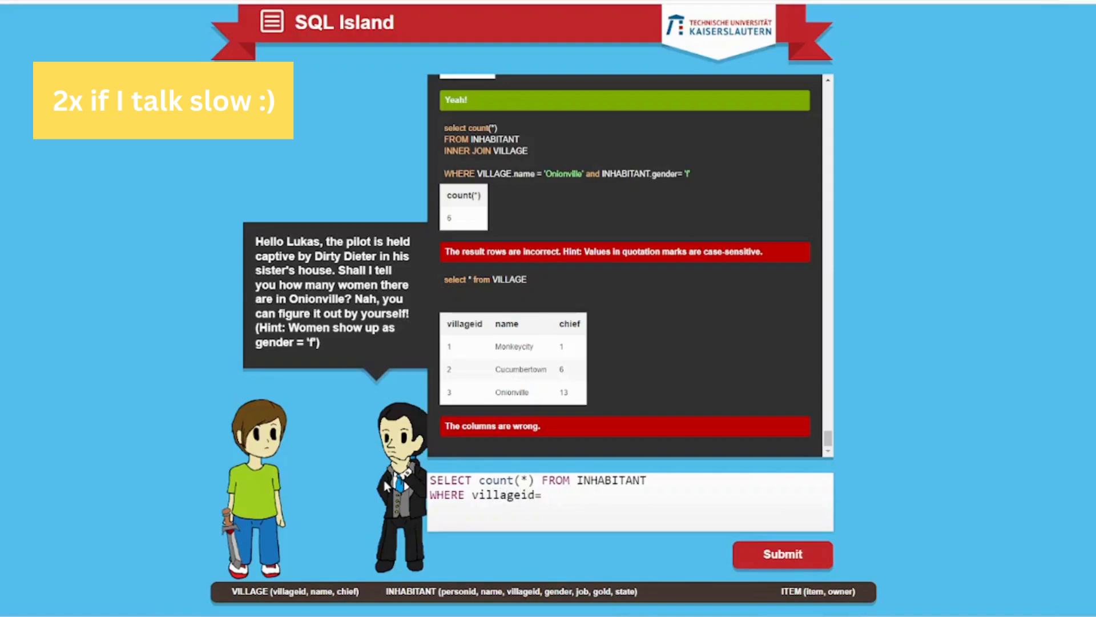
{"action": "type", "text": "3"}
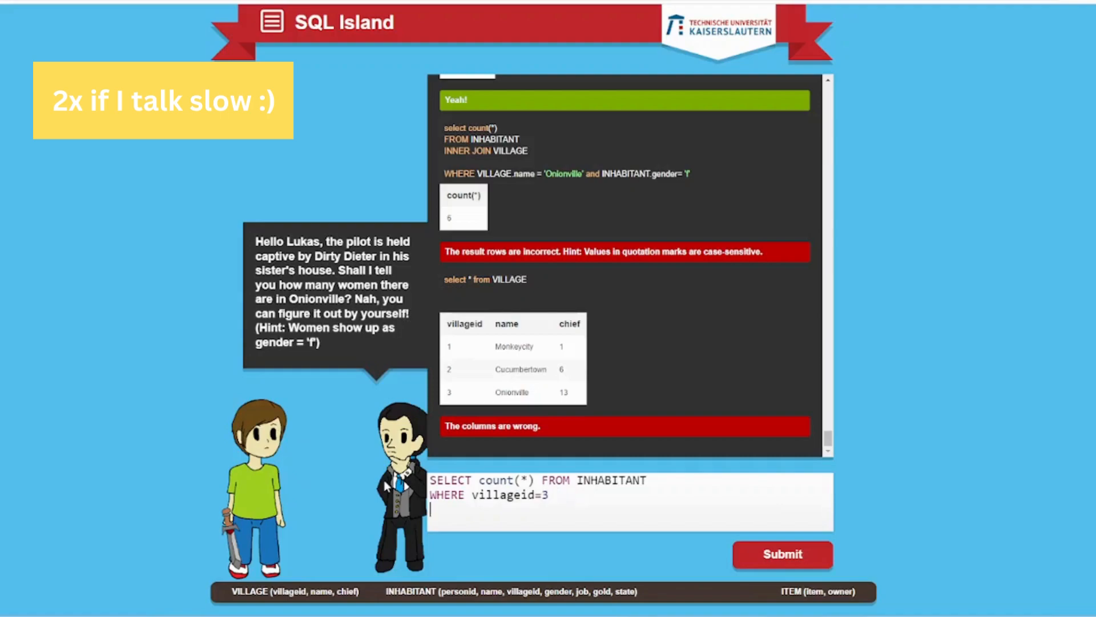
{"action": "type", "text": "and"}
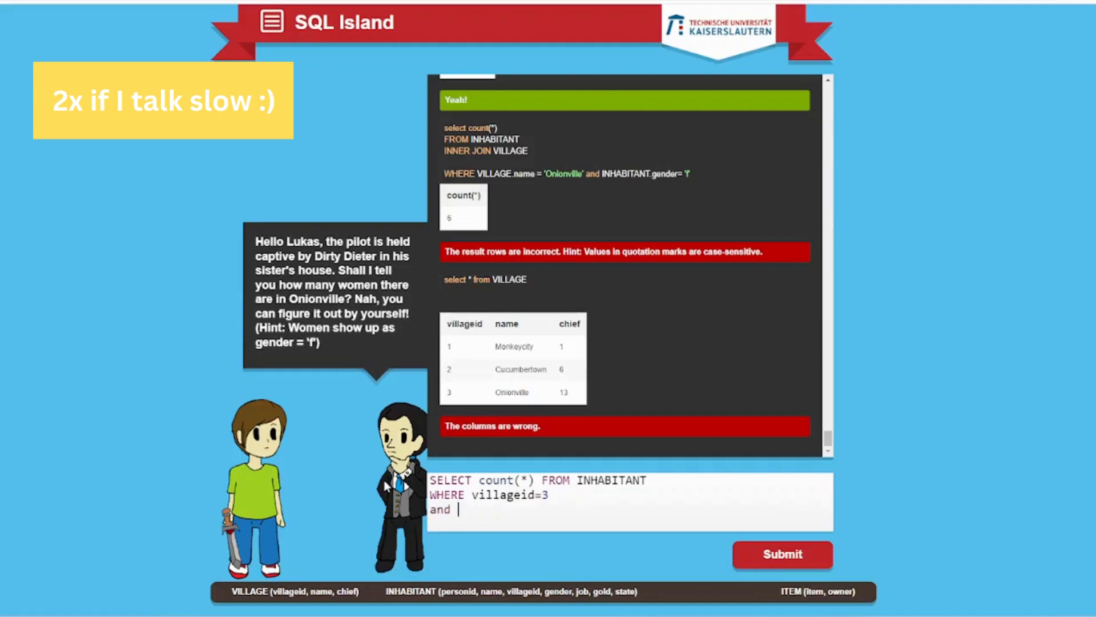
{"action": "type", "text": "gender = 'f"}
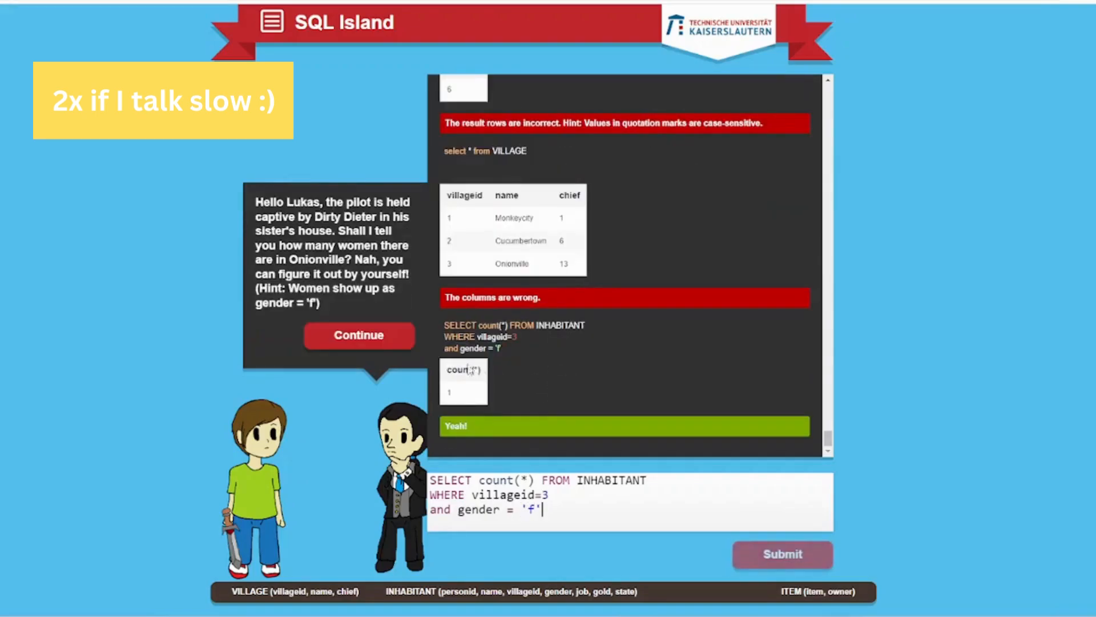
{"action": "left_click", "coordinate": [359, 335]}
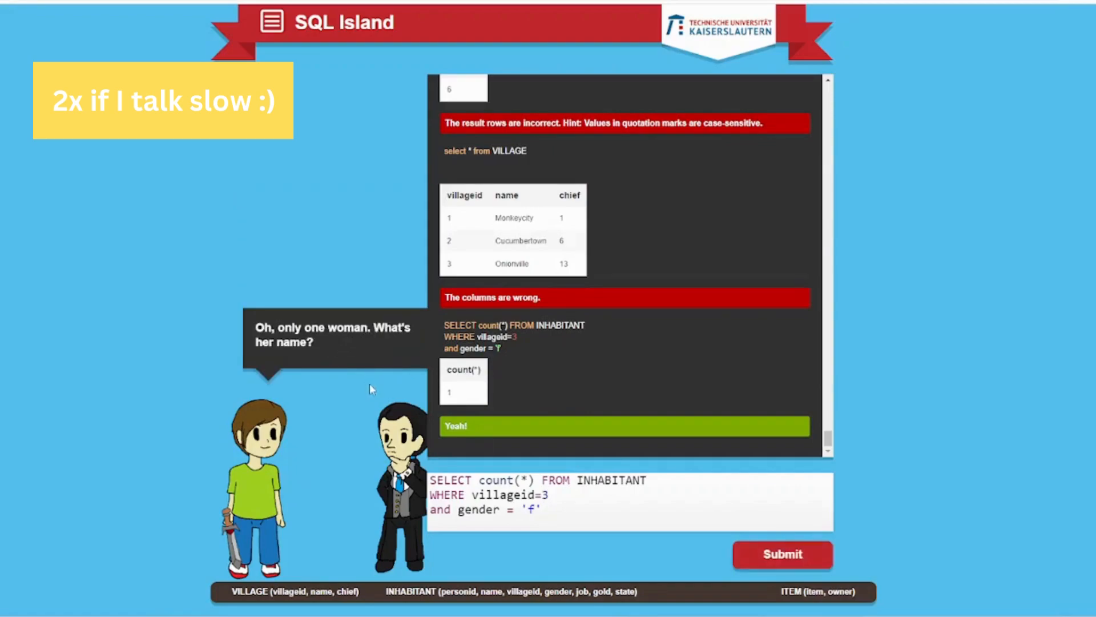
Replace count(*) with name to get Dirty Diane, then continue to the Cucumbertown property task
{"action": "left_click", "coordinate": [782, 555]}
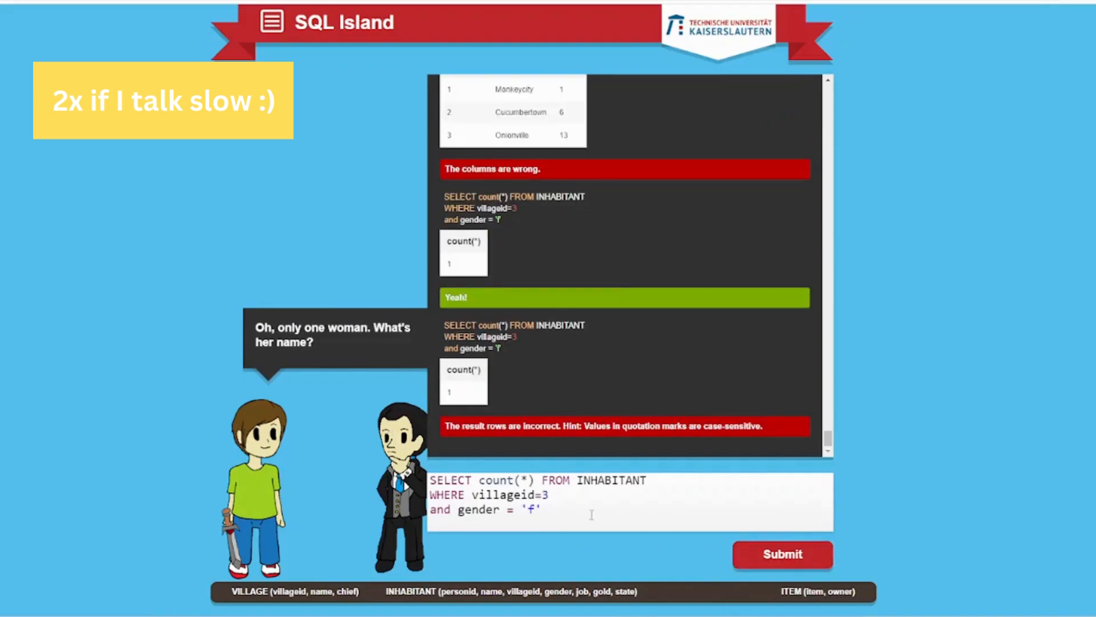
{"action": "double_click", "coordinate": [506, 479]}
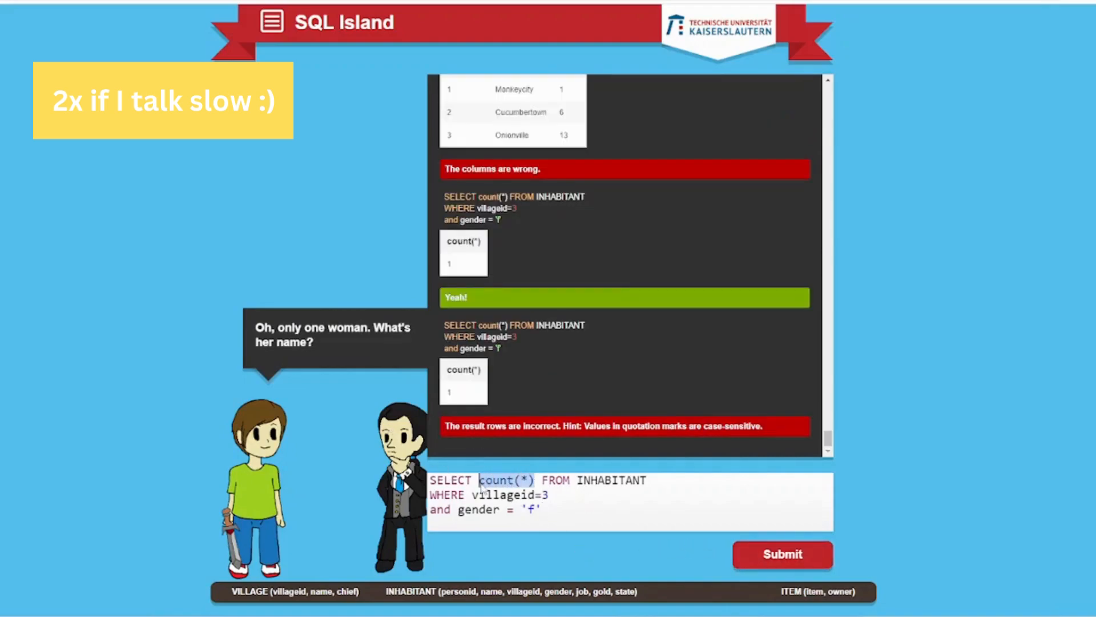
{"action": "type", "text": "name"}
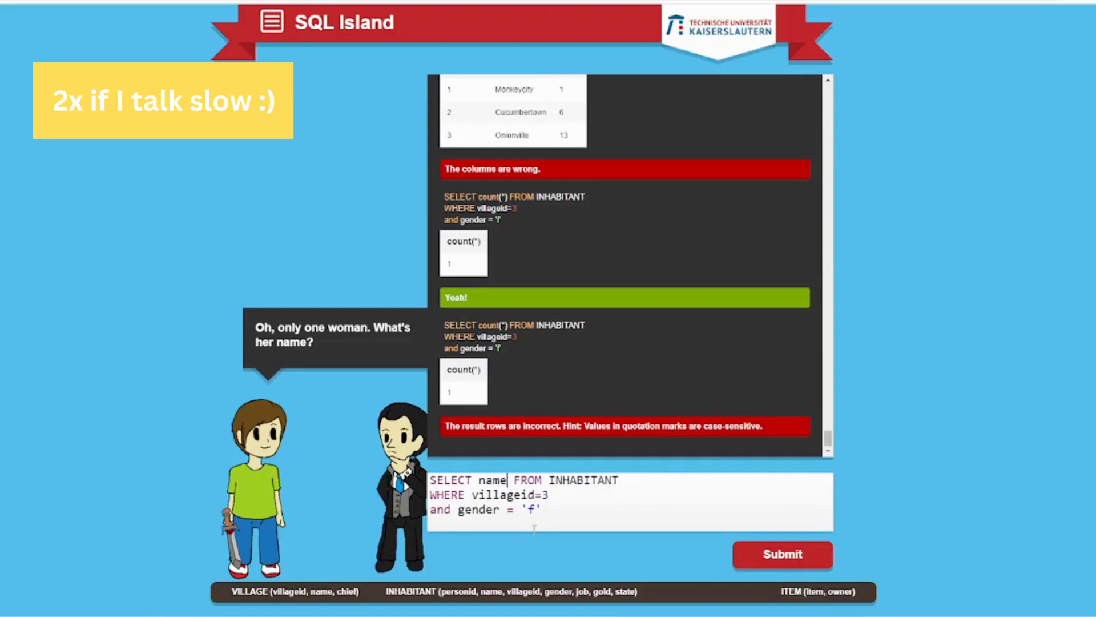
{"action": "left_click", "coordinate": [781, 554]}
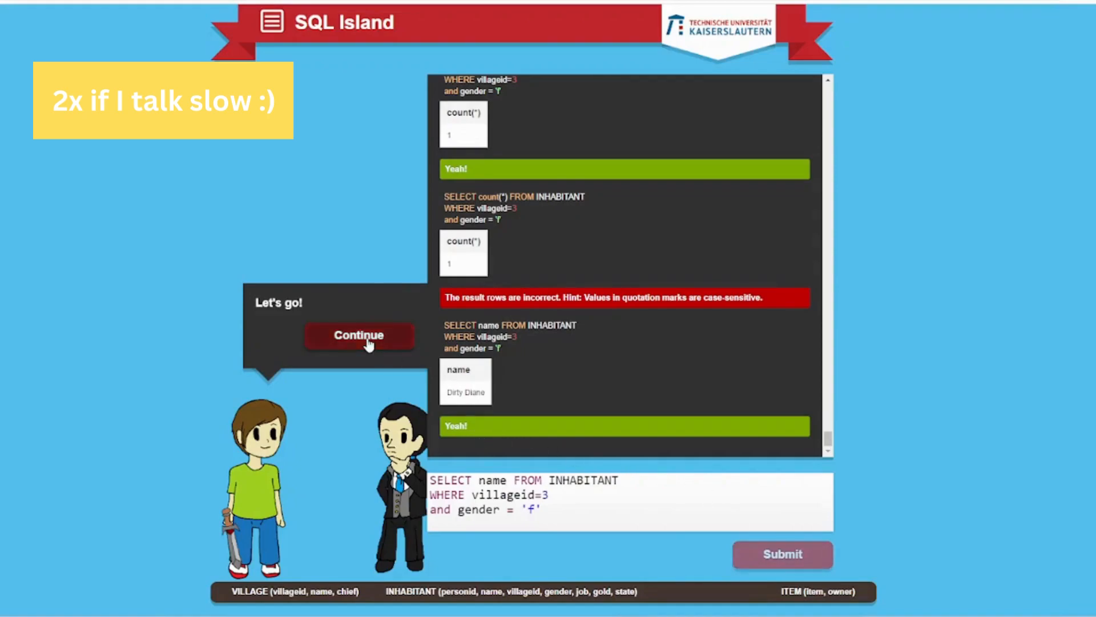
{"action": "left_click", "coordinate": [782, 554]}
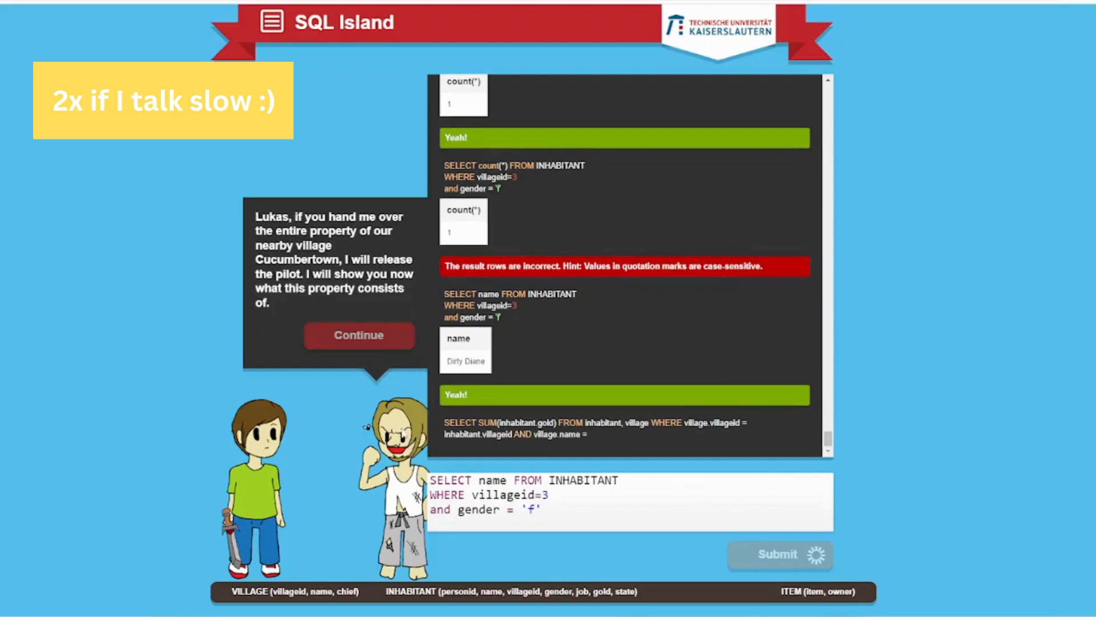
Accept the SUM(inhabitant.gold) result of 8980 and continue to the bakers, dealers, merchants question
{"action": "left_click", "coordinate": [777, 555]}
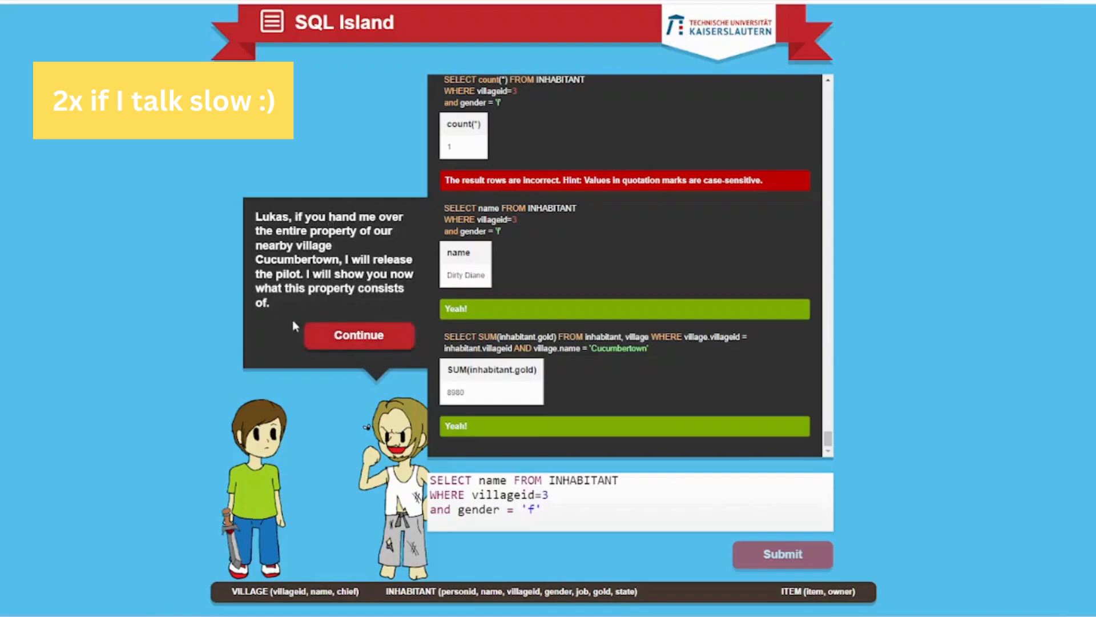
{"action": "mouse_move", "coordinate": [330, 307]}
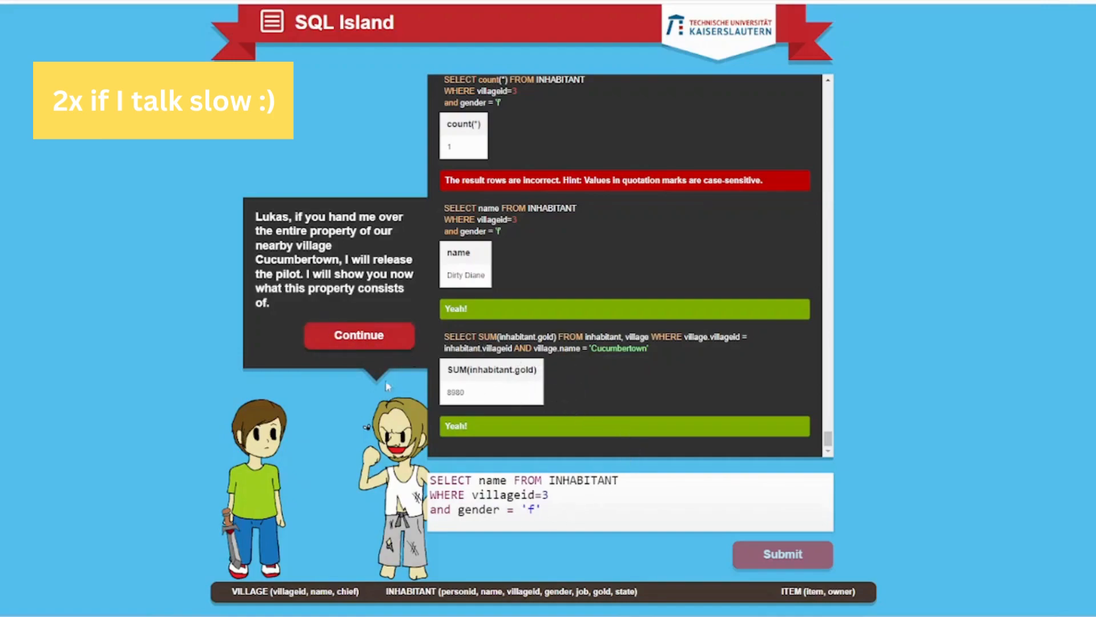
{"action": "left_click", "coordinate": [358, 334]}
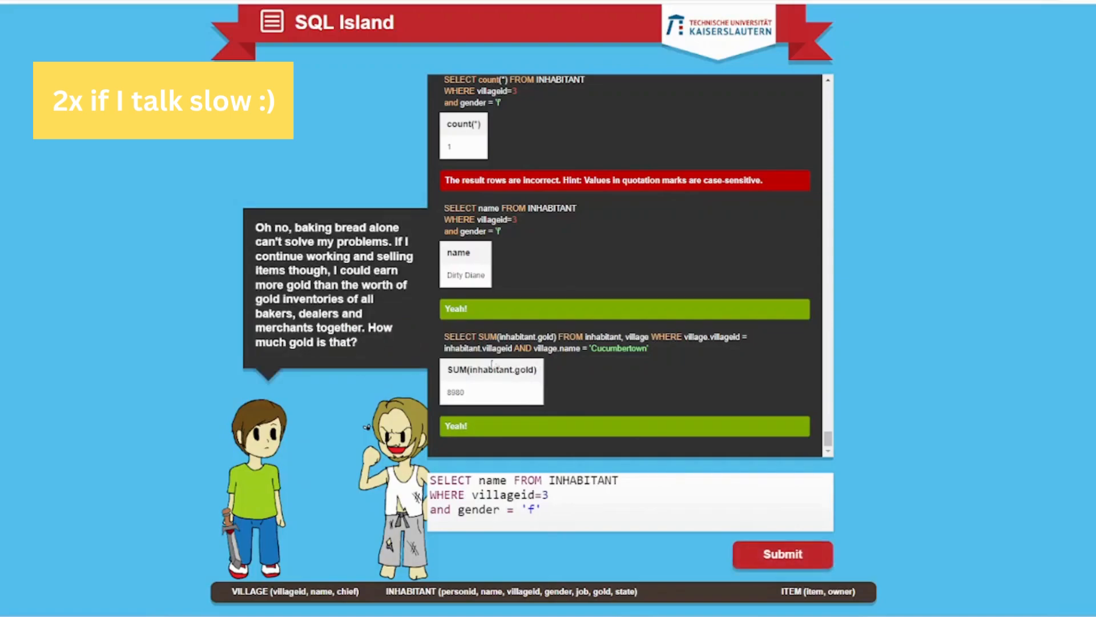
{"action": "mouse_move", "coordinate": [409, 303]}
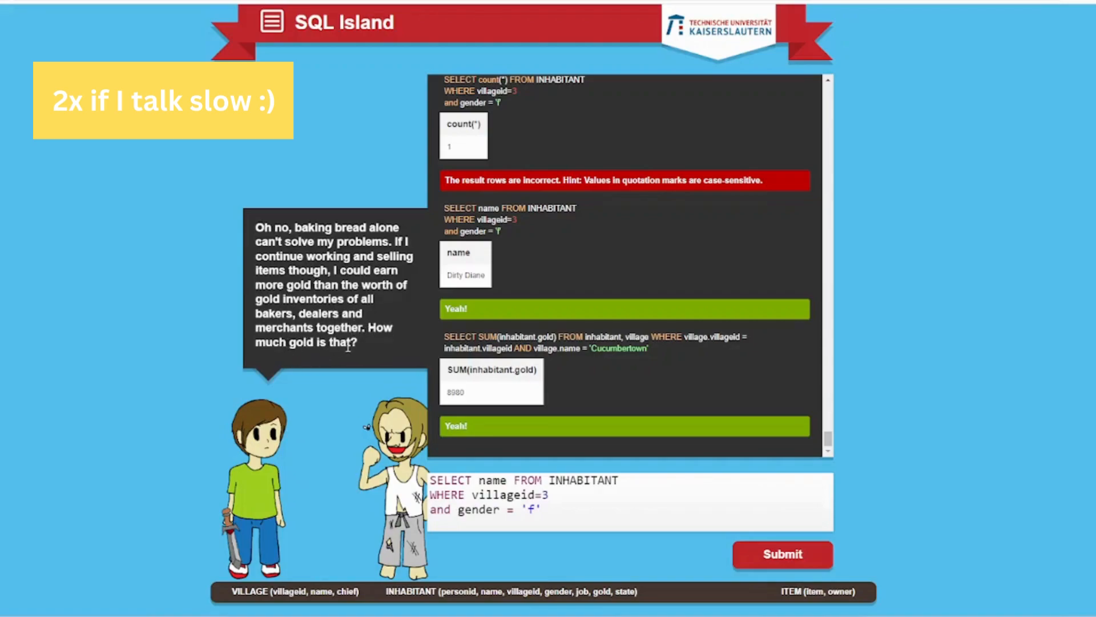
{"action": "mouse_move", "coordinate": [241, 385]}
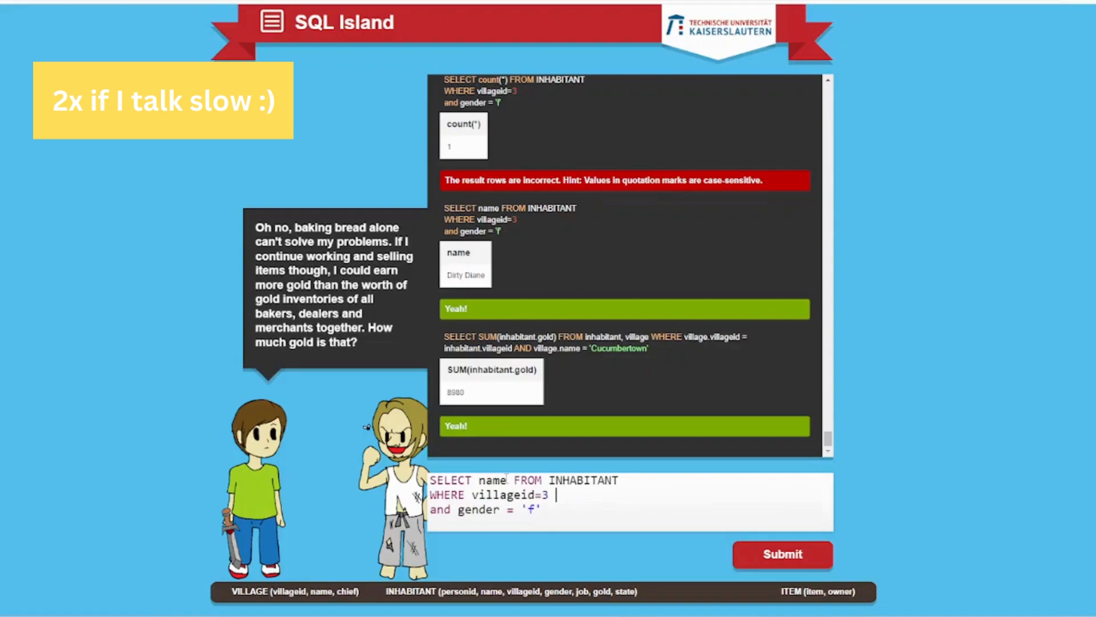
Rewrite the query to SELECT count(gold) FROM INHABITANT WHERE villageid=2, dropping the gender condition
{"action": "type", "text": "count"}
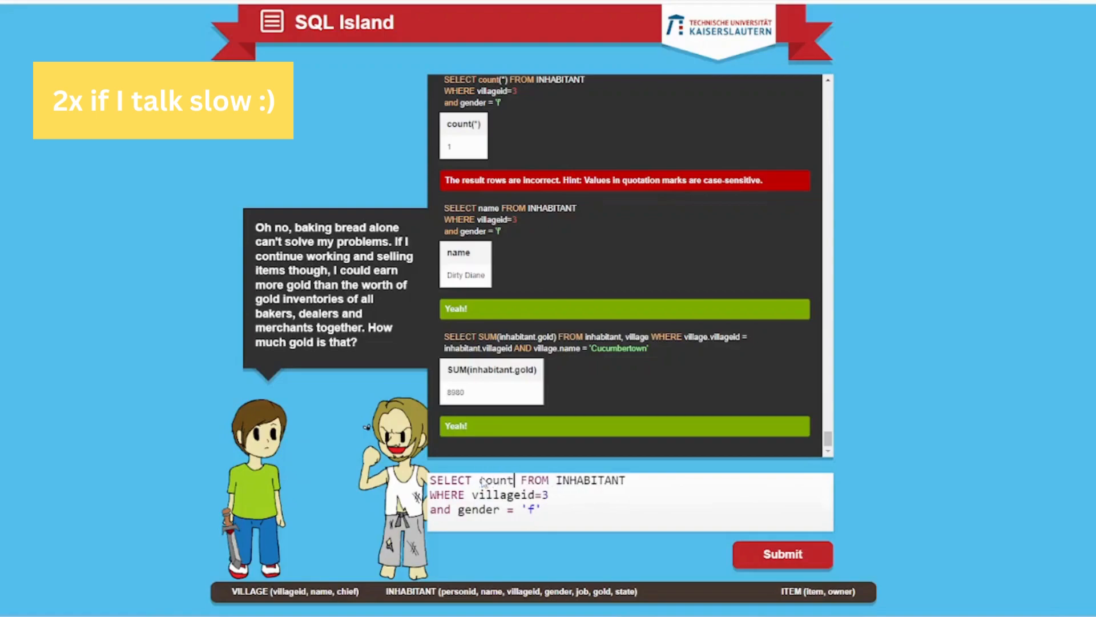
{"action": "type", "text": "("}
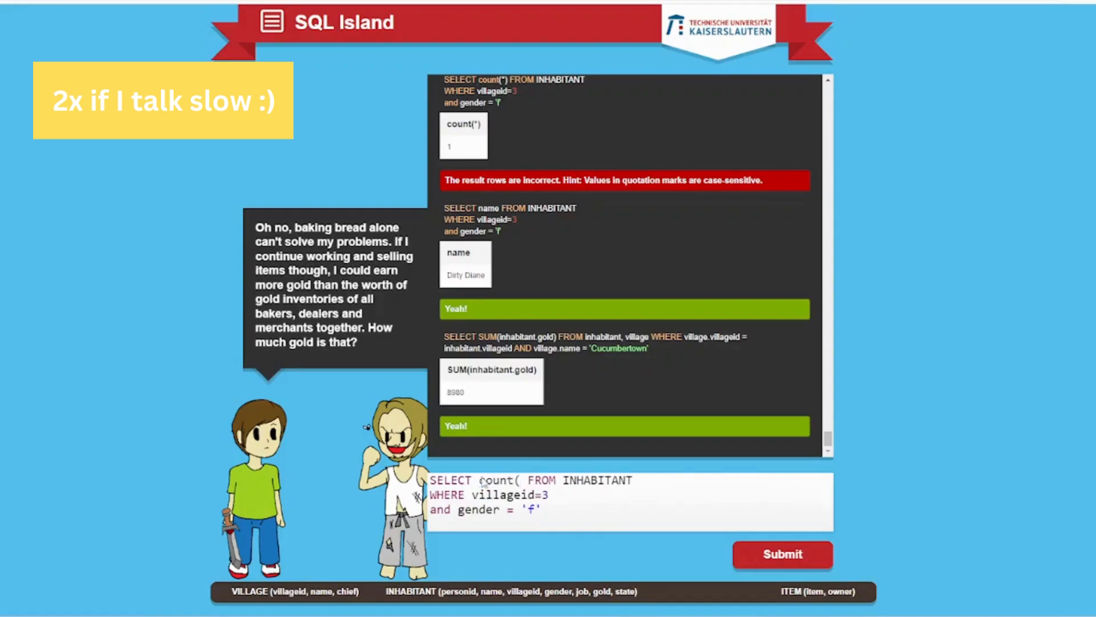
{"action": "type", "text": "gold"}
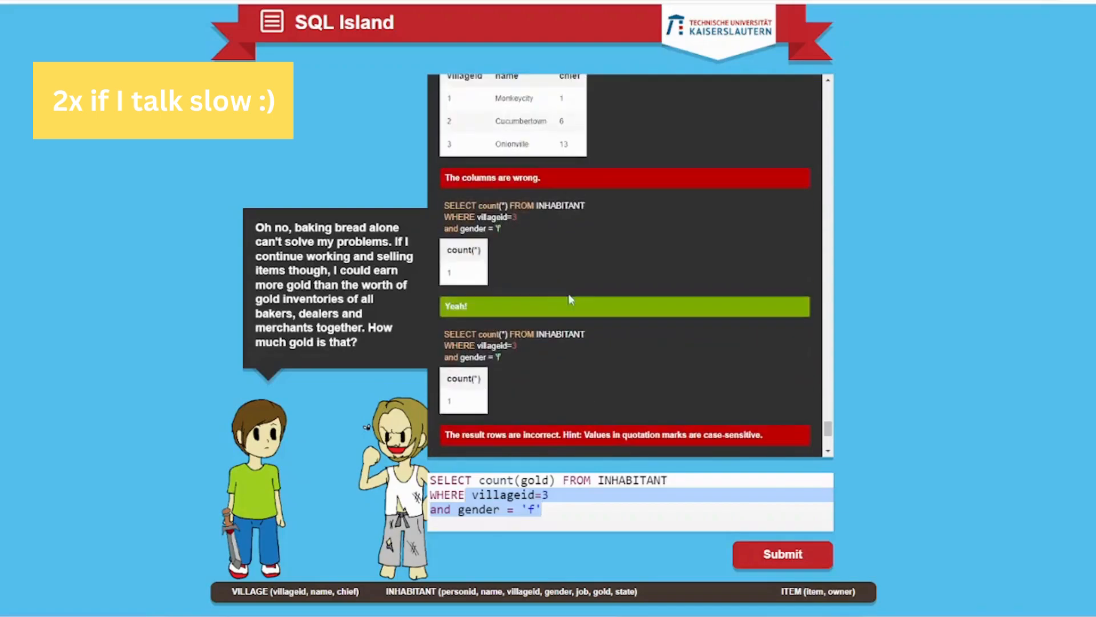
{"action": "scroll", "scroll_direction": "down", "scroll_amount": 3}
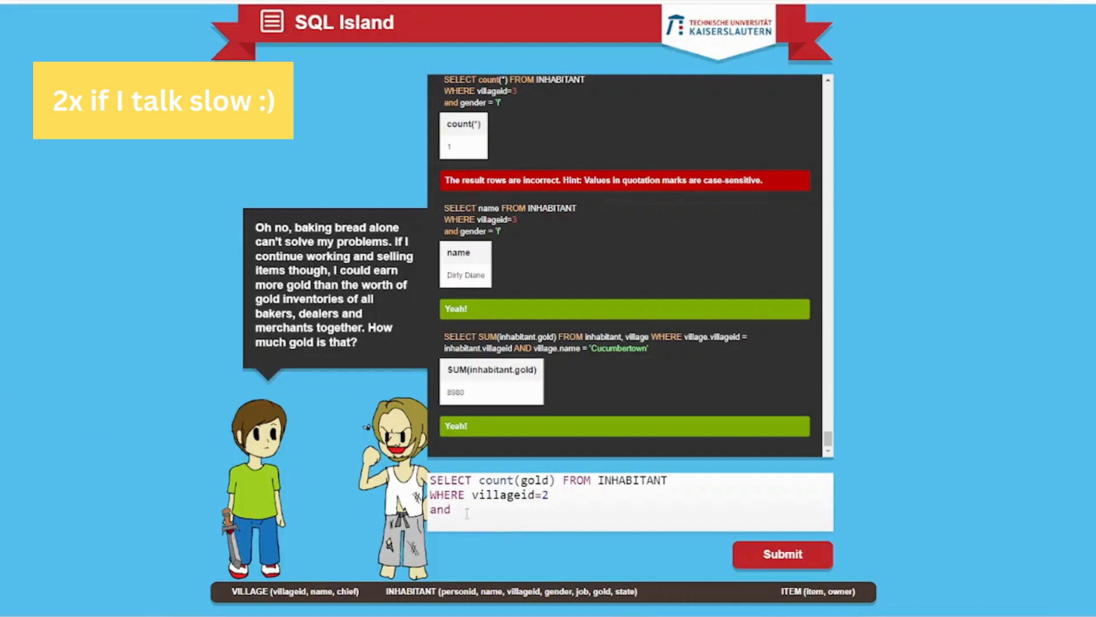
{"action": "mouse_move", "coordinate": [228, 450]}
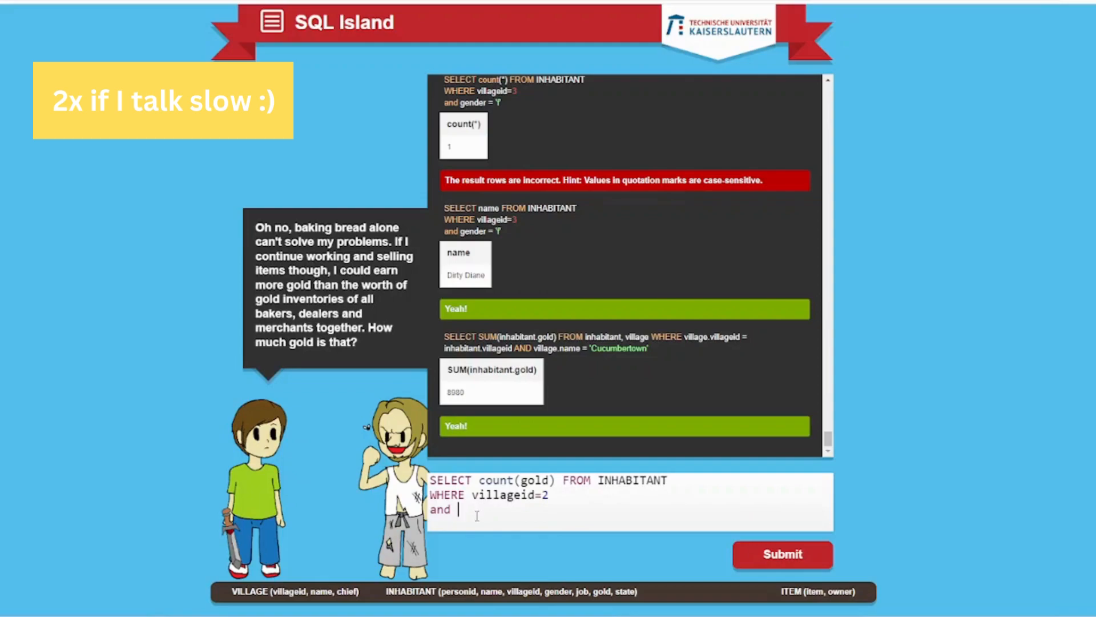
Add the filter job contains ('bakers','dealers','merchant') and submit it, getting a syntax error near contains
{"action": "type", "text": "job"}
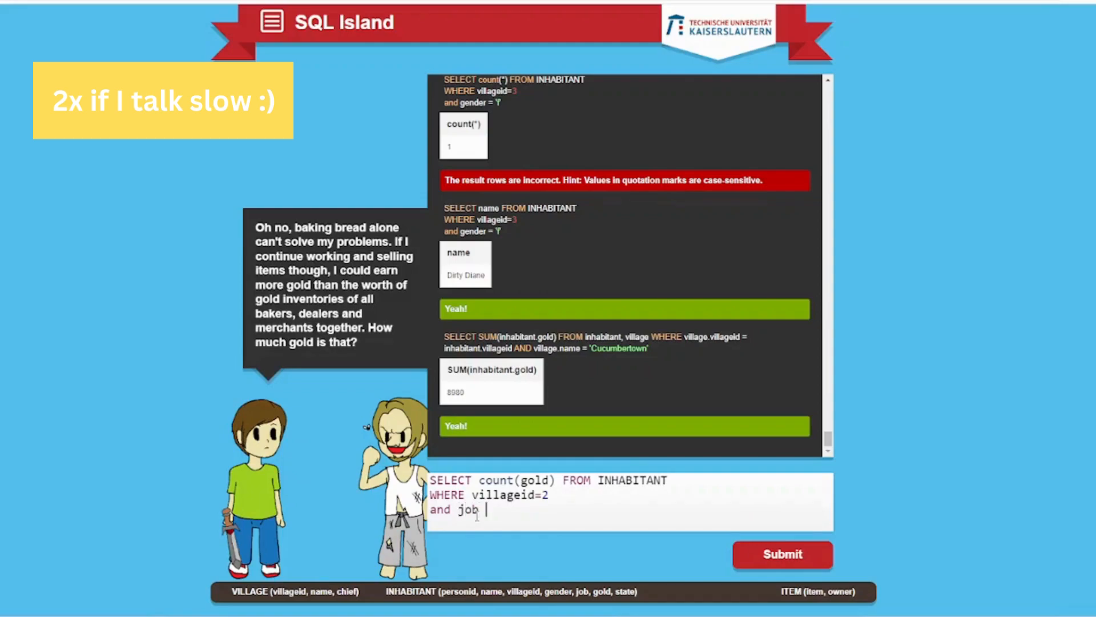
{"action": "type", "text": "is"}
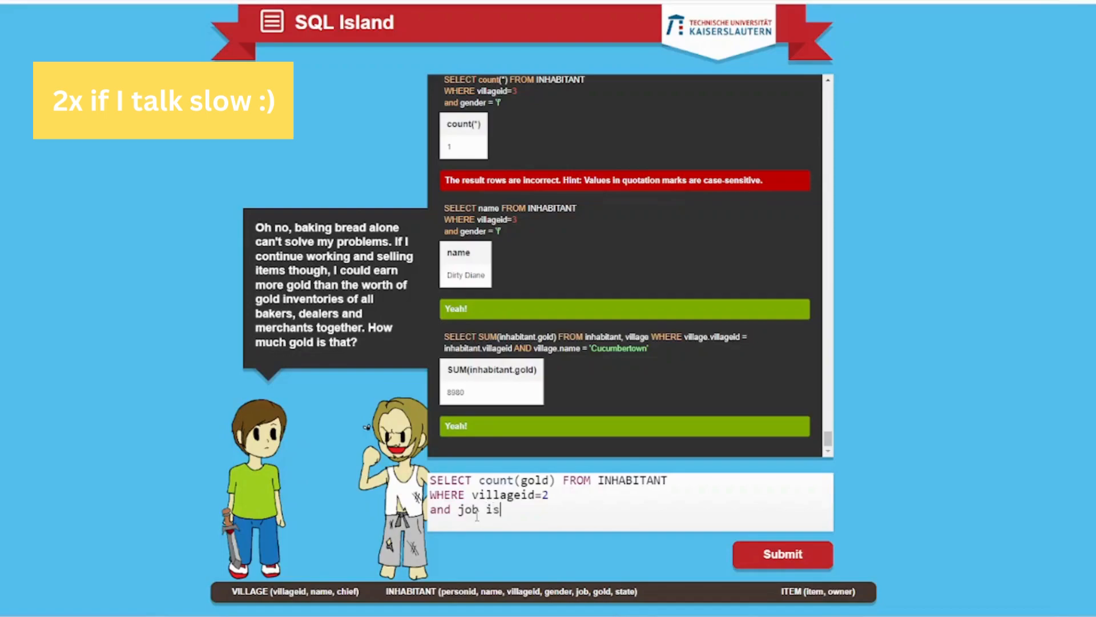
{"action": "type", "text": "c"}
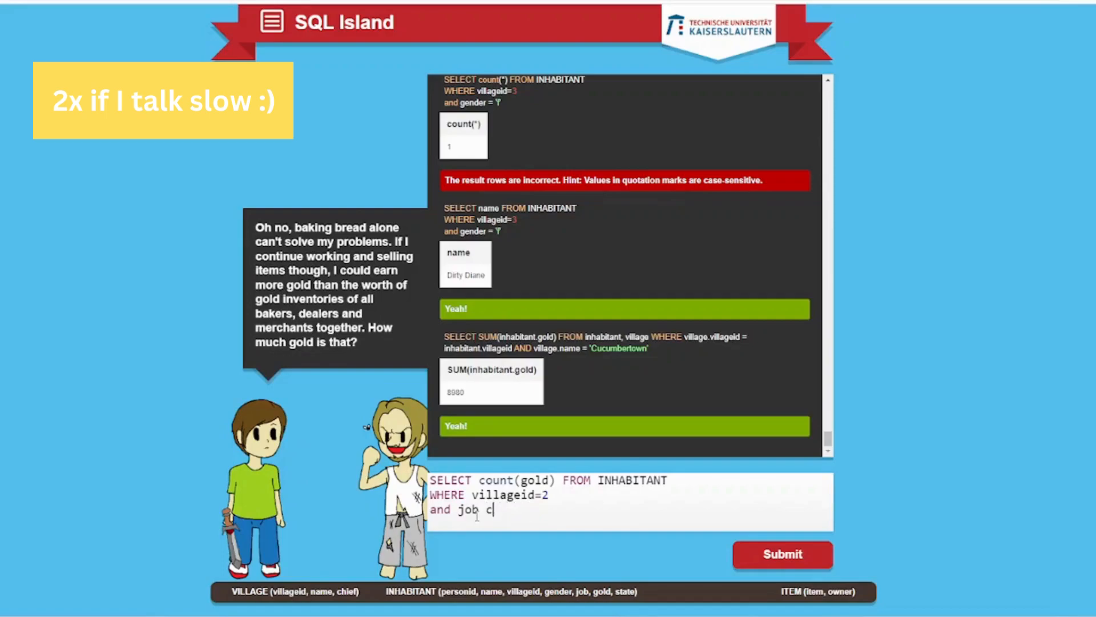
{"action": "type", "text": "ontain"}
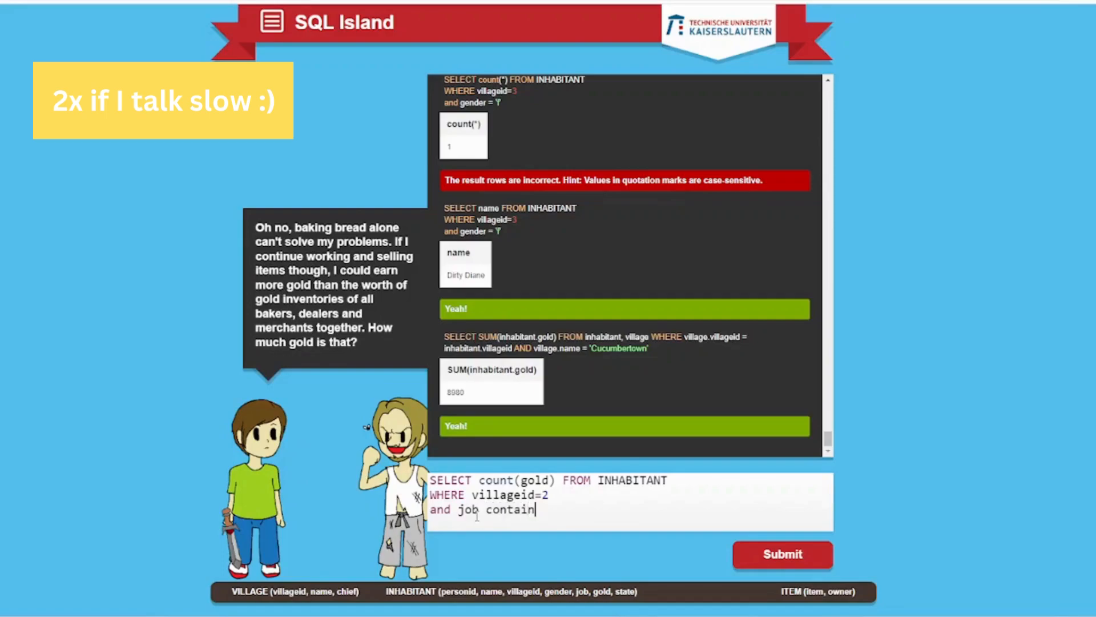
{"action": "key", "text": "Backspace"}
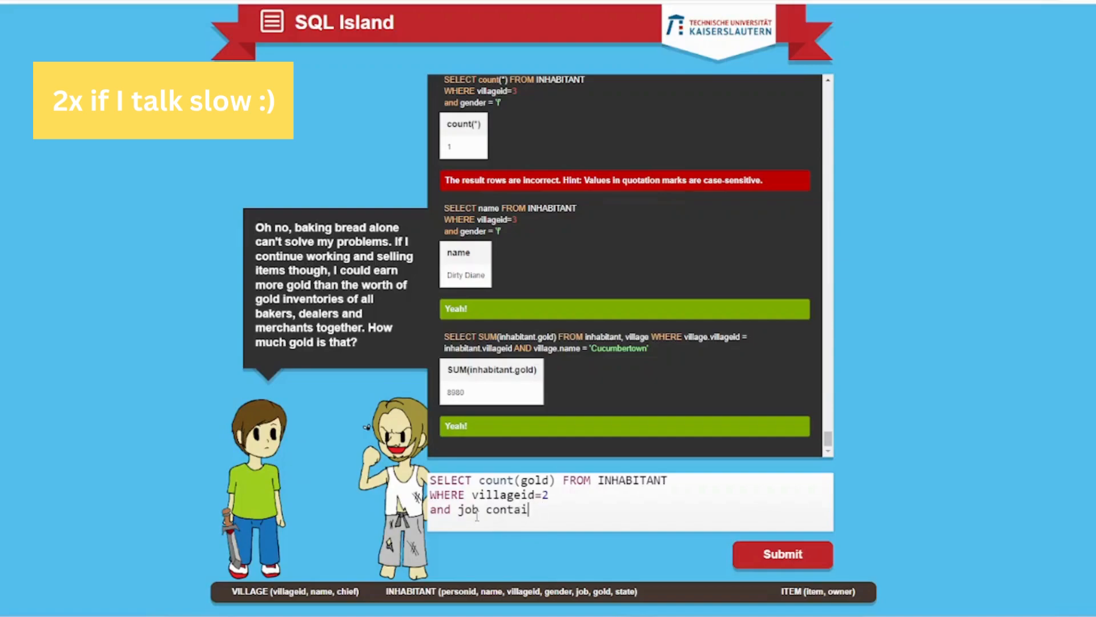
{"action": "type", "text": "ns ('"}
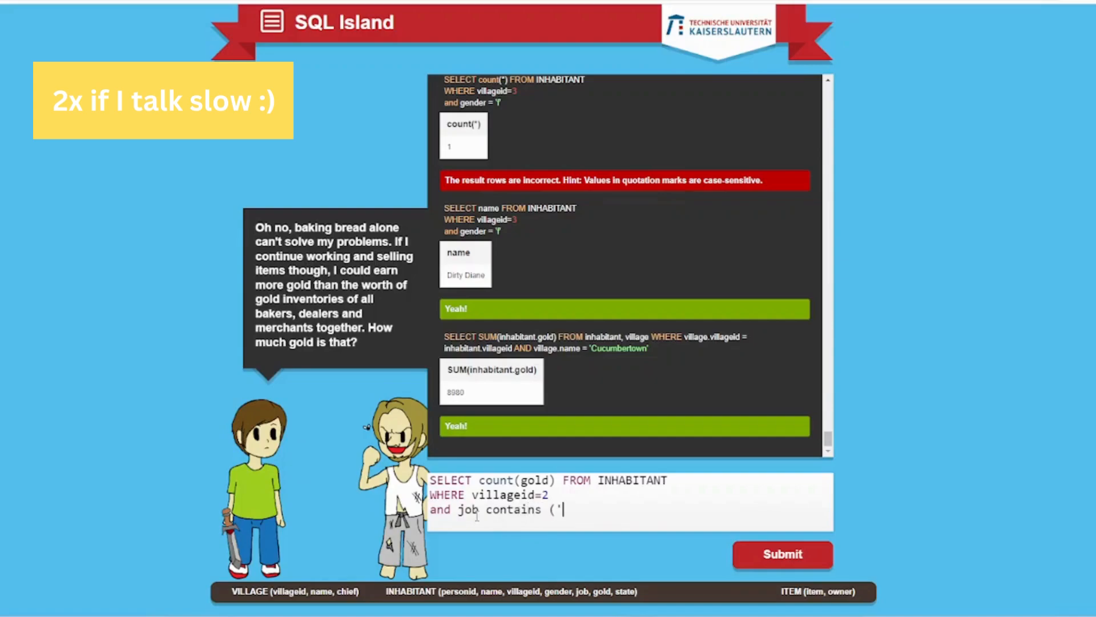
{"action": "type", "text": "r"}
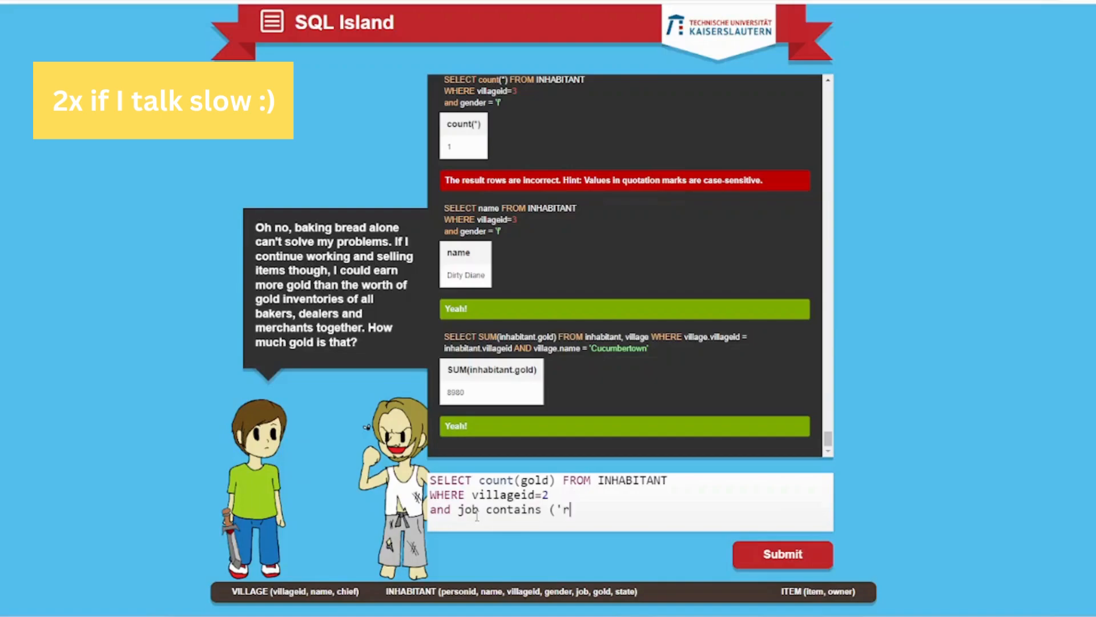
{"action": "key", "text": "Backspace"}
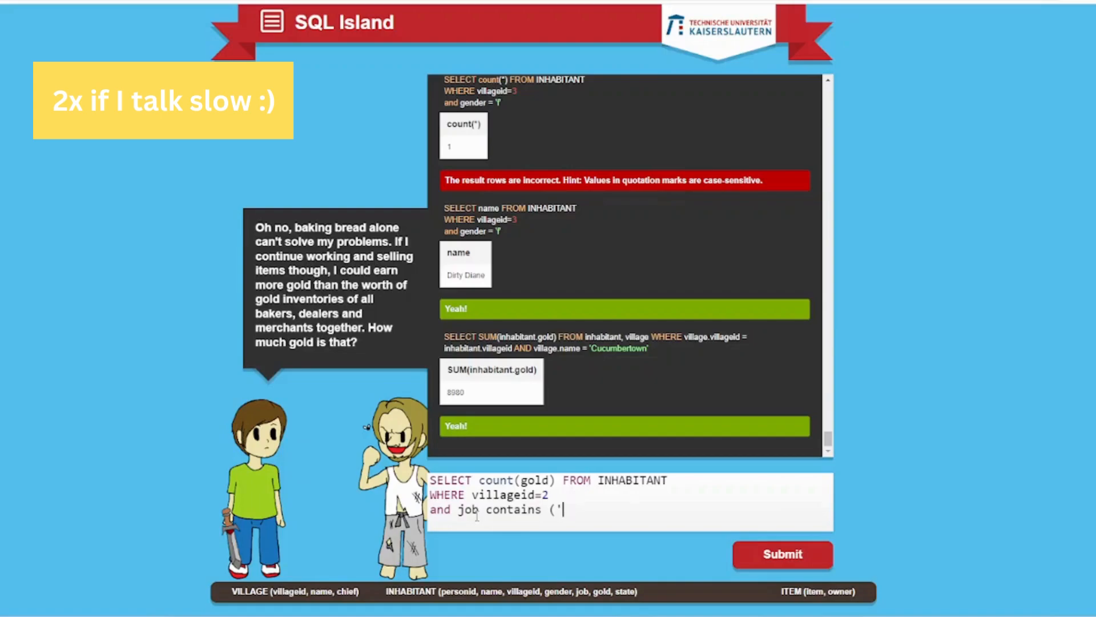
{"action": "type", "text": "bakers',"}
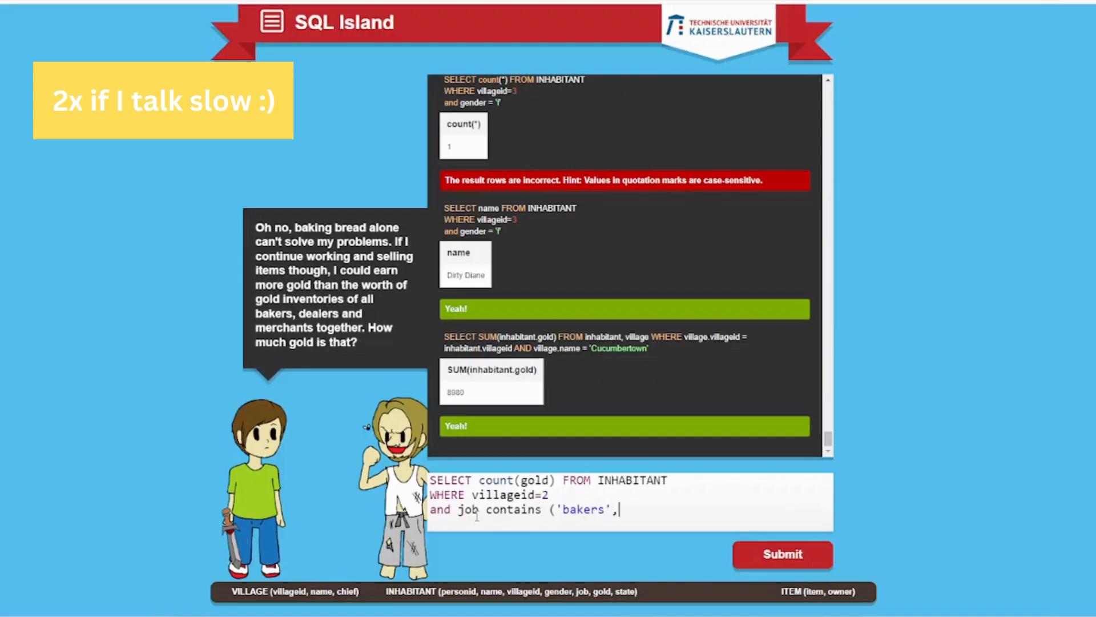
{"action": "type", "text": "d"}
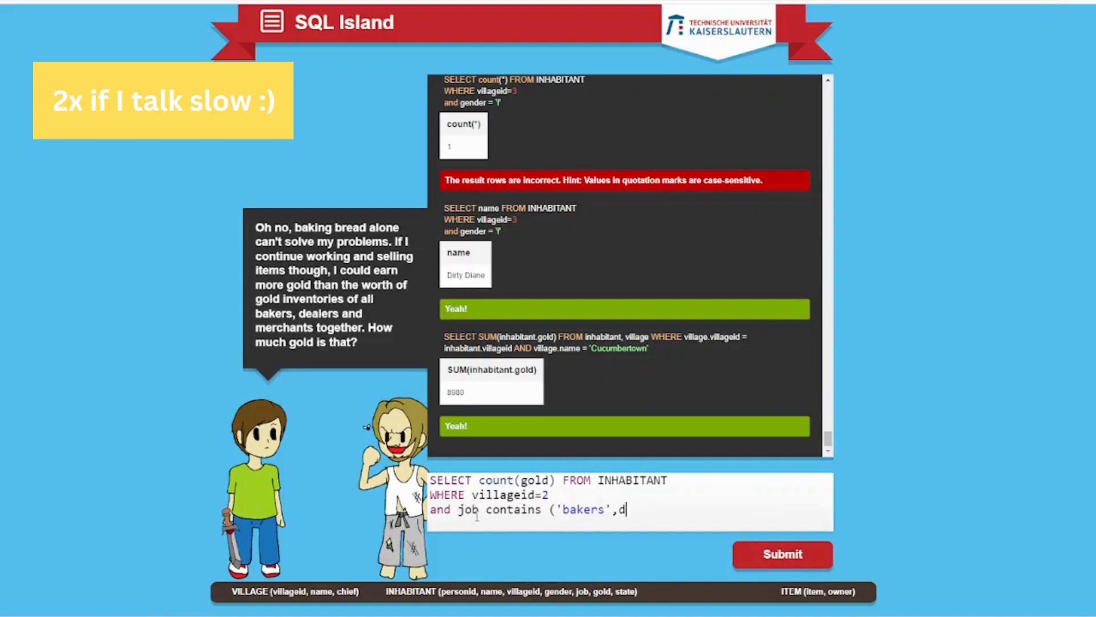
{"action": "key", "text": "Backspace"}
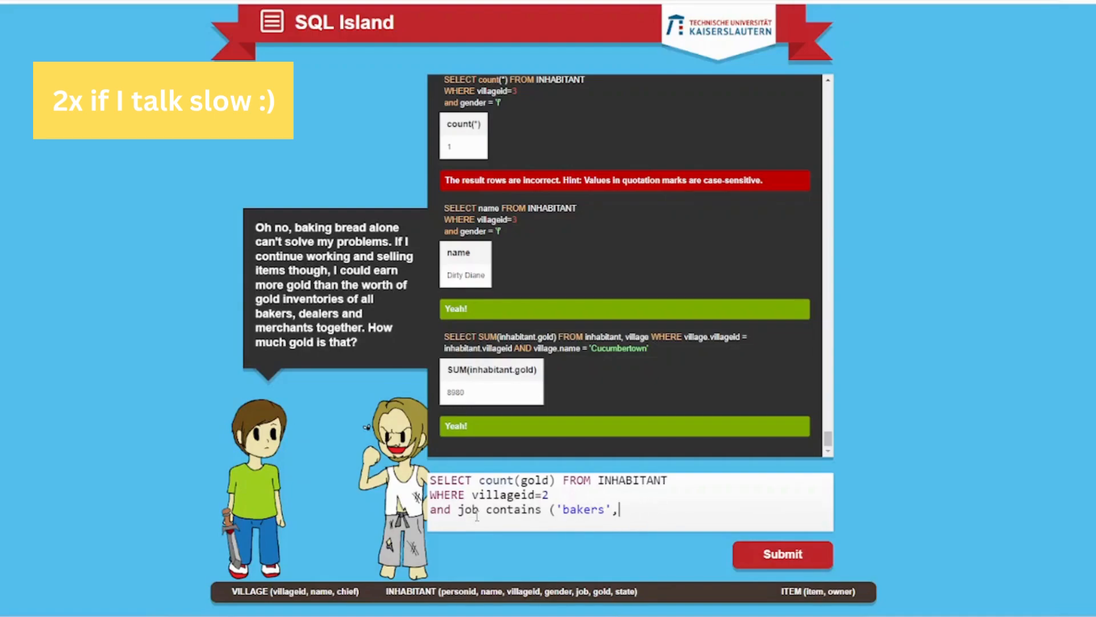
{"action": "type", "text": "'dealers','mer"}
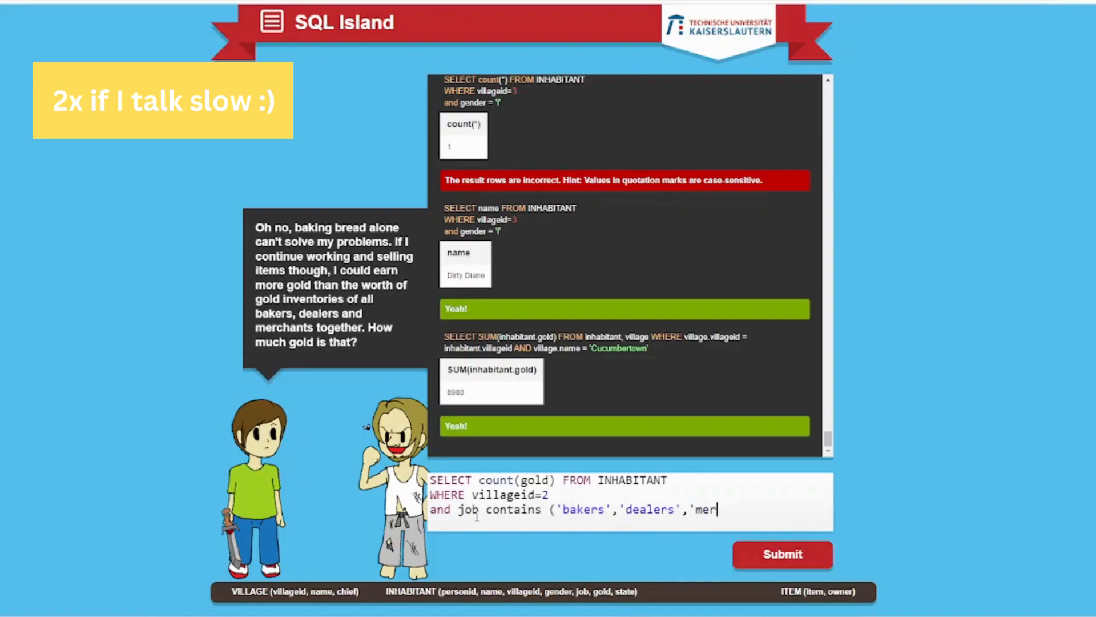
{"action": "type", "text": "chant')"}
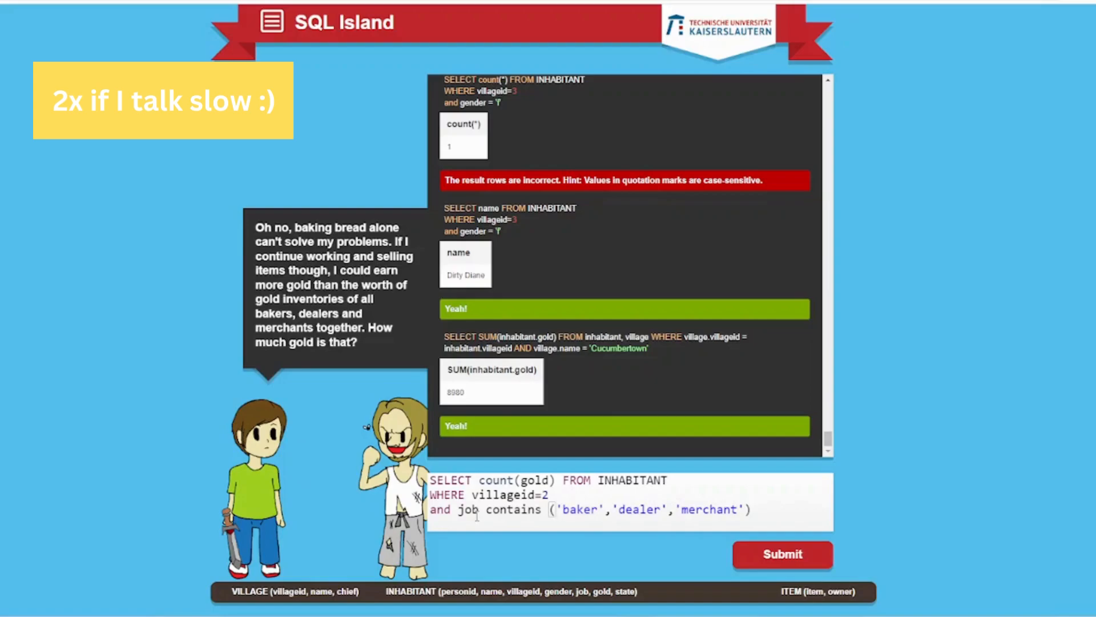
{"action": "left_click", "coordinate": [782, 555]}
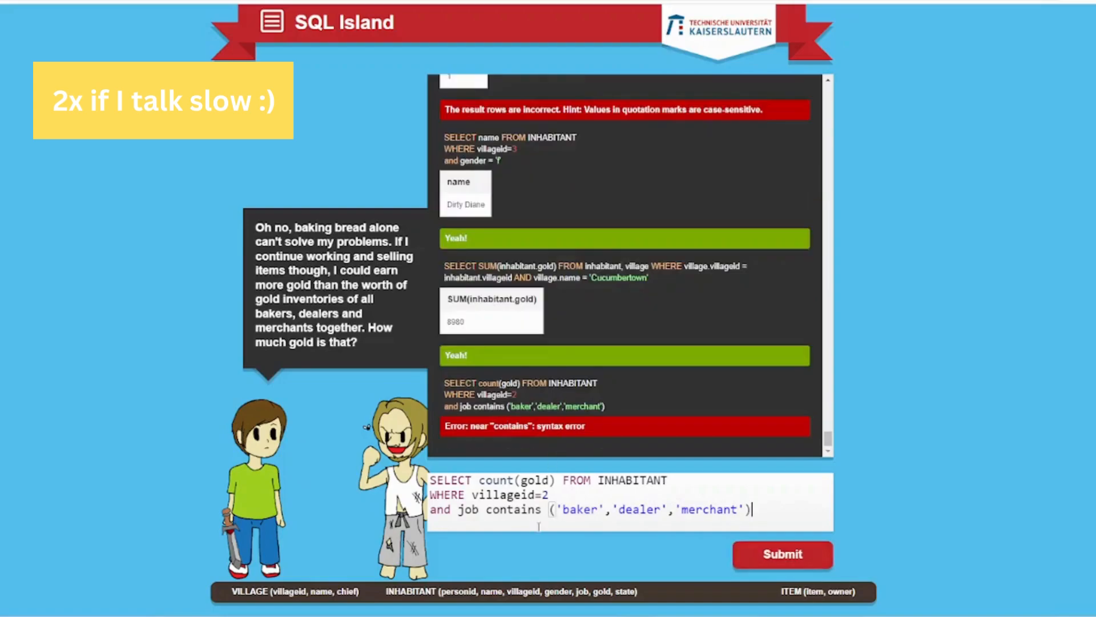
{"action": "mouse_move", "coordinate": [547, 550]}
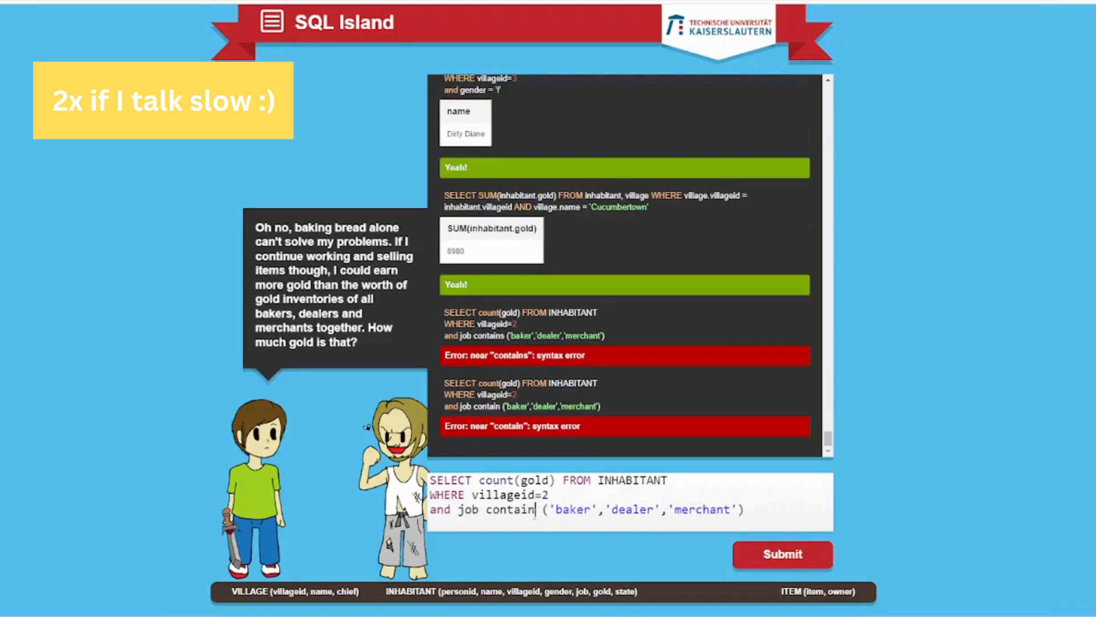
Try the job operator as contain, is in and is, each rejected, then rewrite it as in
{"action": "double_click", "coordinate": [510, 509]}
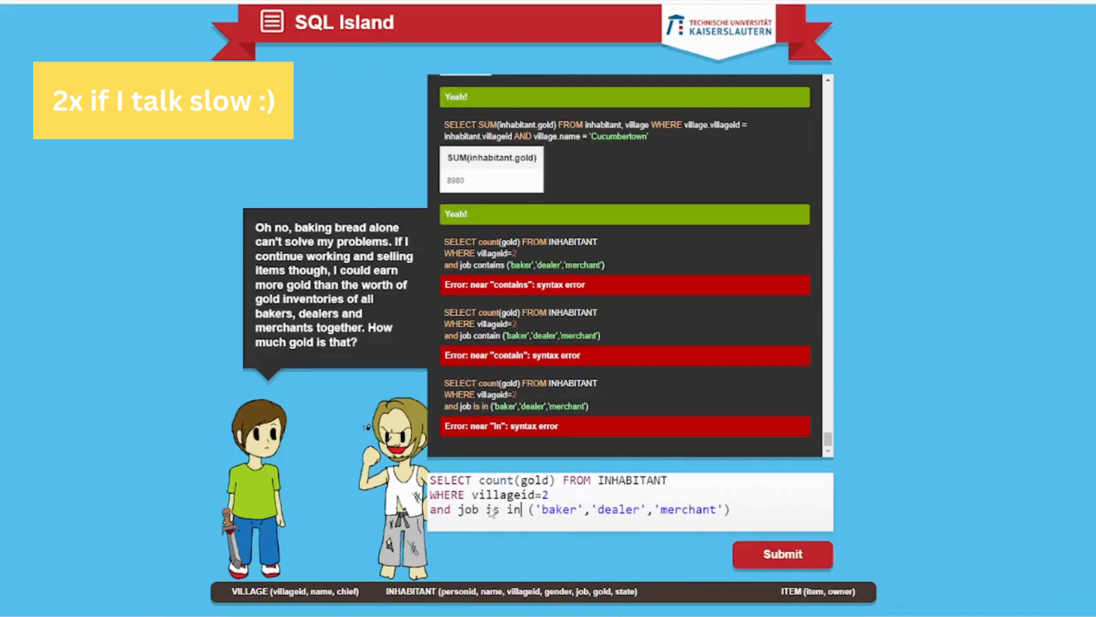
{"action": "left_click", "coordinate": [781, 555]}
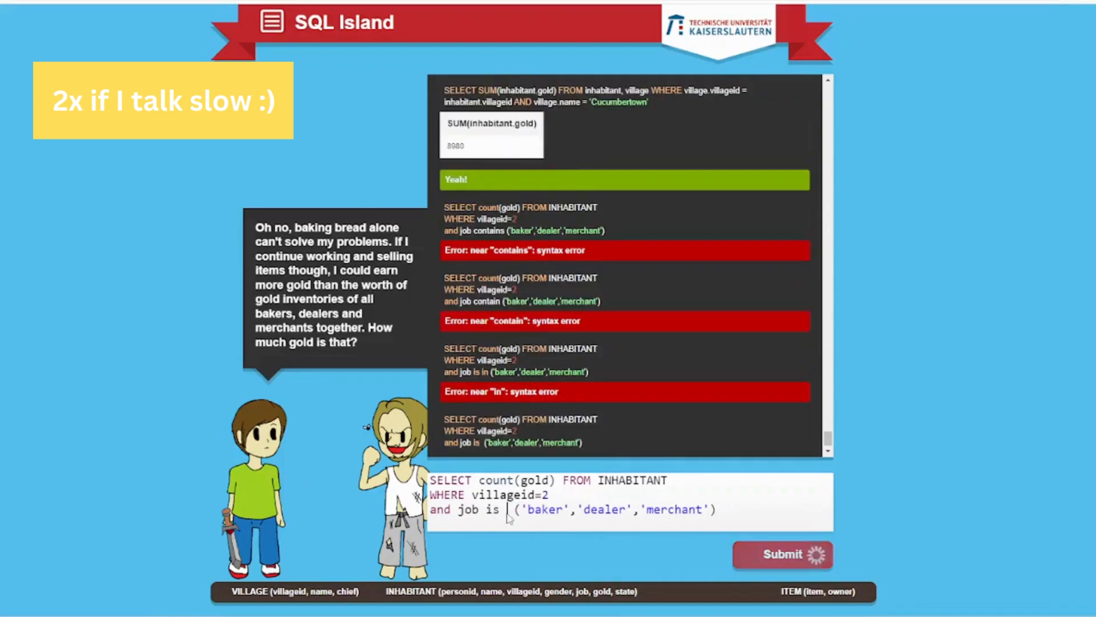
{"action": "left_click", "coordinate": [782, 555]}
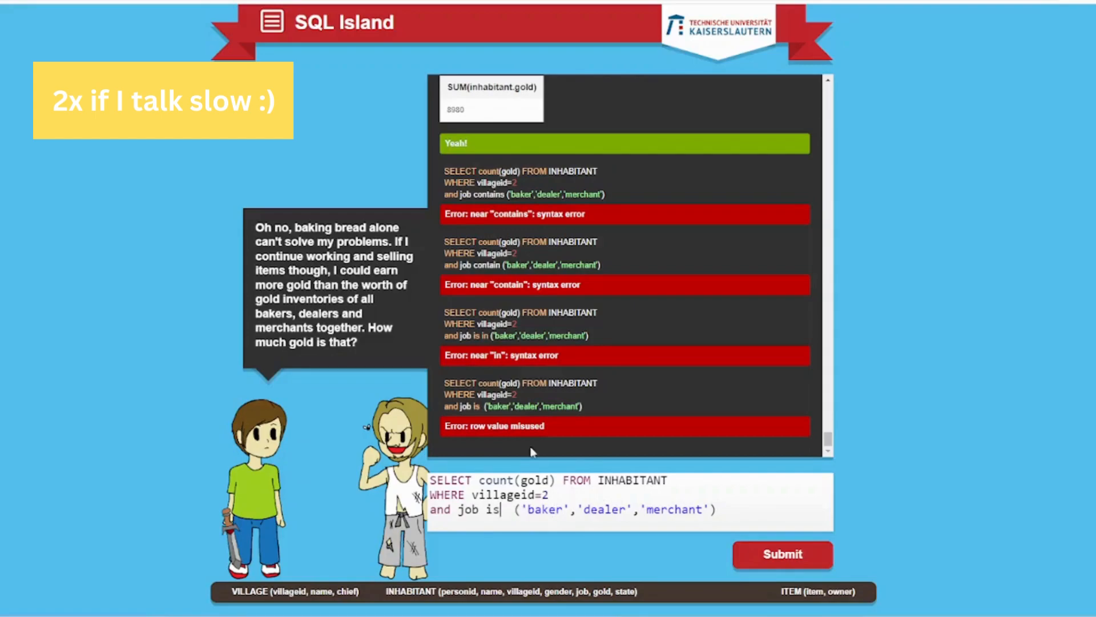
{"action": "double_click", "coordinate": [493, 509]}
{"action": "type", "text": "n"}
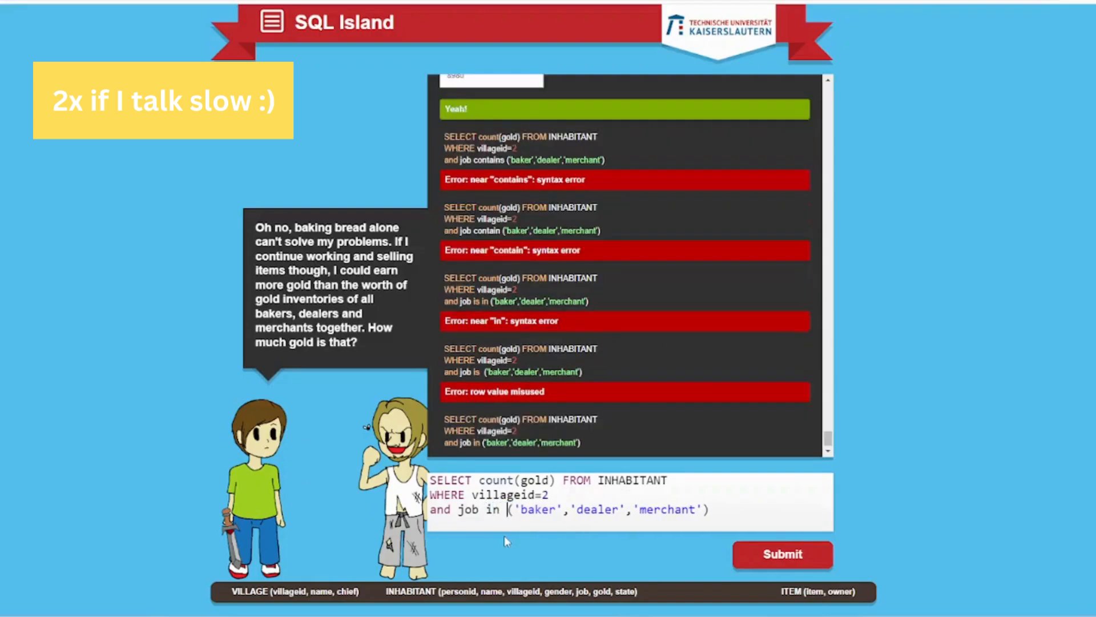
Submit the job in query (returns 2), then remove villageid=2 and resubmit, returning 7, still incorrect
{"action": "left_click", "coordinate": [782, 555]}
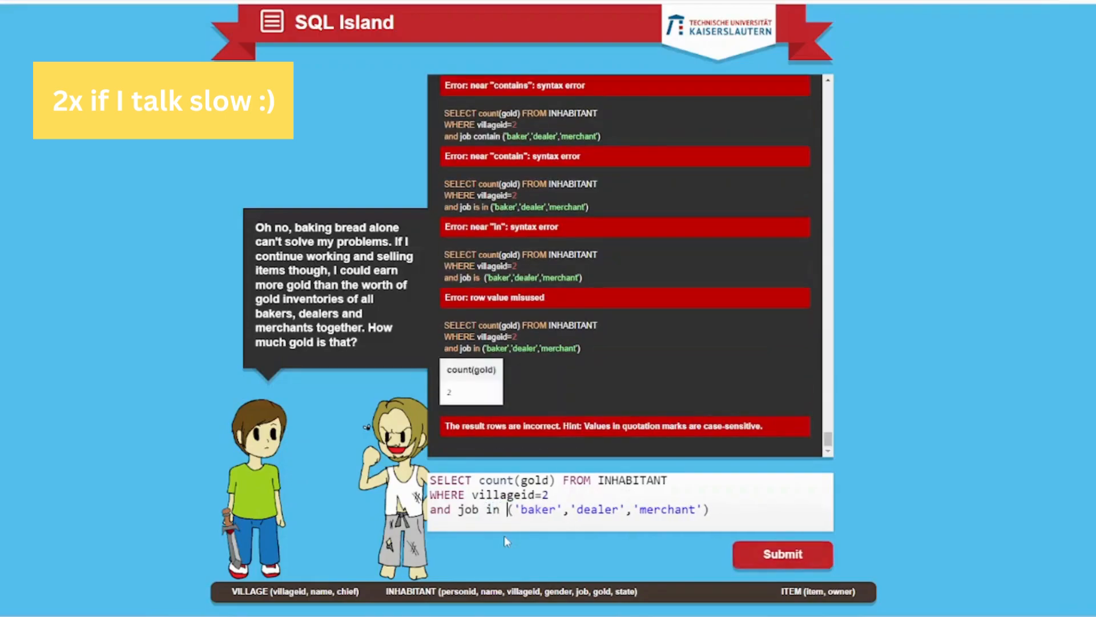
{"action": "mouse_move", "coordinate": [604, 448]}
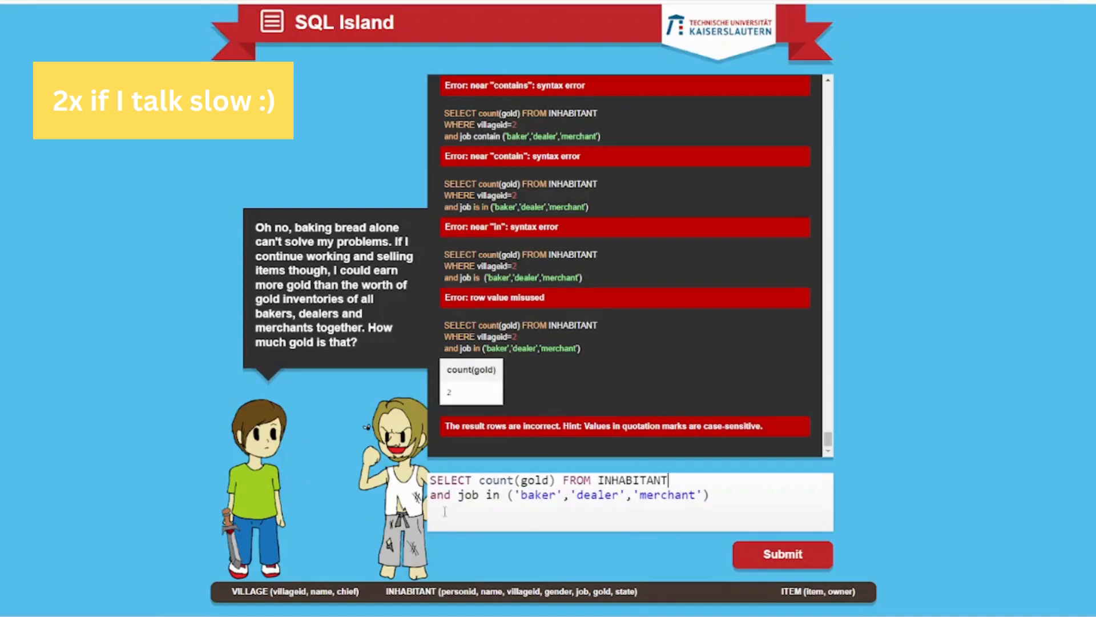
{"action": "type", "text": "where"}
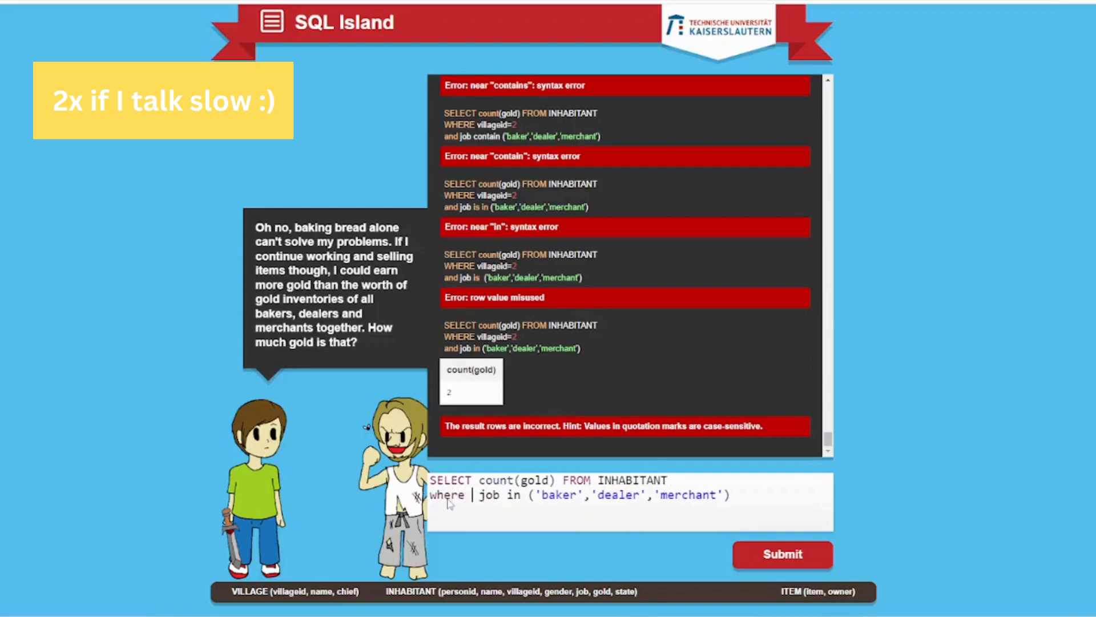
{"action": "left_click", "coordinate": [782, 555]}
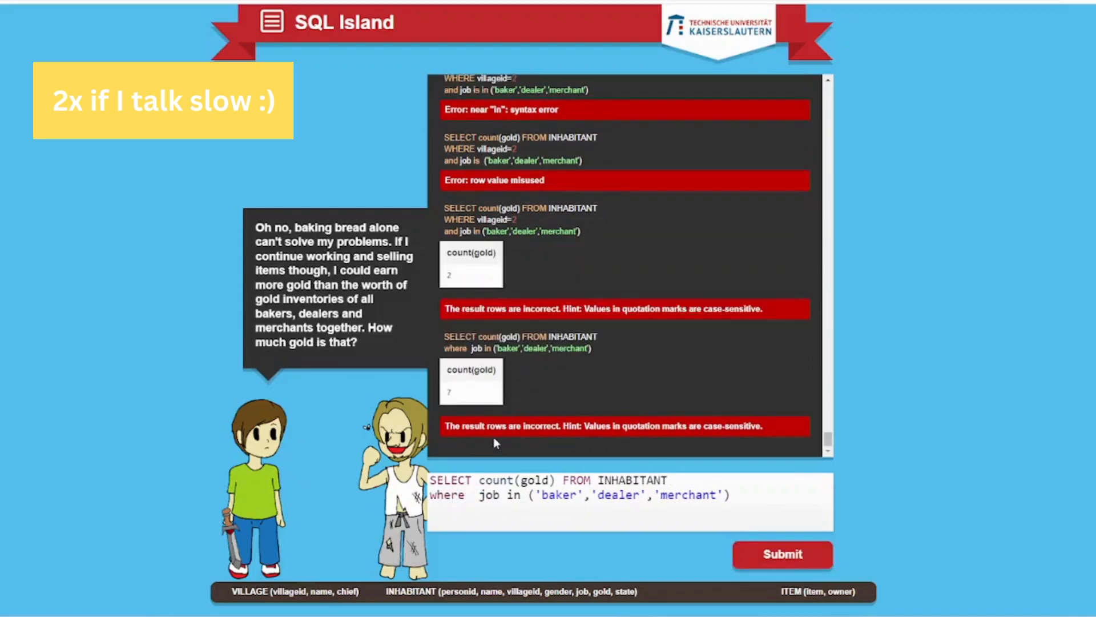